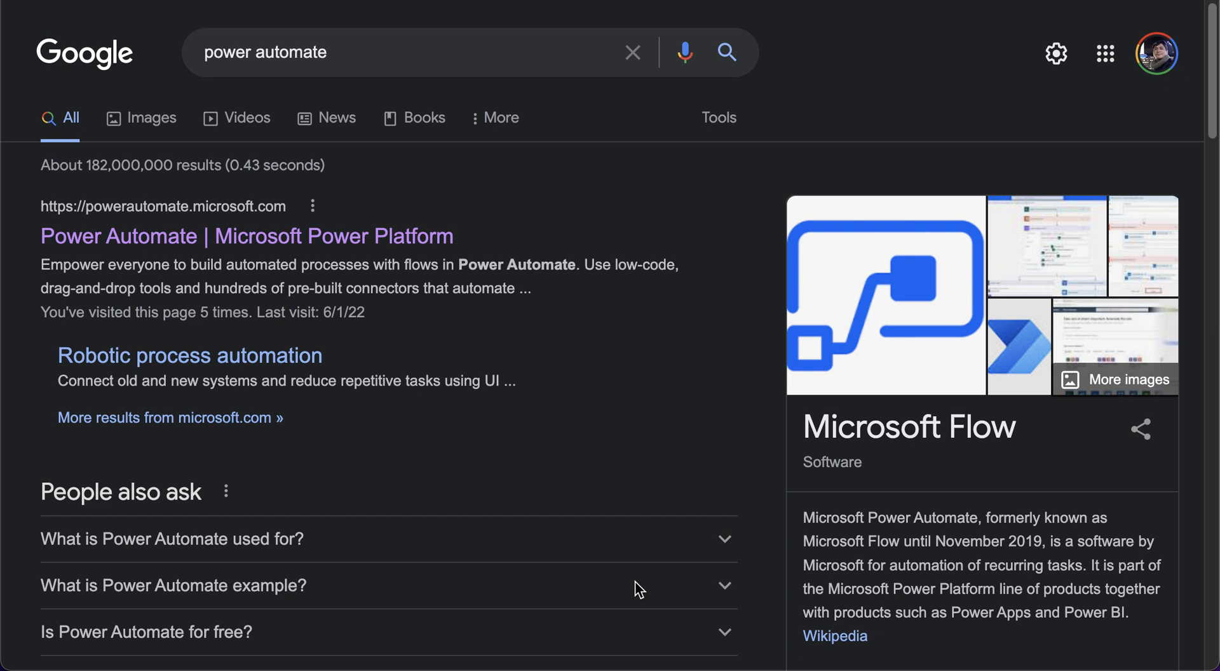
mouse_move(563, 426)
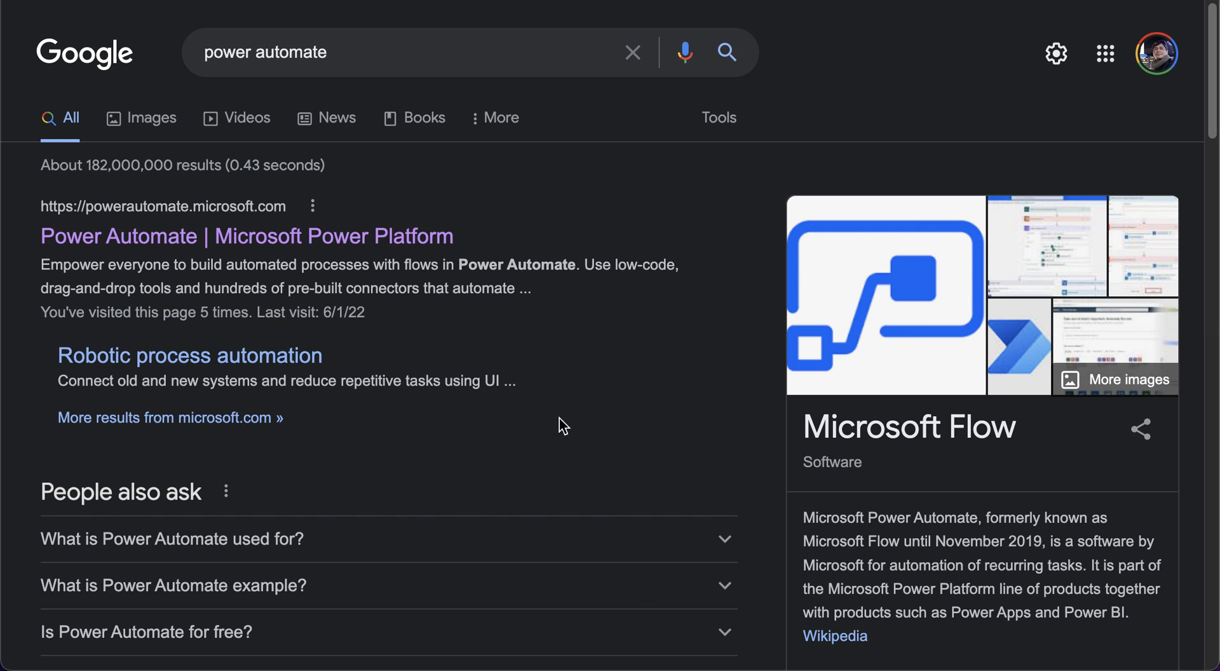
mouse_move(563, 382)
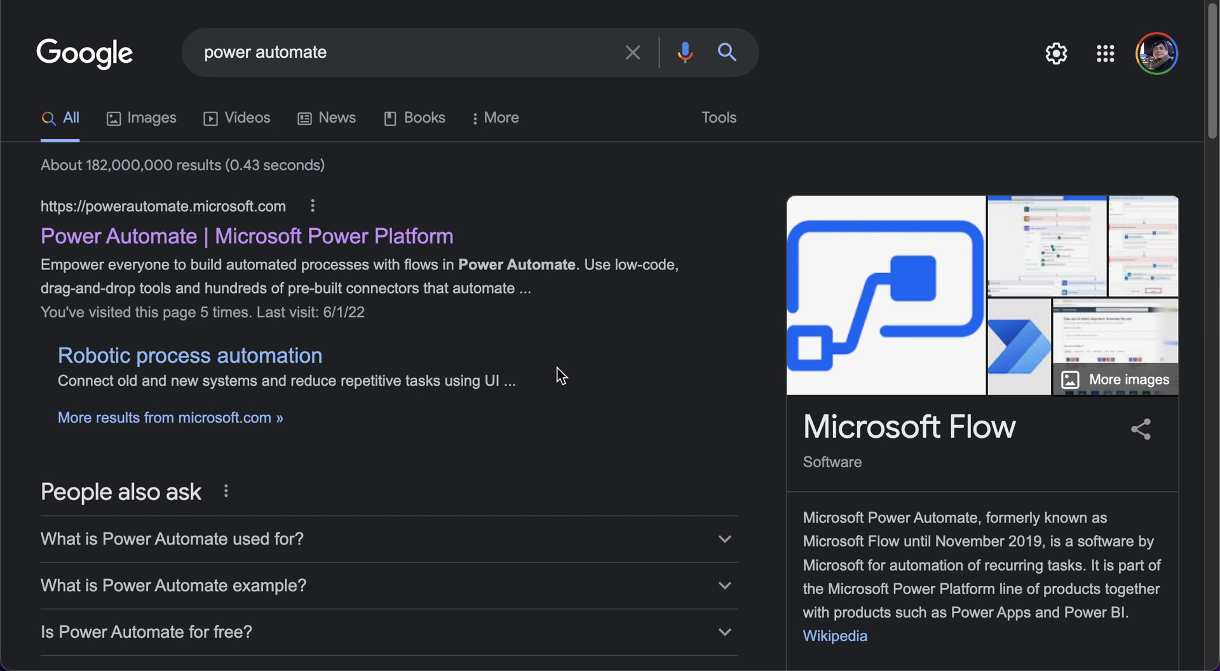
mouse_move(352, 58)
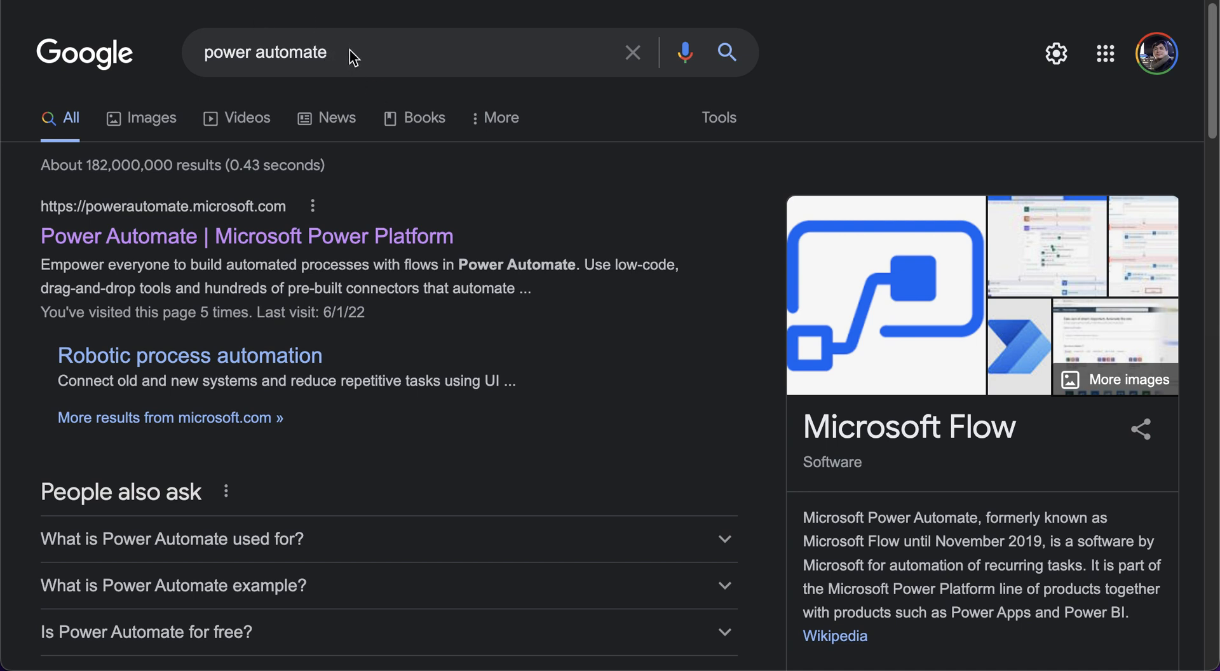
mouse_move(321, 164)
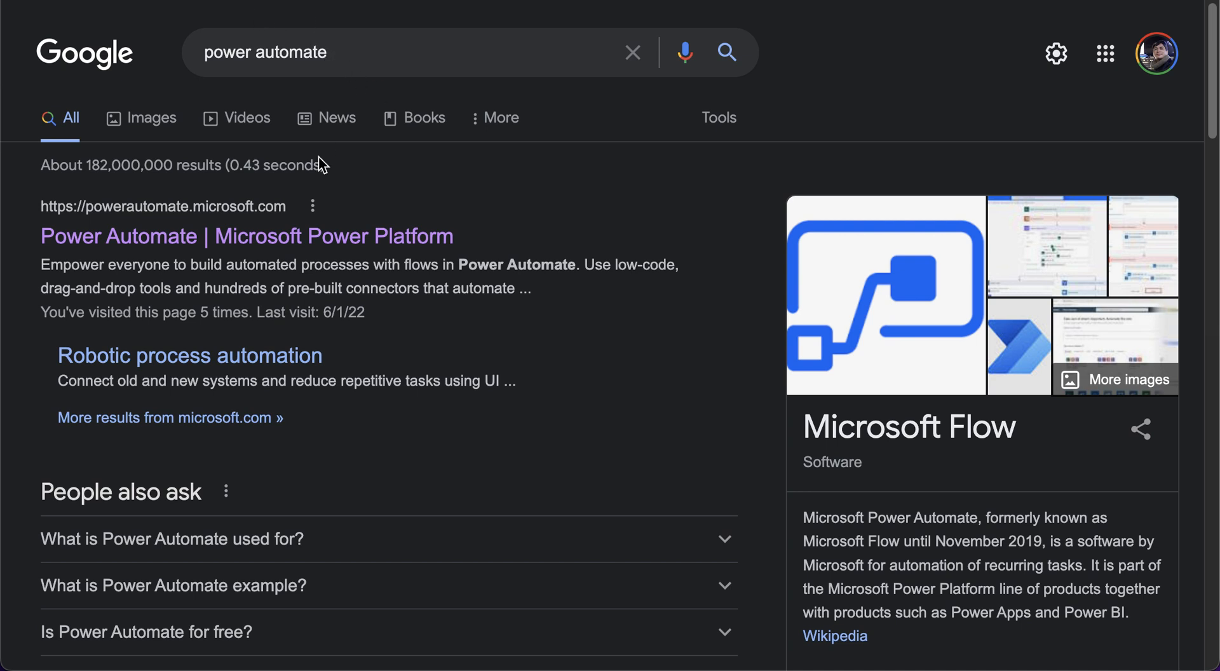
mouse_move(136, 213)
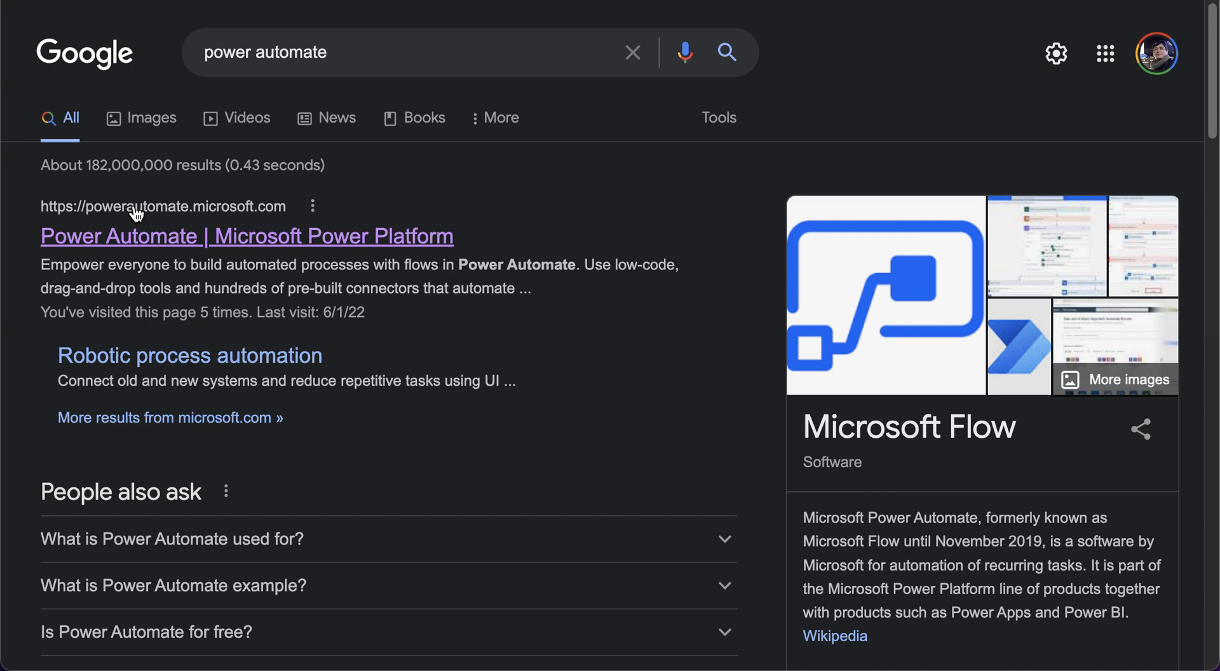
mouse_move(297, 248)
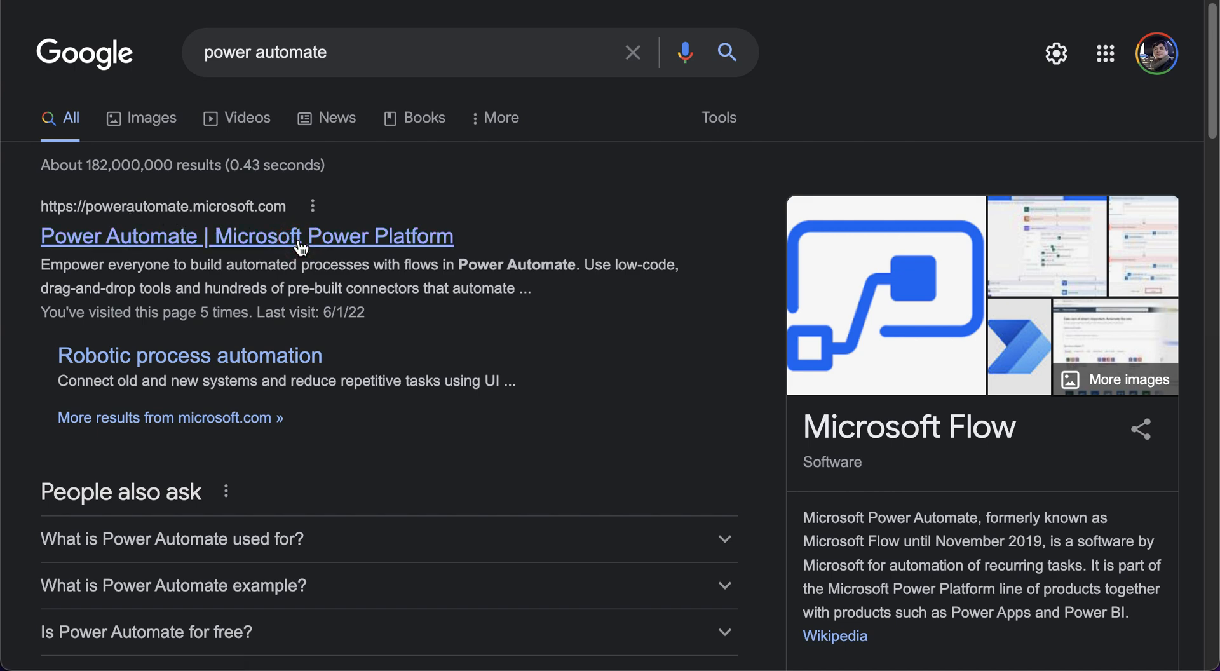
Open the 'Power Automate | Microsoft Power Platform' result from the Google search.
click(246, 237)
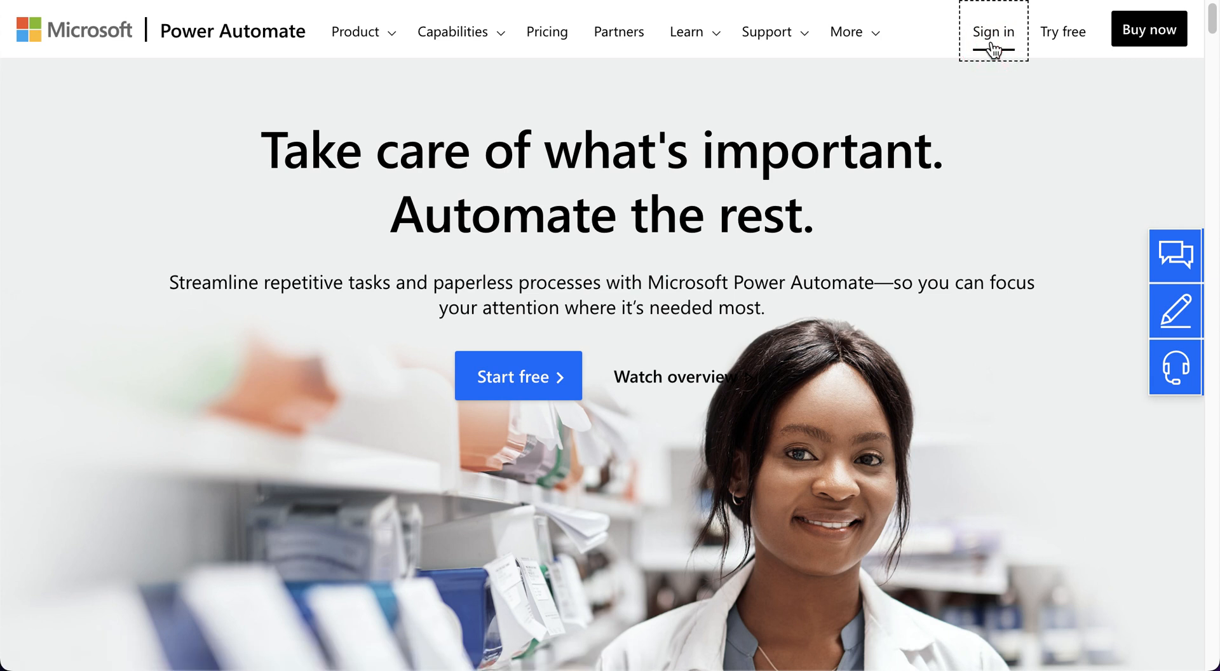
Sign in to the Power Automate account from the homepage.
click(992, 32)
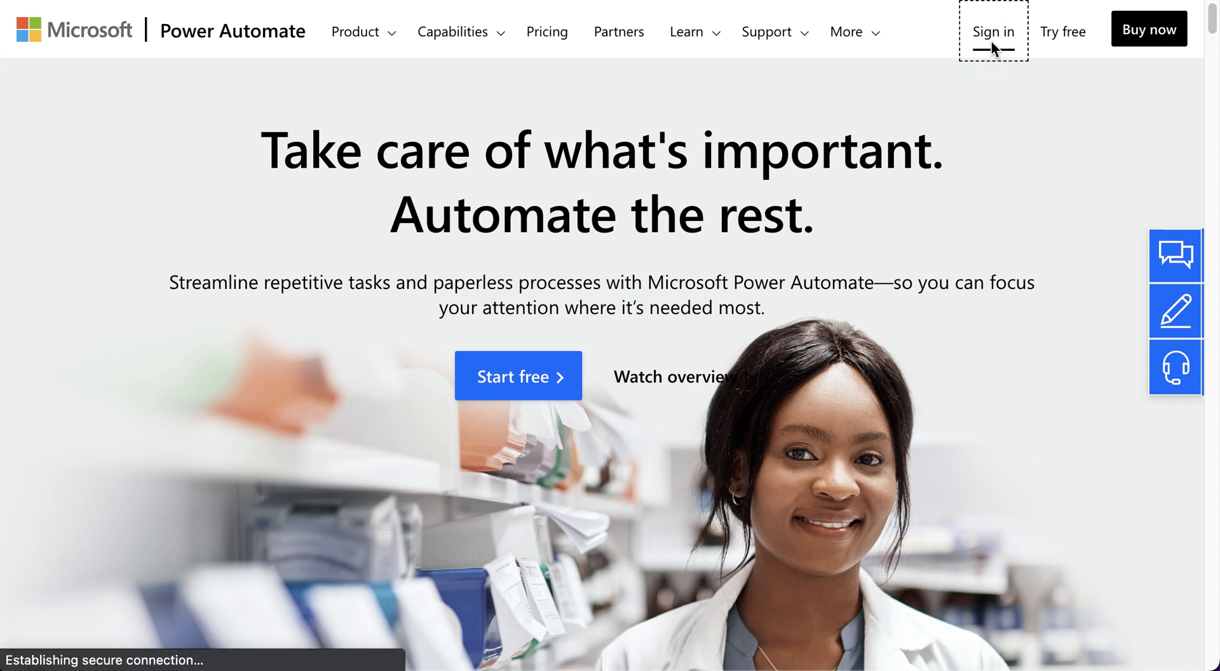
click(993, 32)
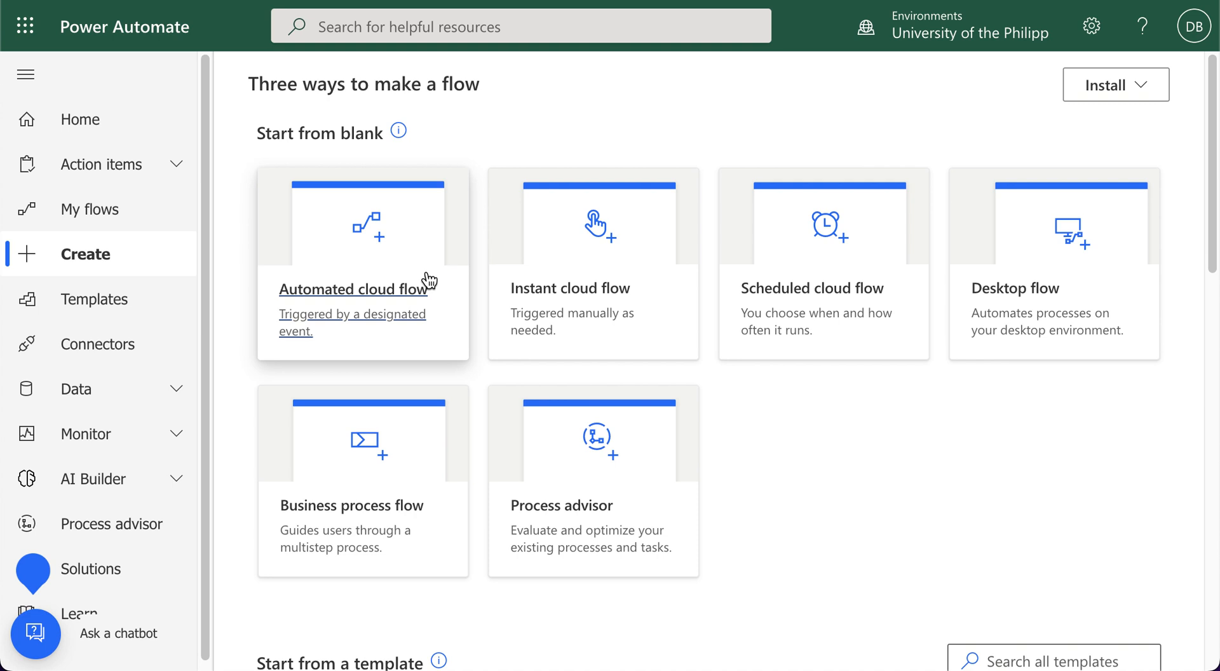
mouse_move(457, 248)
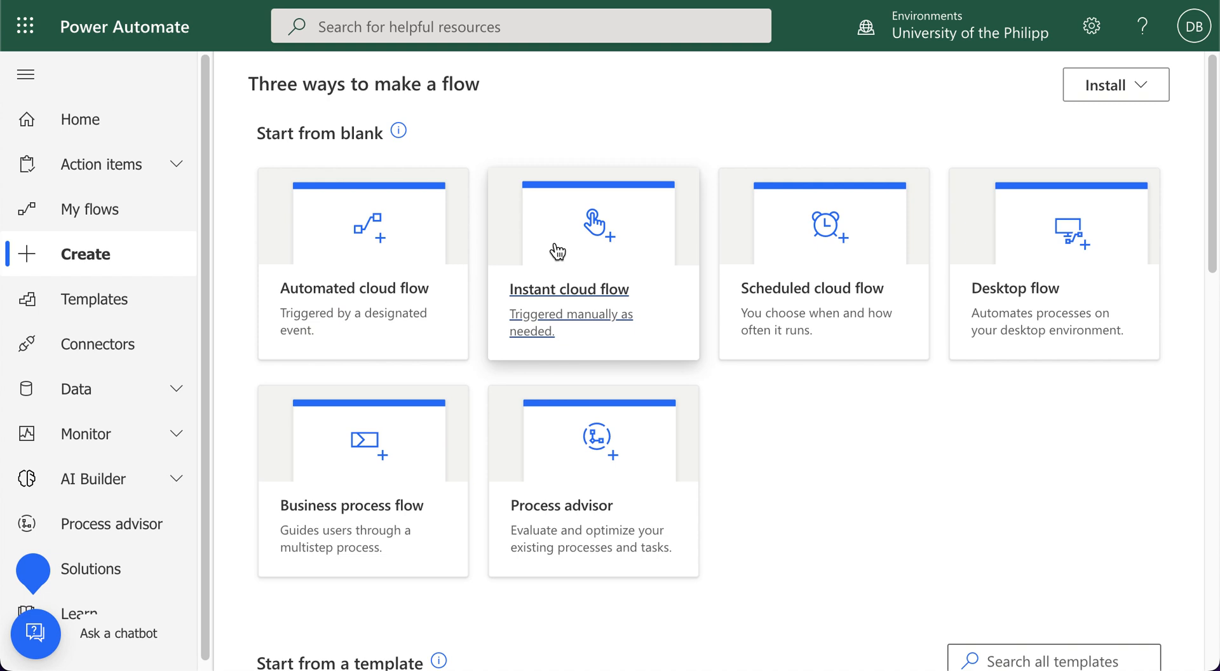
mouse_move(814, 280)
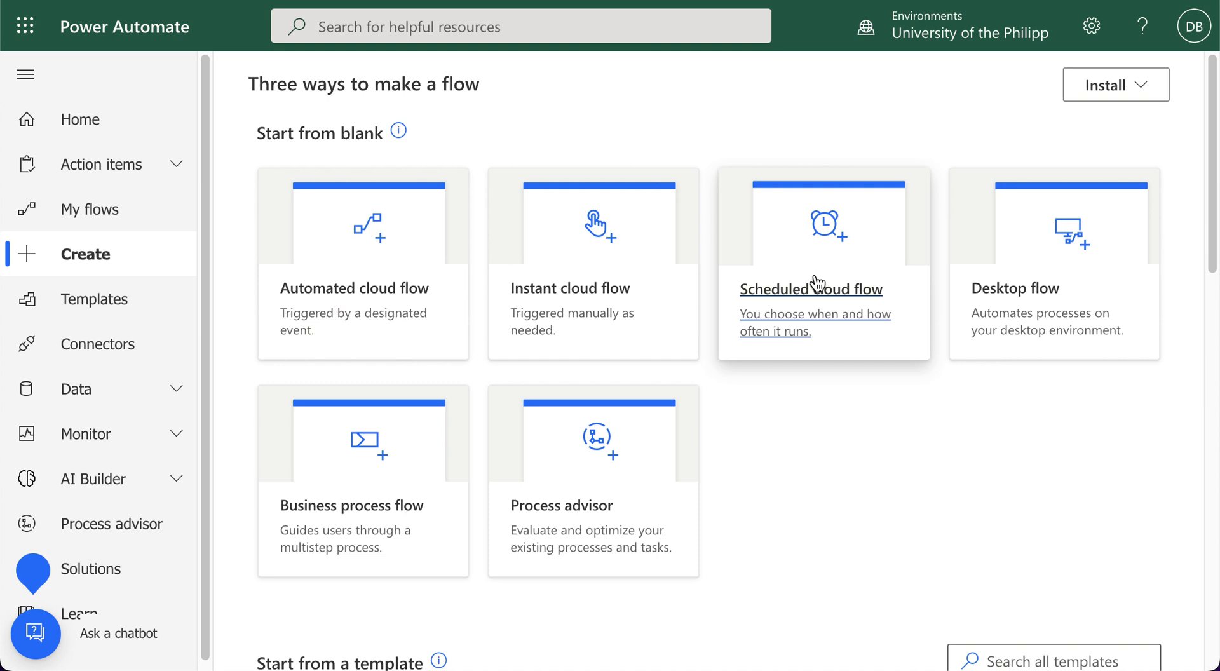
mouse_move(356, 247)
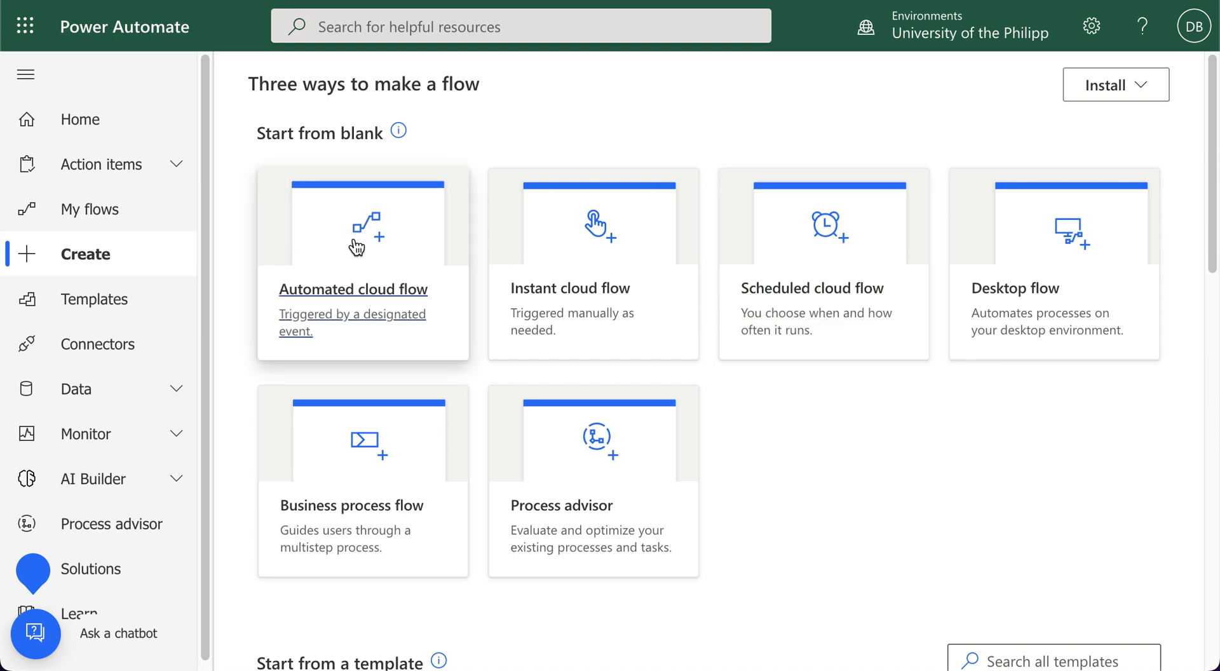
mouse_move(370, 304)
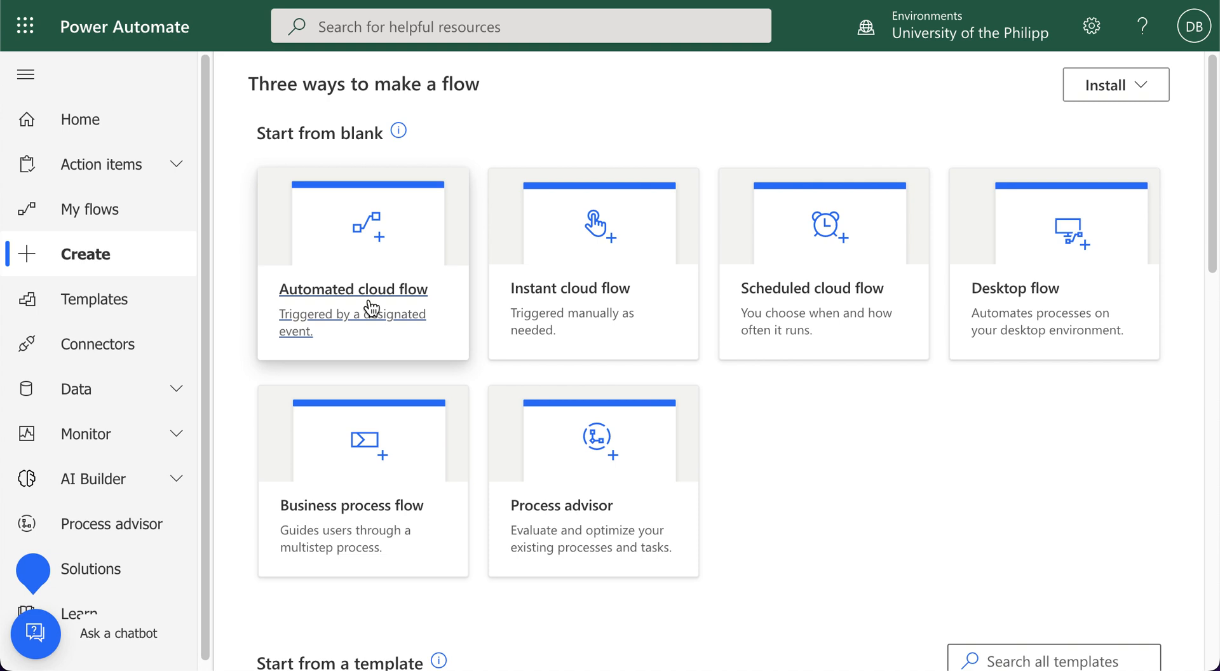
Start an Automated cloud flow and name it 'Calendar Event to Google Sheet'.
click(352, 289)
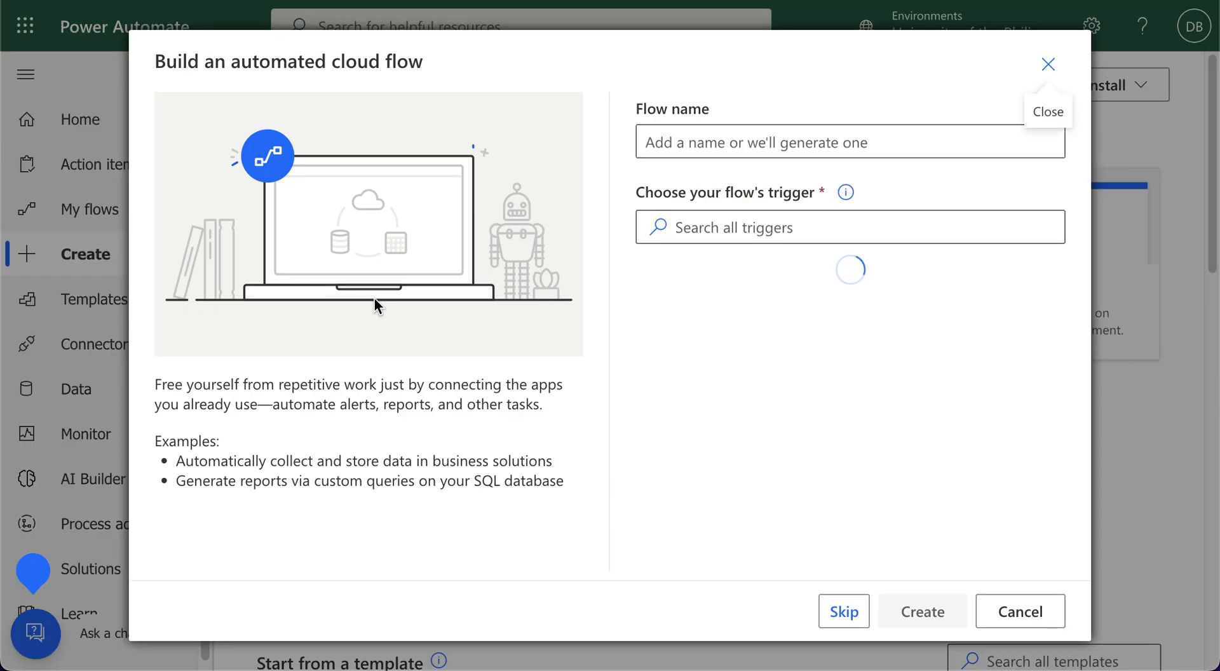
click(847, 141)
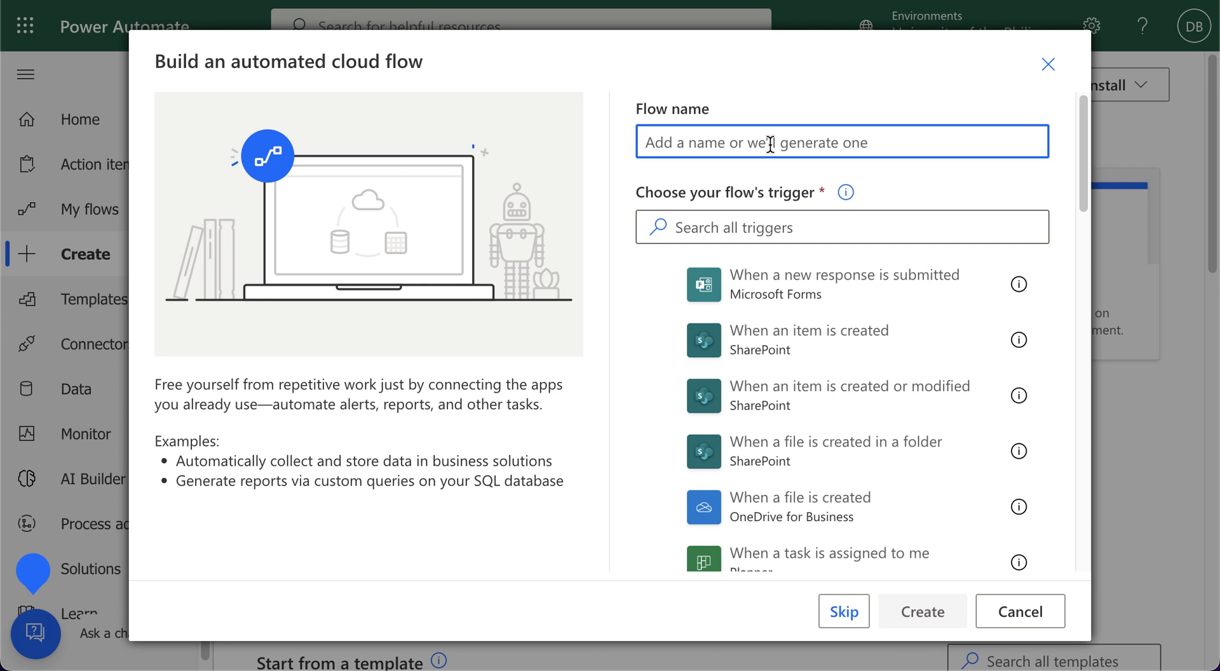
text(Calendar Event to Google Sheet)
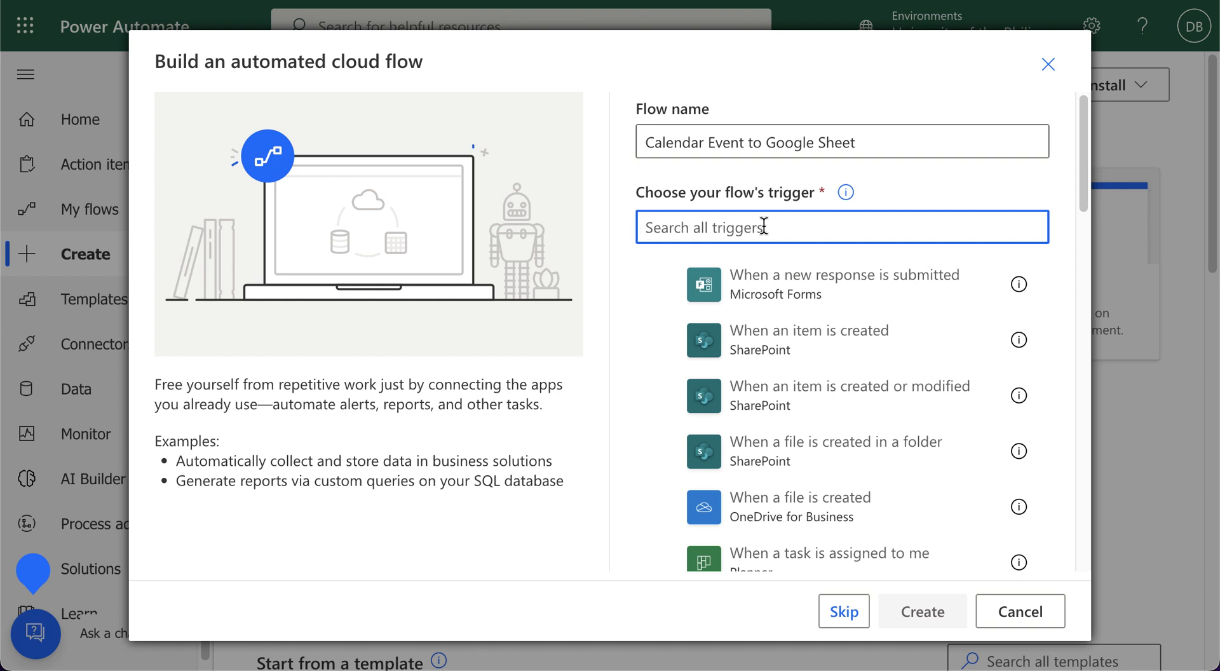
Choose the Google Calendar 'When an event is added to a calendar' trigger and create the flow.
text(google)
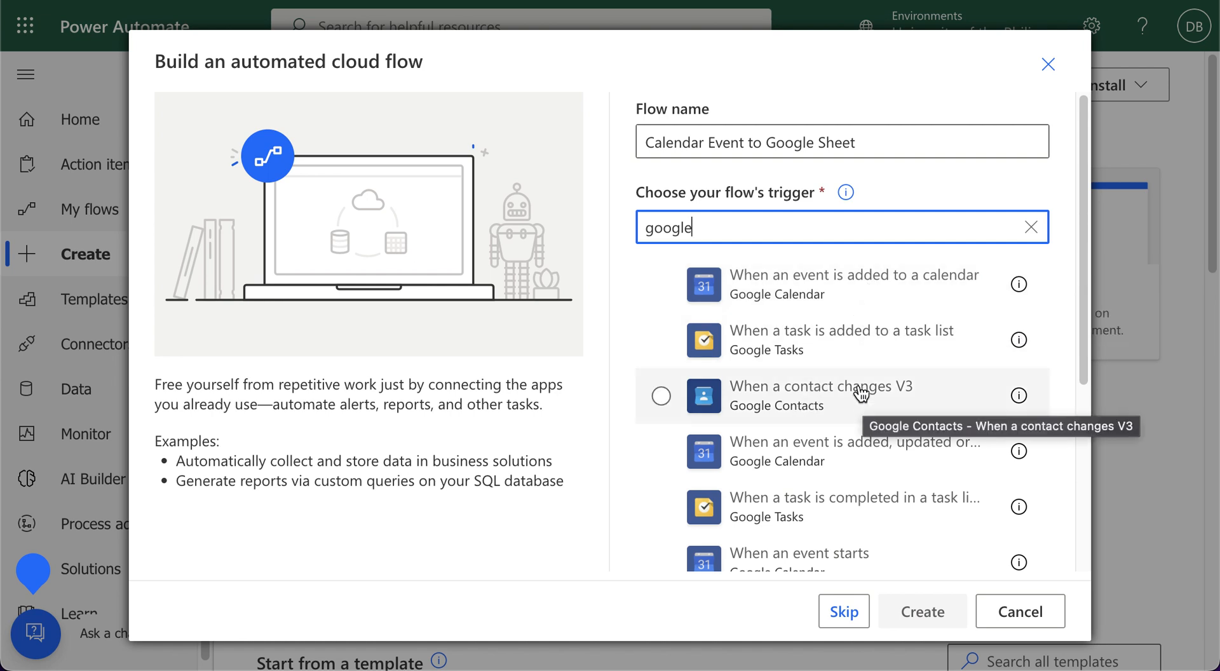
mouse_move(775, 295)
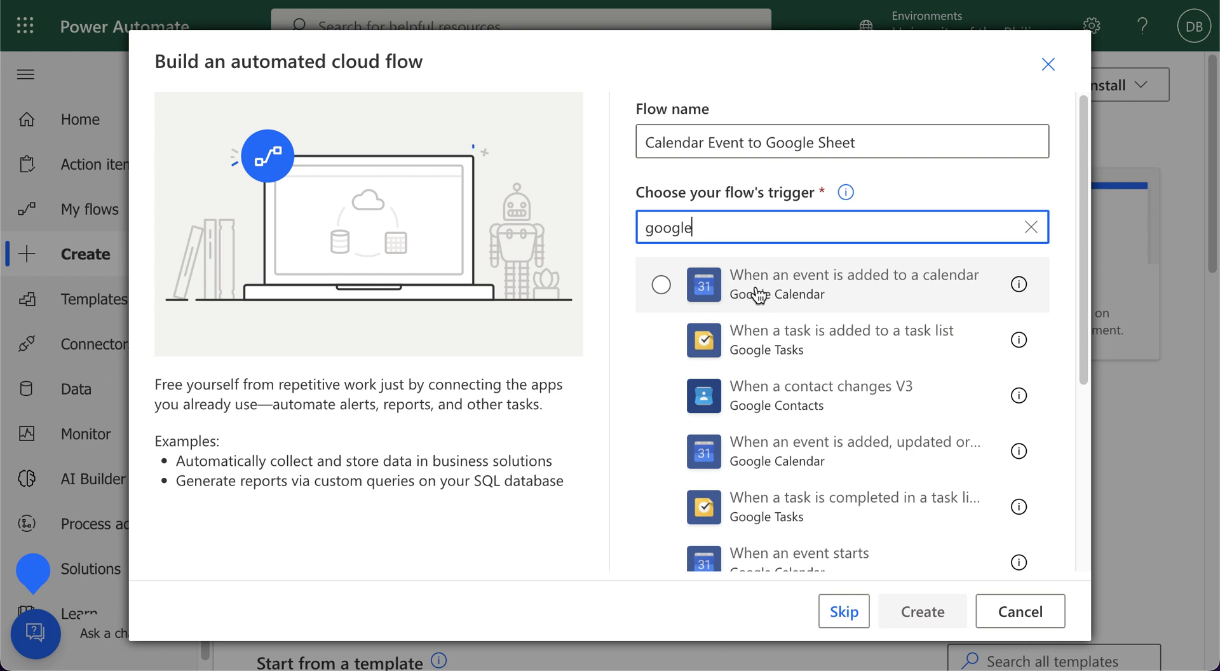
mouse_move(838, 288)
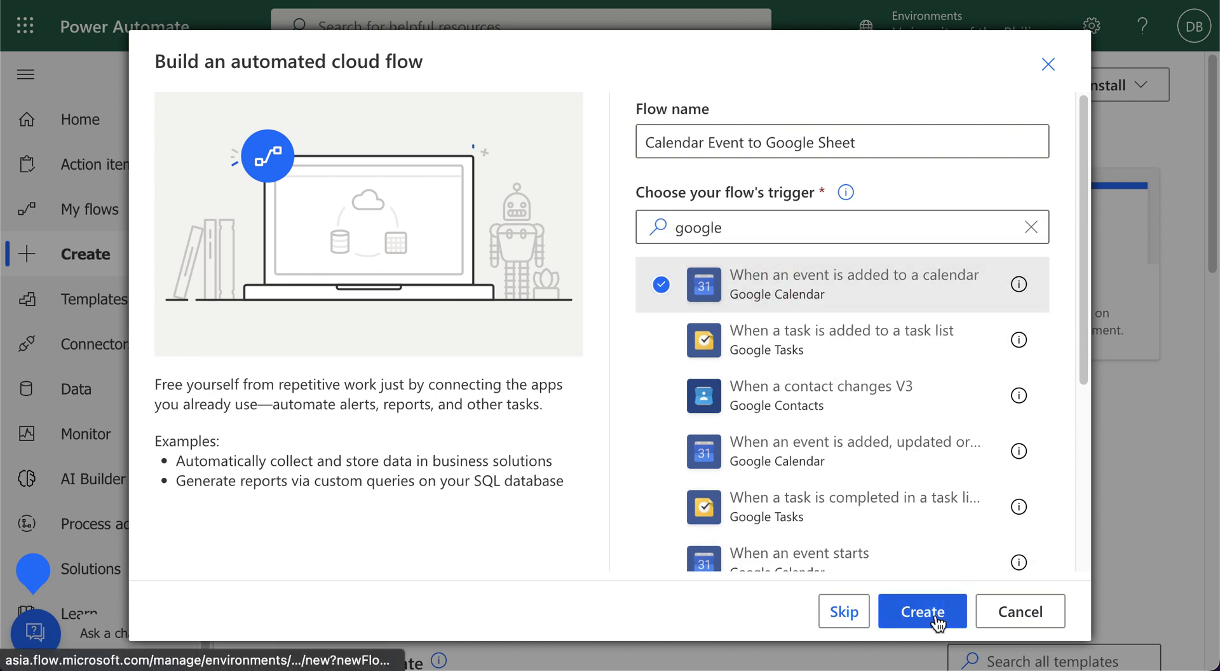
click(922, 611)
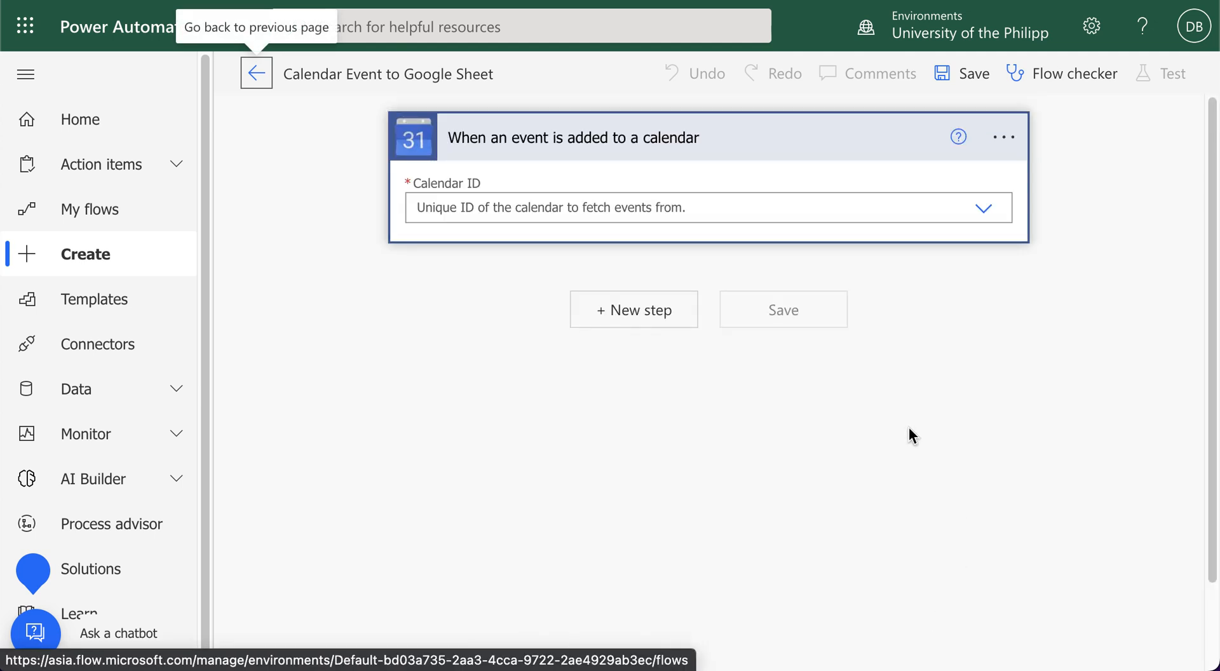
mouse_move(975, 290)
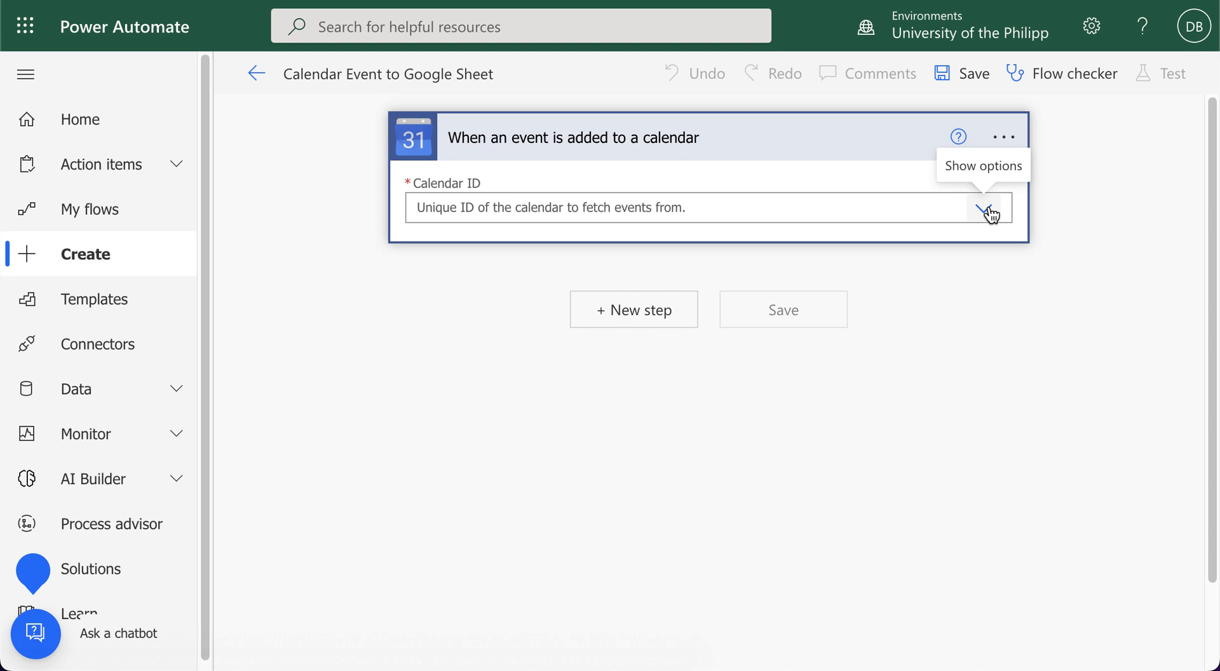
Set the trigger's Calendar ID to the personal gmail calendar.
click(989, 208)
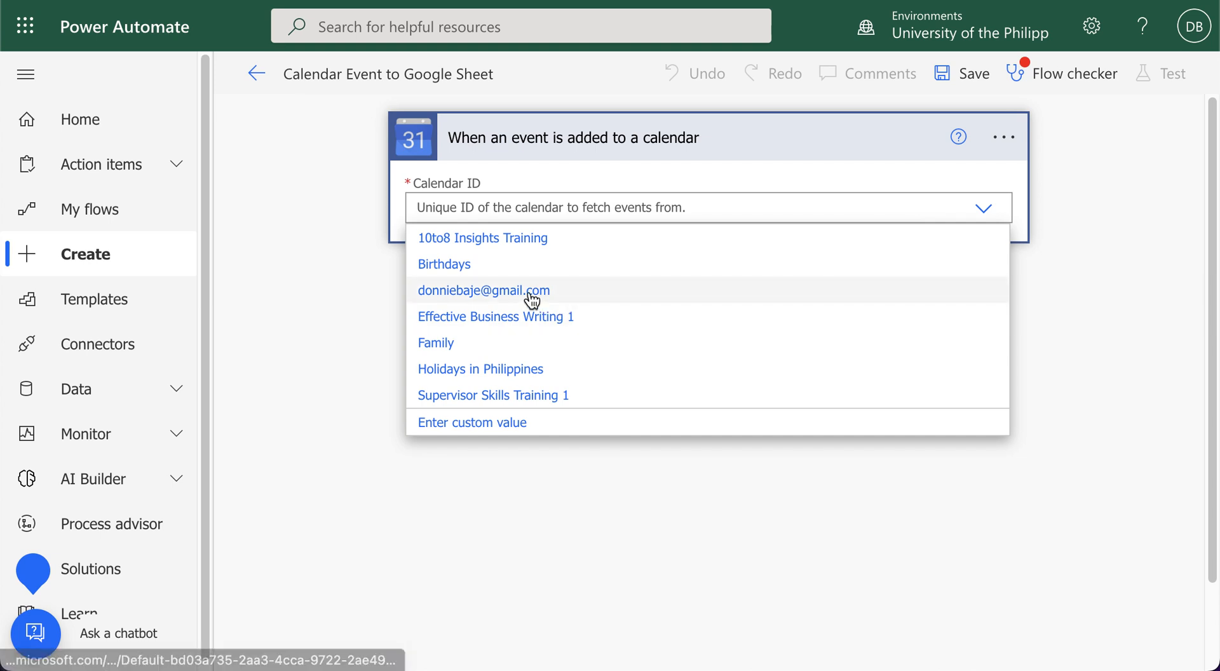
click(483, 290)
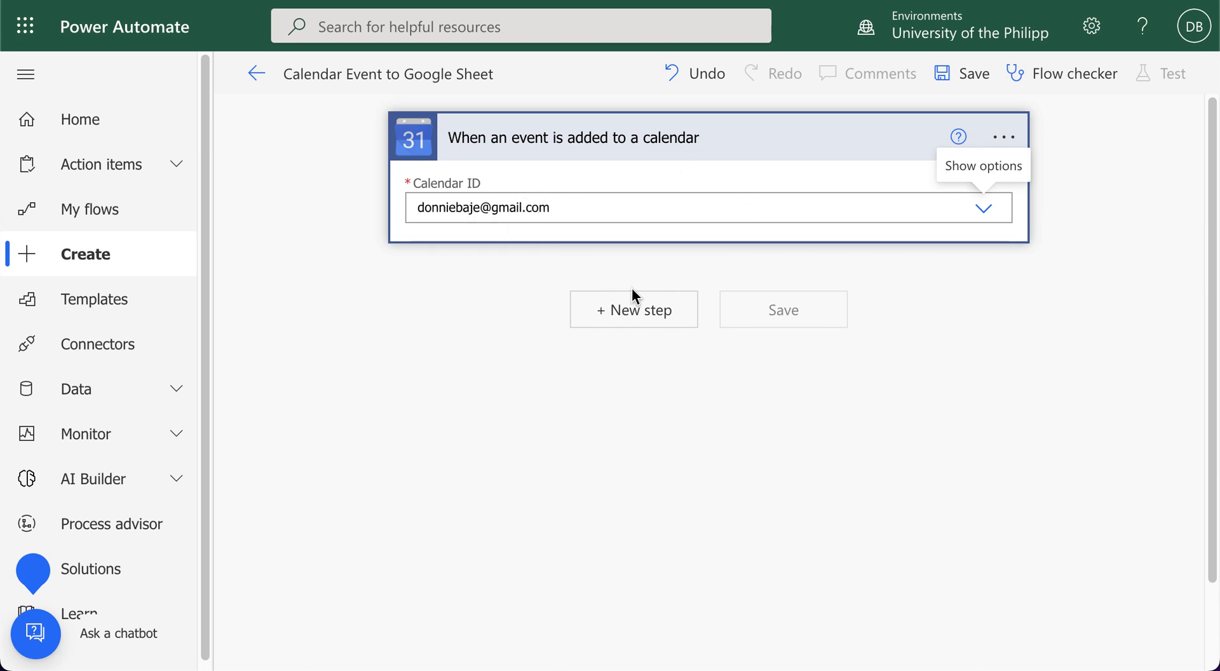
mouse_move(633, 309)
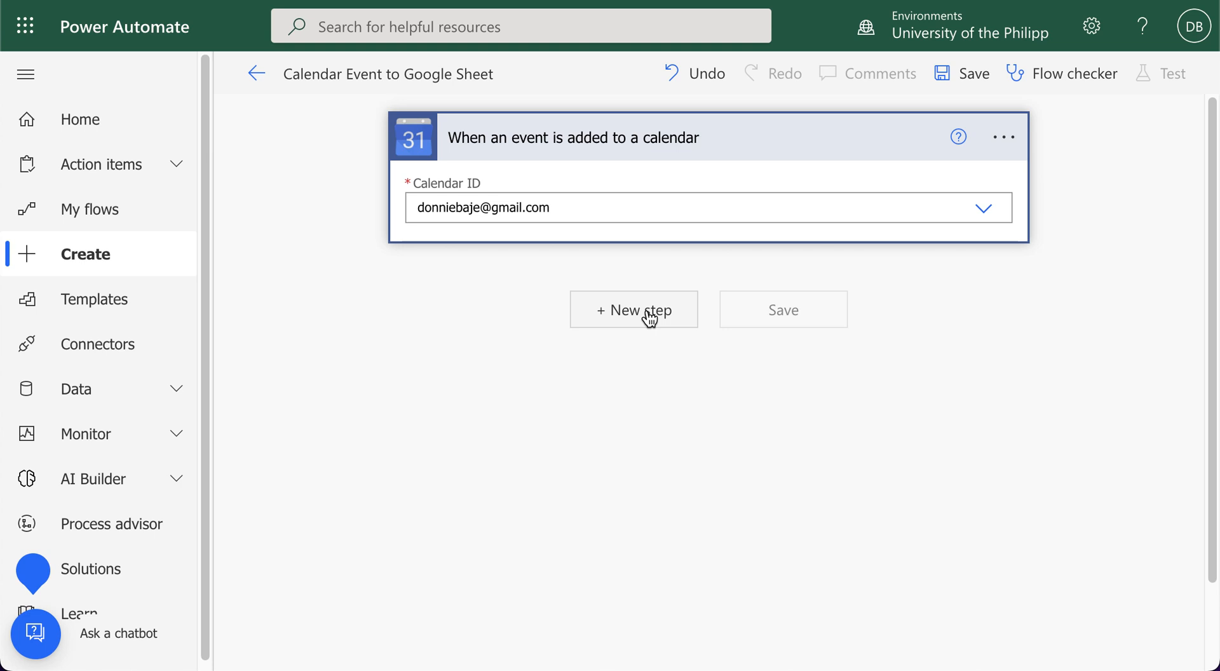
Add a new step after the trigger and search connectors for 'google sheets'.
click(633, 309)
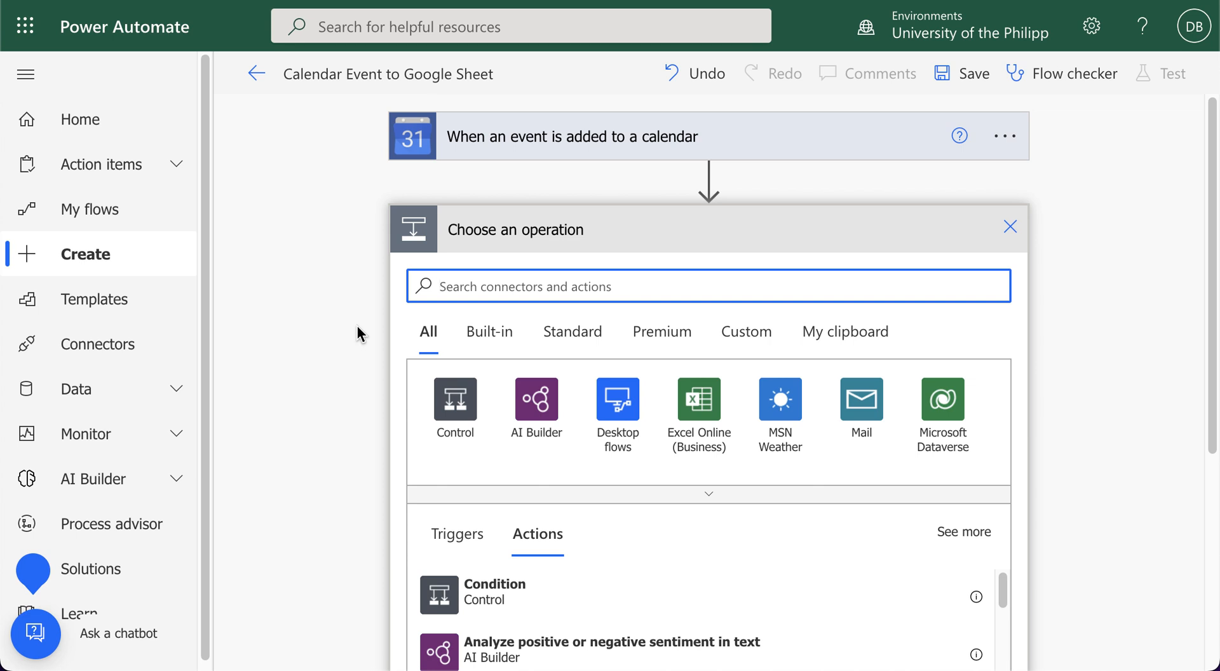
mouse_move(369, 330)
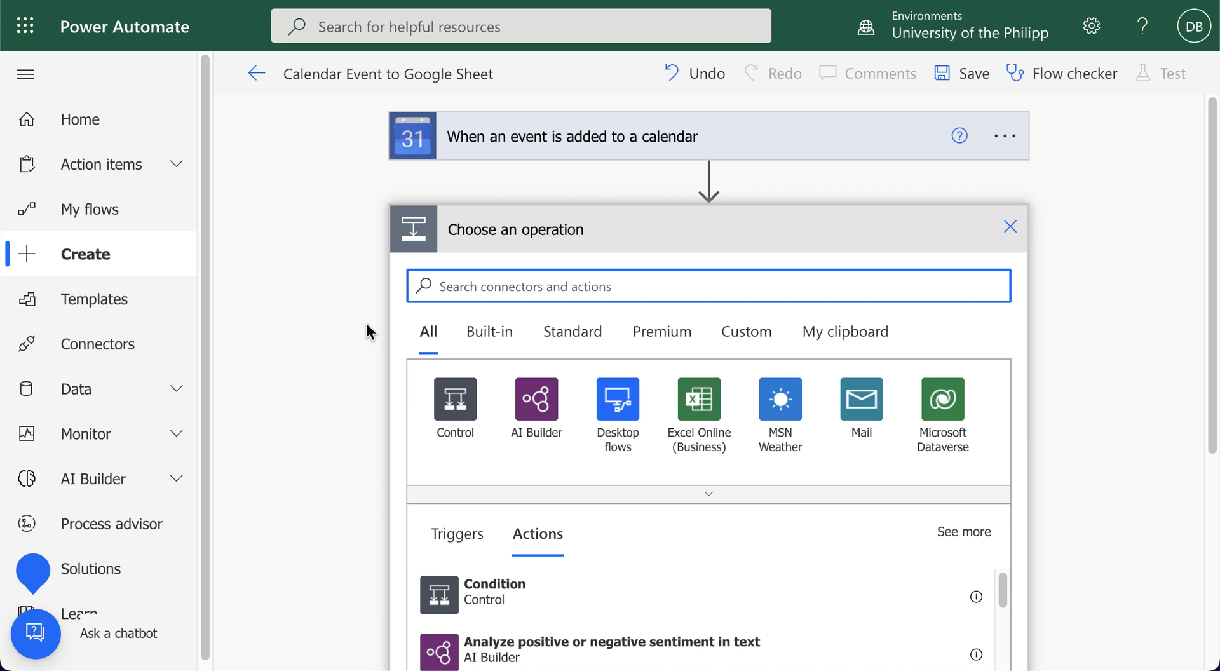
mouse_move(319, 341)
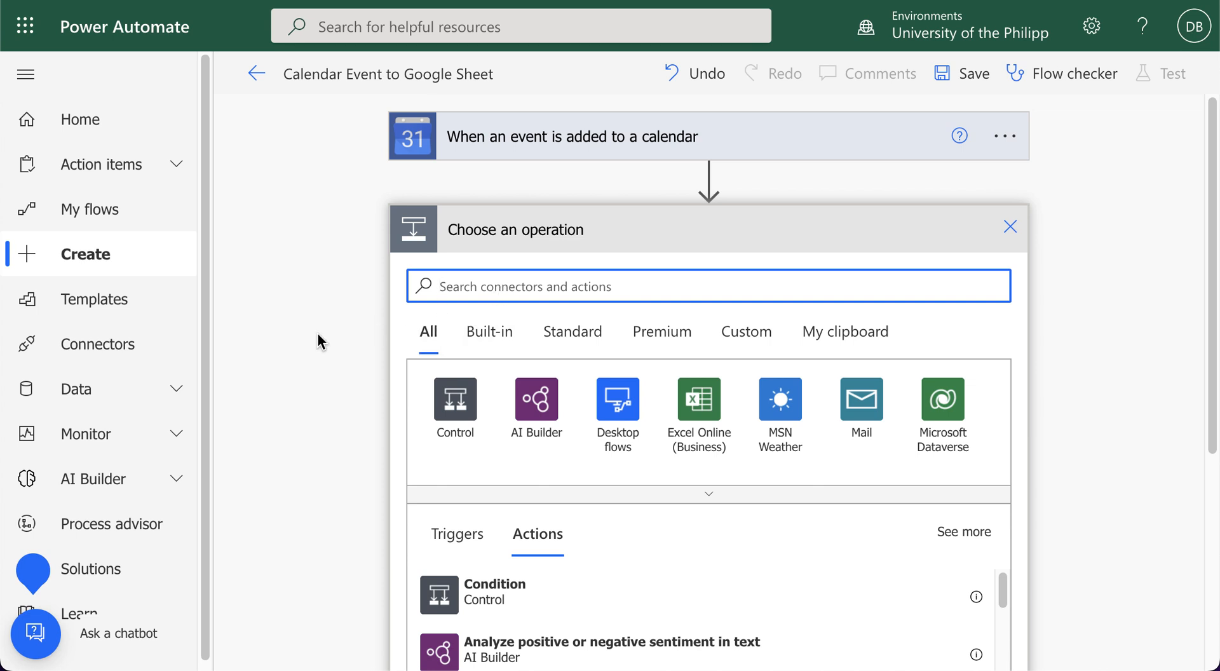
mouse_move(314, 344)
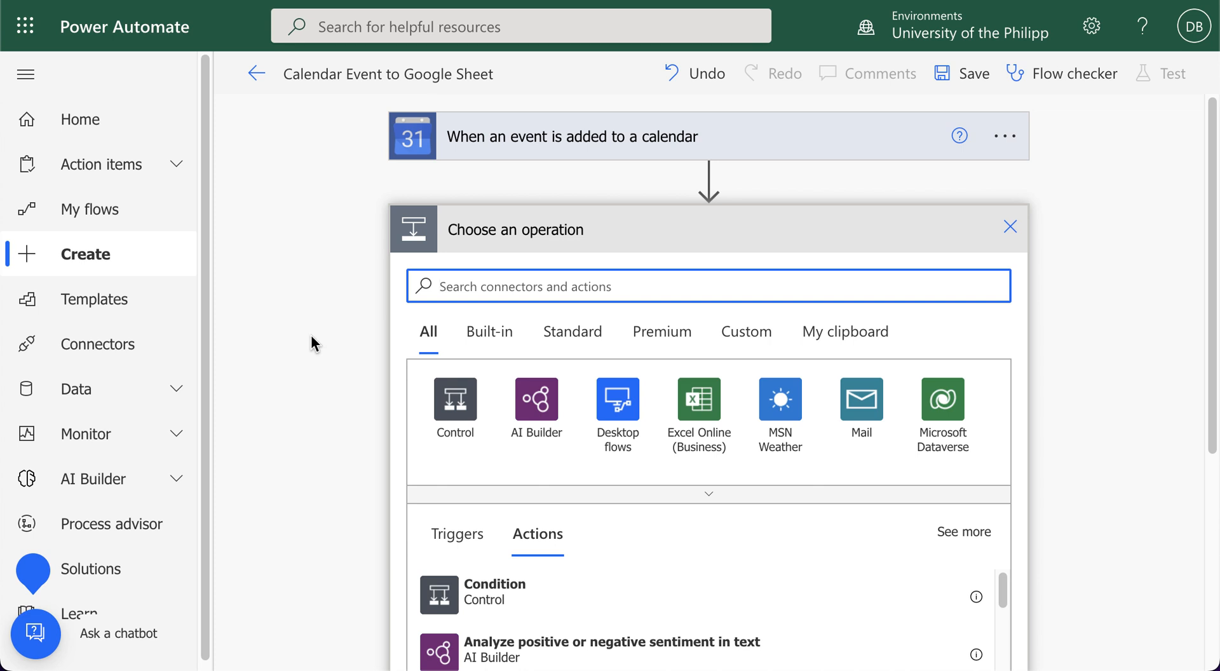
mouse_move(653, 6)
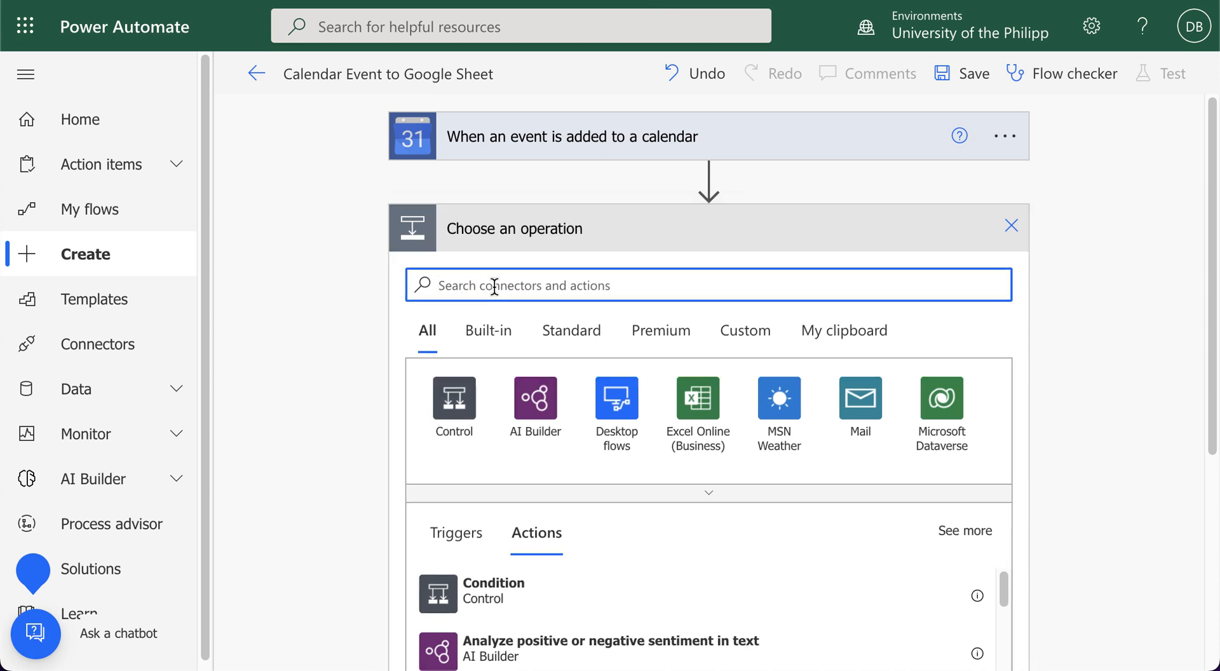
text(google sheets)
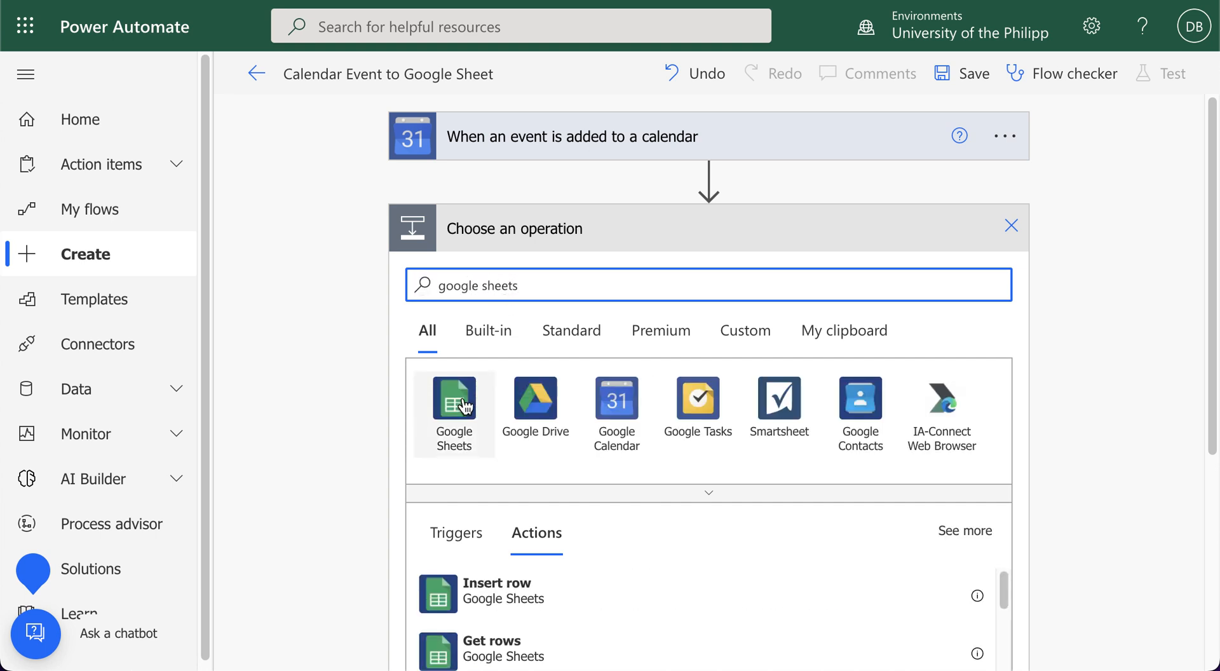
mouse_move(454, 399)
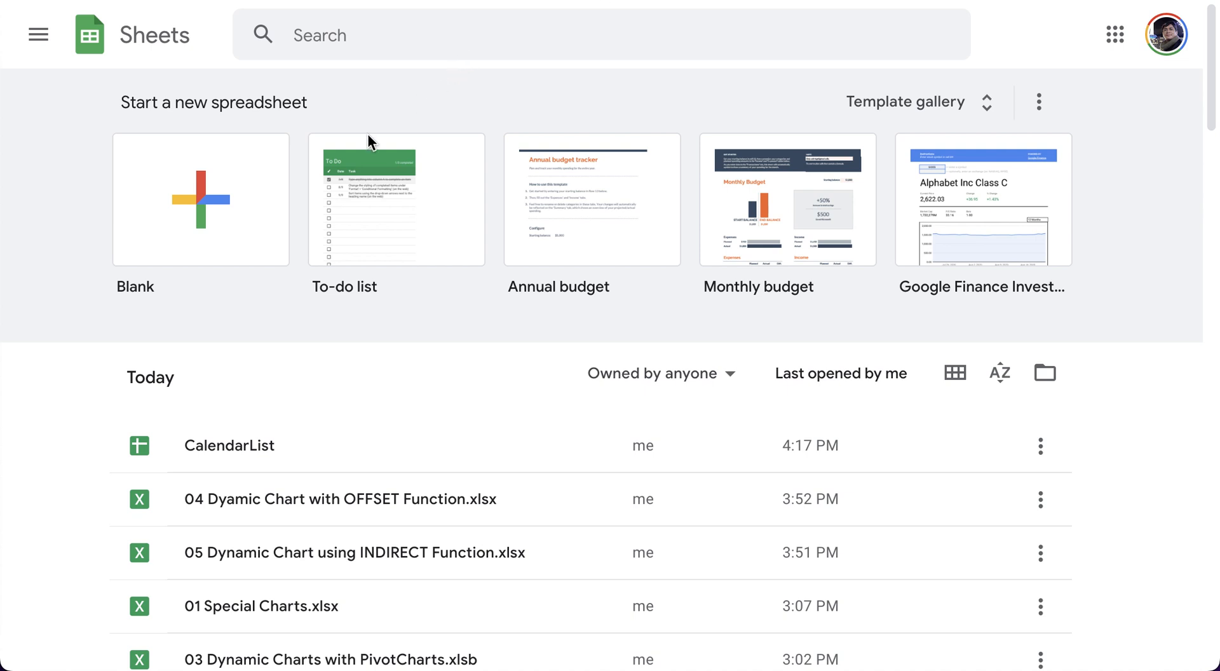
Create a blank Google Sheets spreadsheet named CalendartoSheetDemo.
click(201, 200)
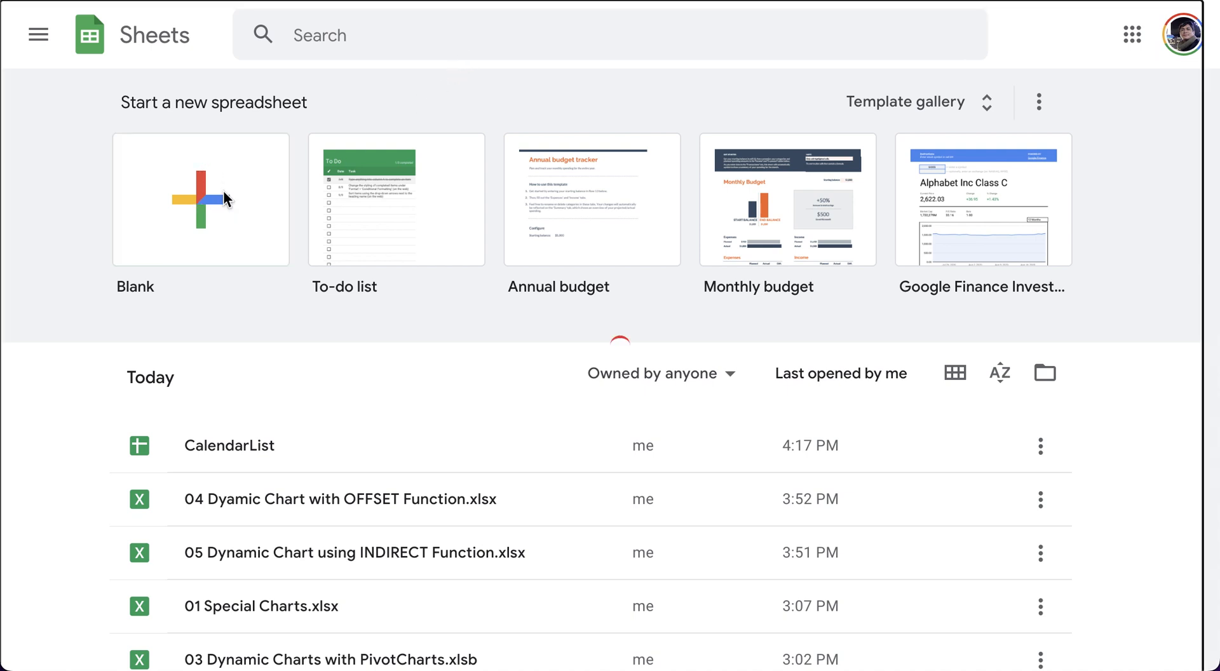
click(201, 199)
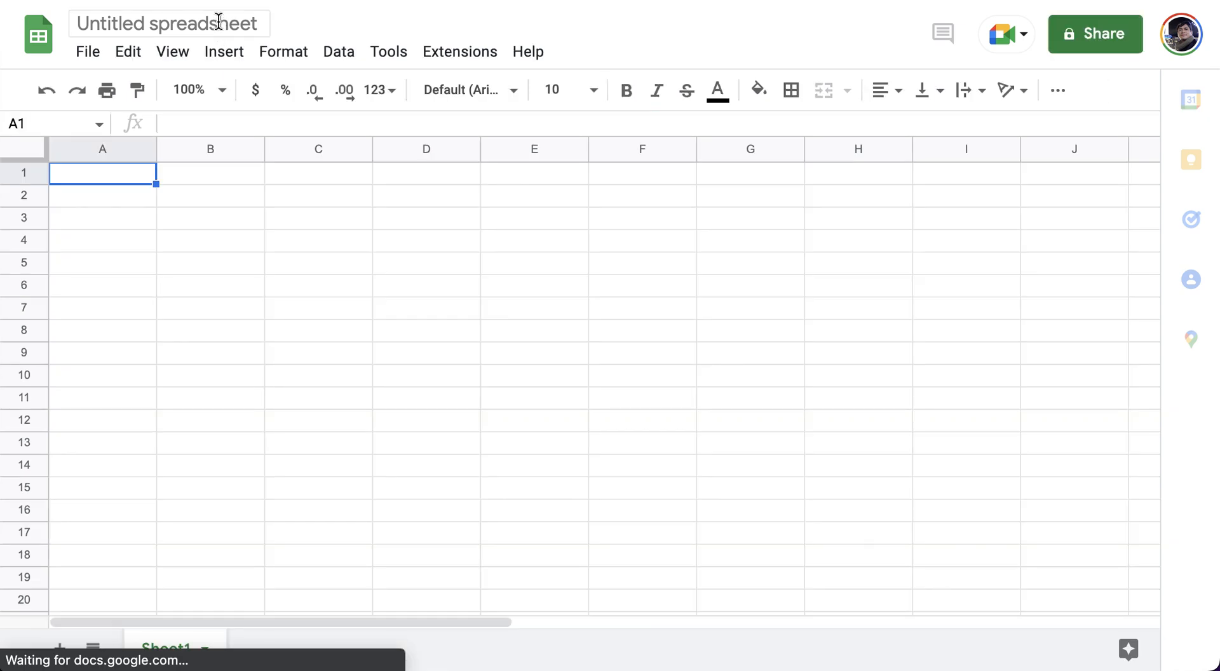
text(Calendar)
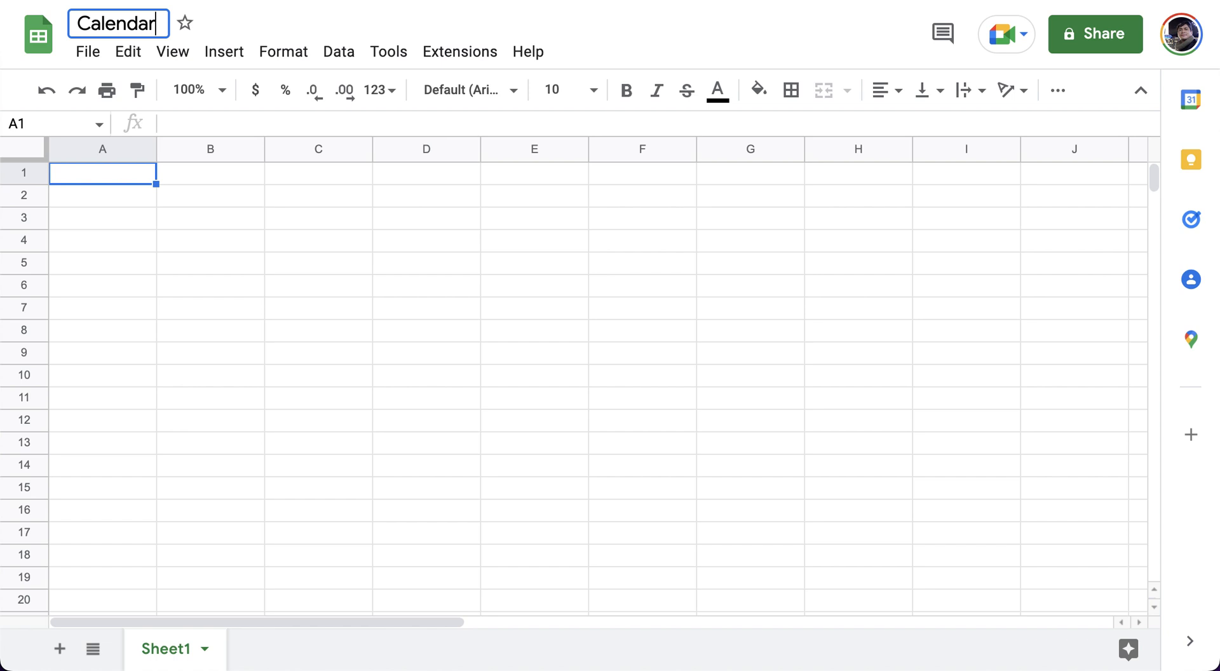
text(to)
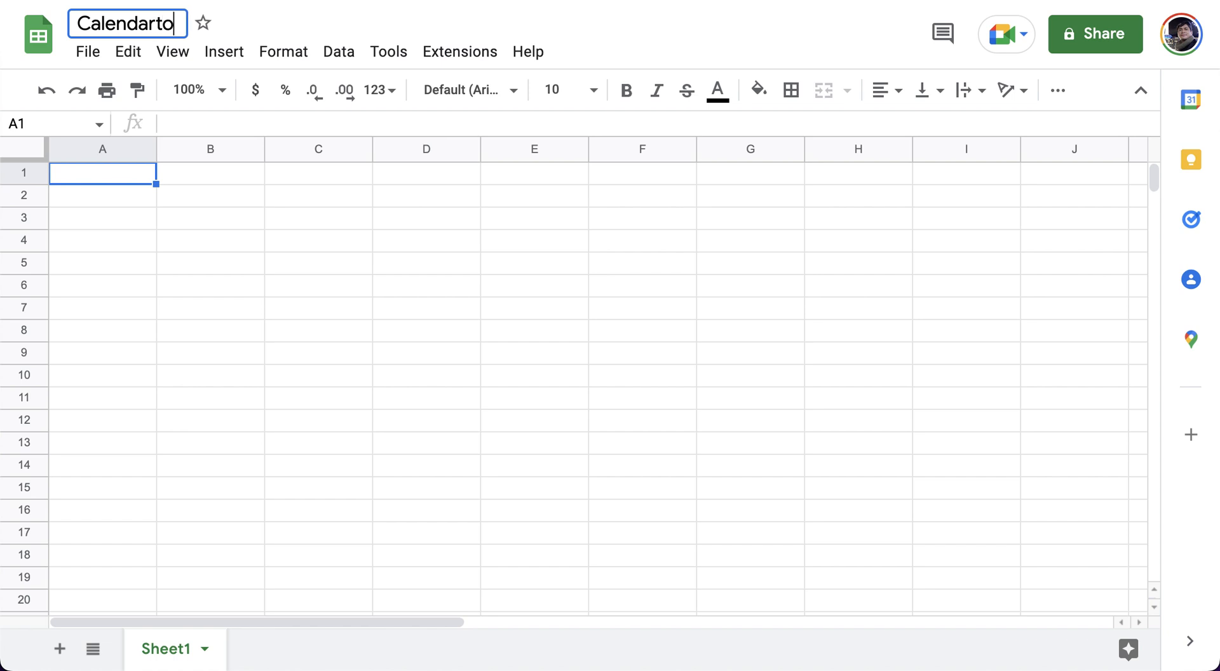
text(SheetDemo)
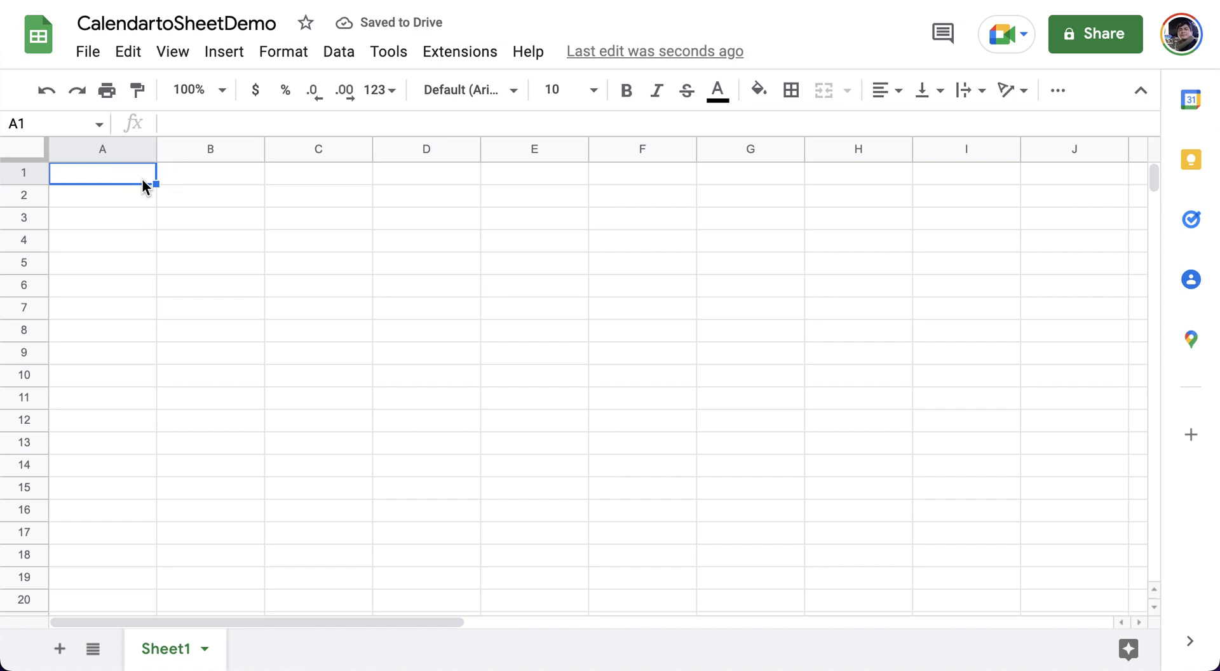
Begin the header row with EventName and StartTime.
text(Even)
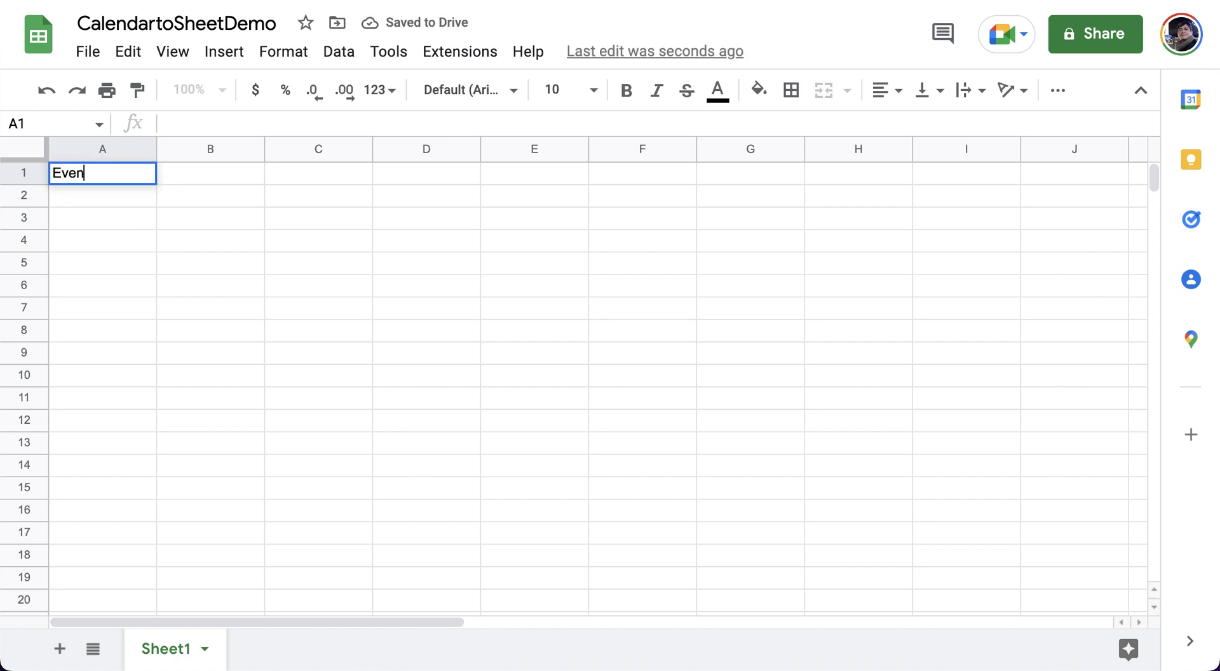
text(StartTime)
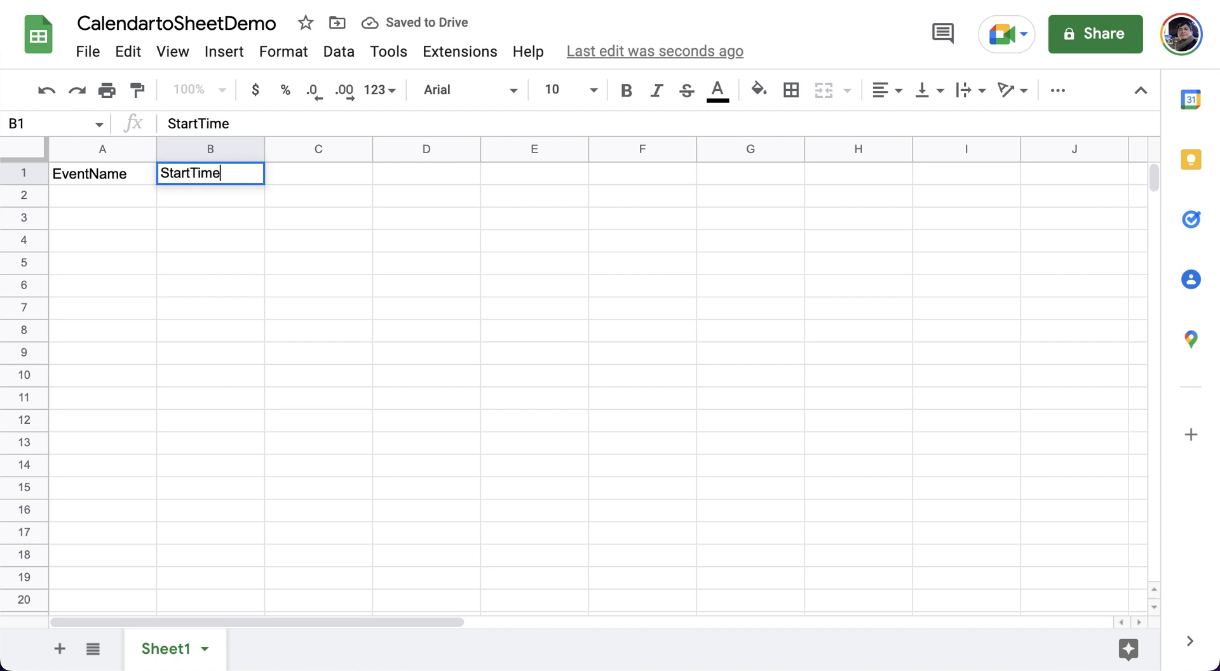
Add the EndTime header in C1, completing the EventName, StartTime, EndTime row.
text(EndTime)
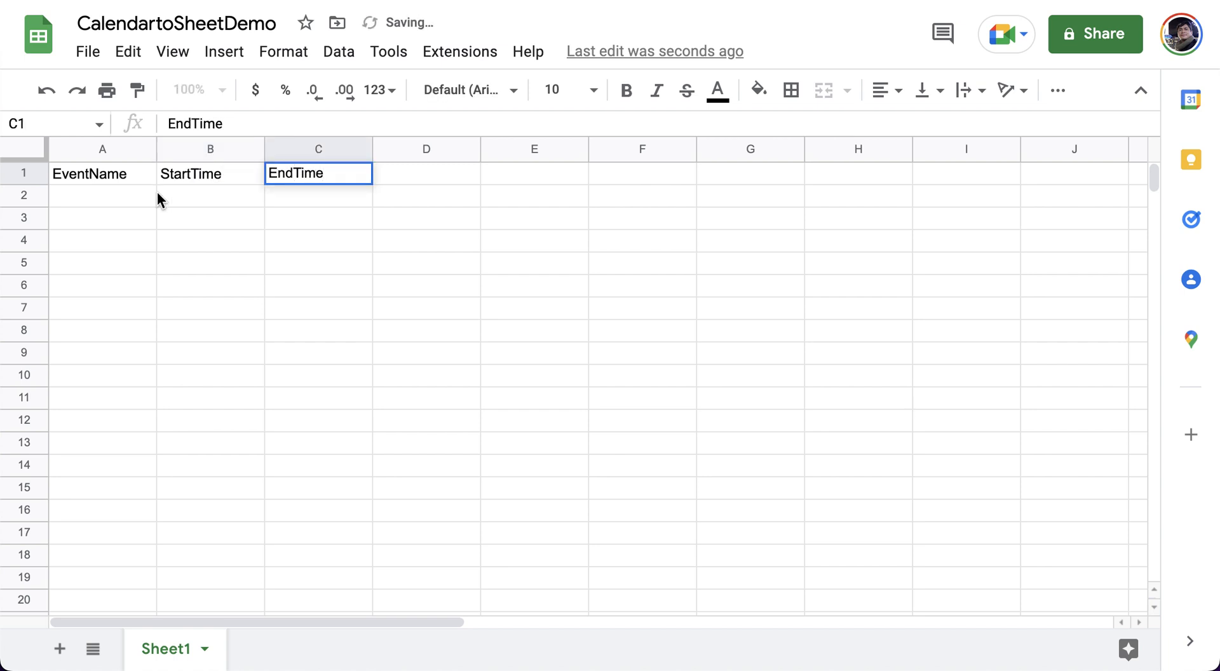
click(101, 173)
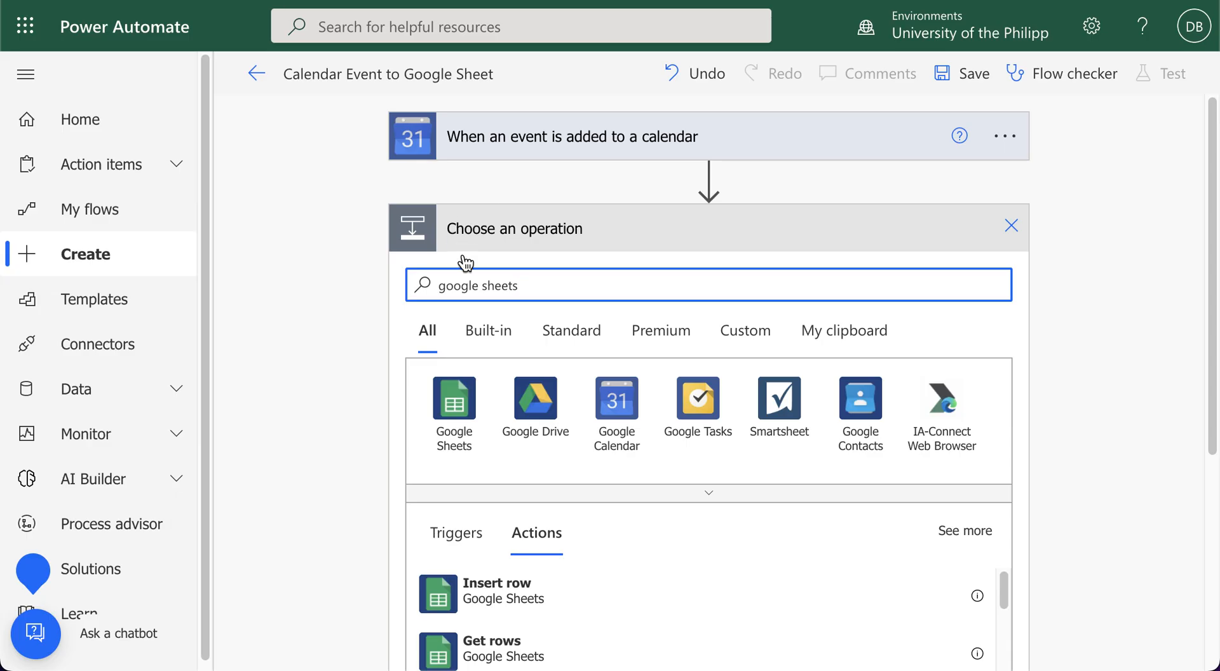
mouse_move(454, 400)
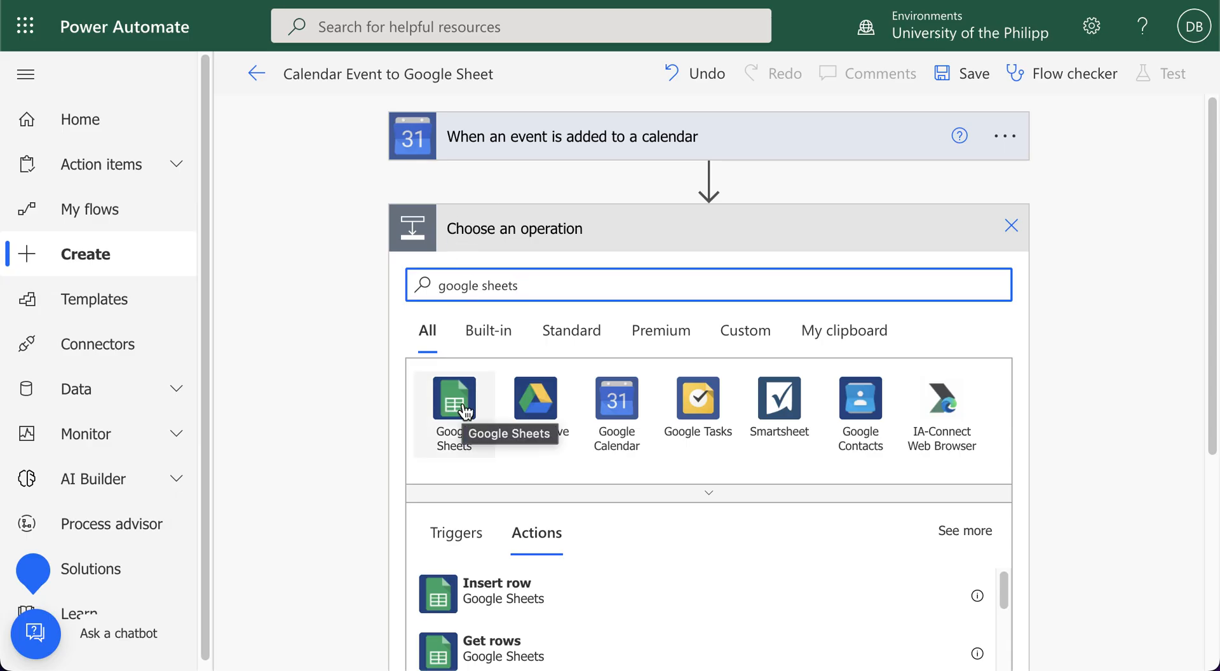
Add the Google Sheets Insert row action after the calendar trigger.
scroll(down, 3)
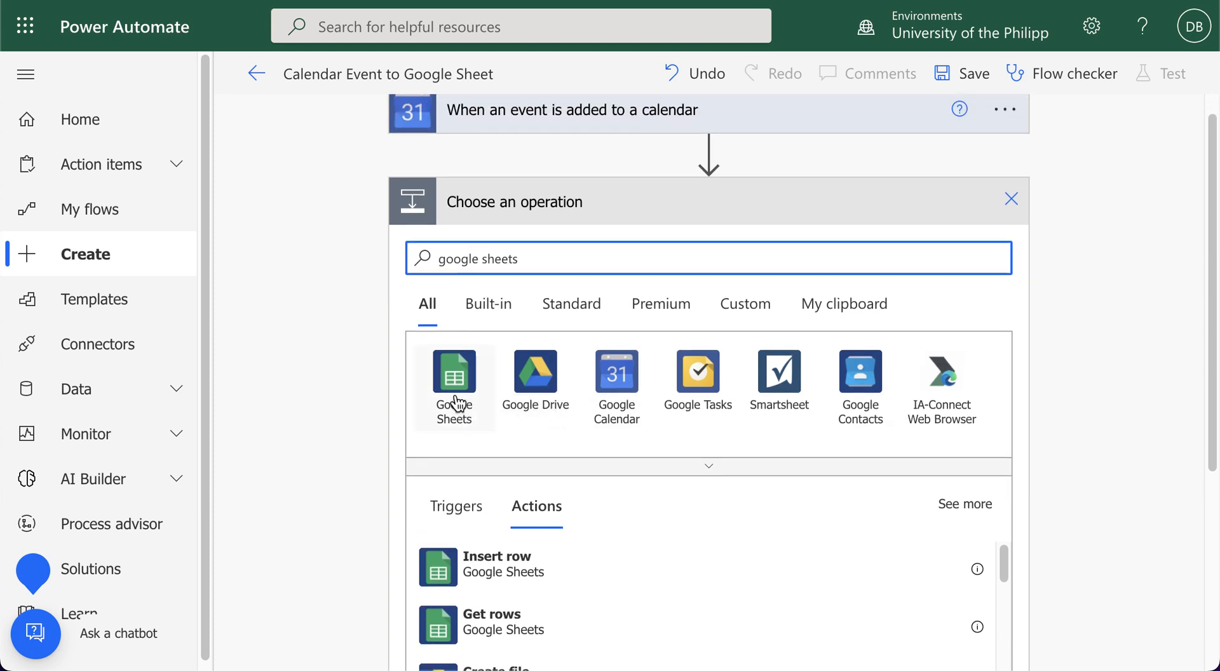
scroll(down, 3)
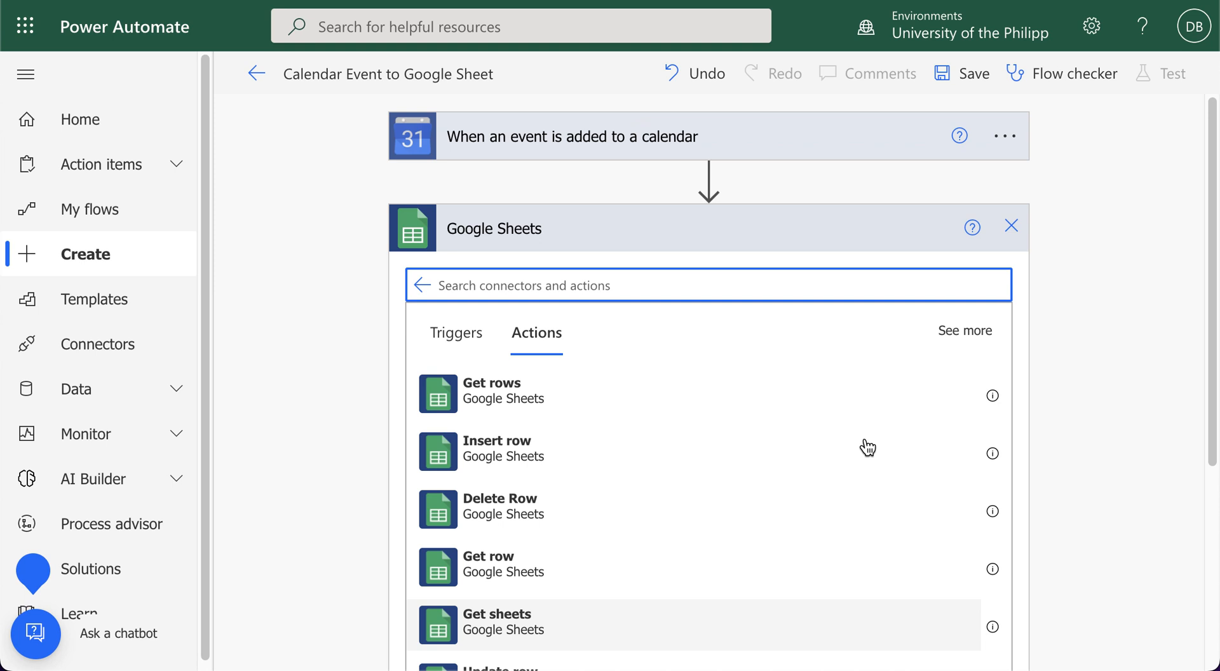
mouse_move(866, 445)
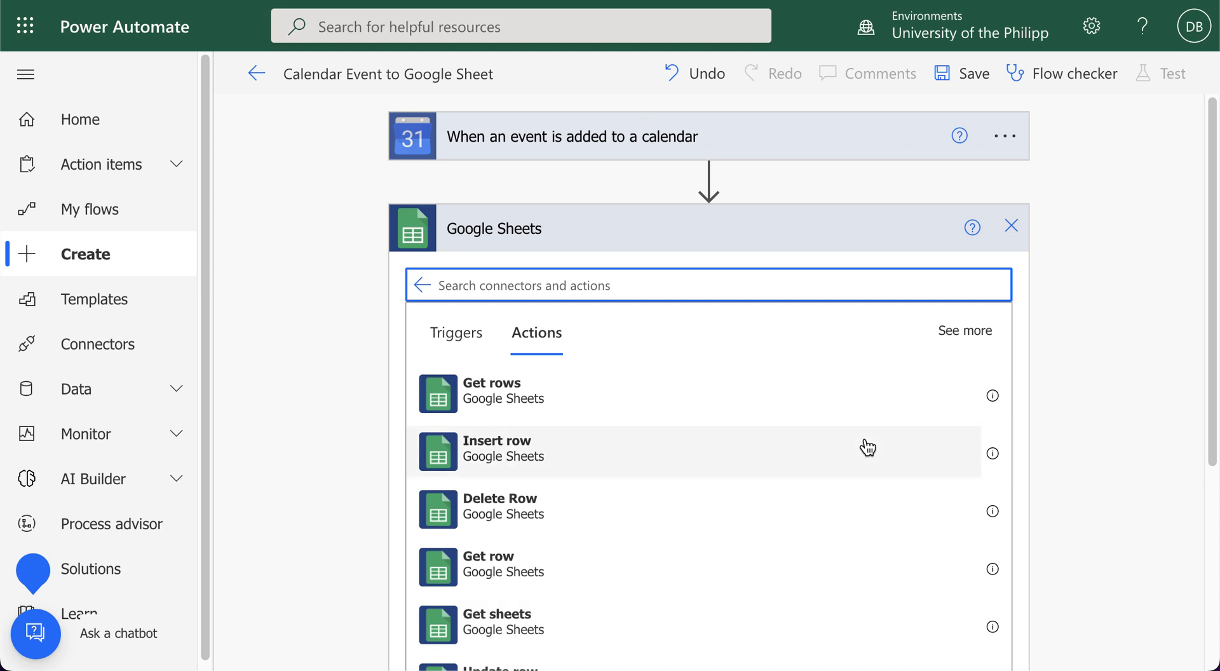
scroll(down, 3)
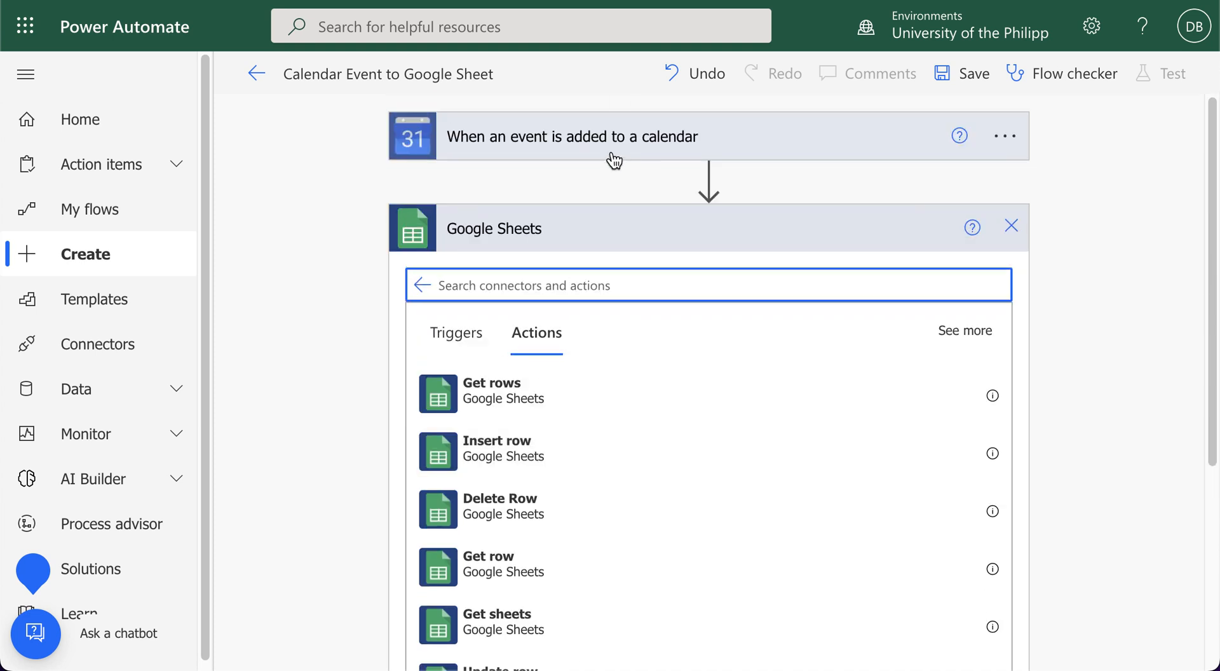
mouse_move(501, 452)
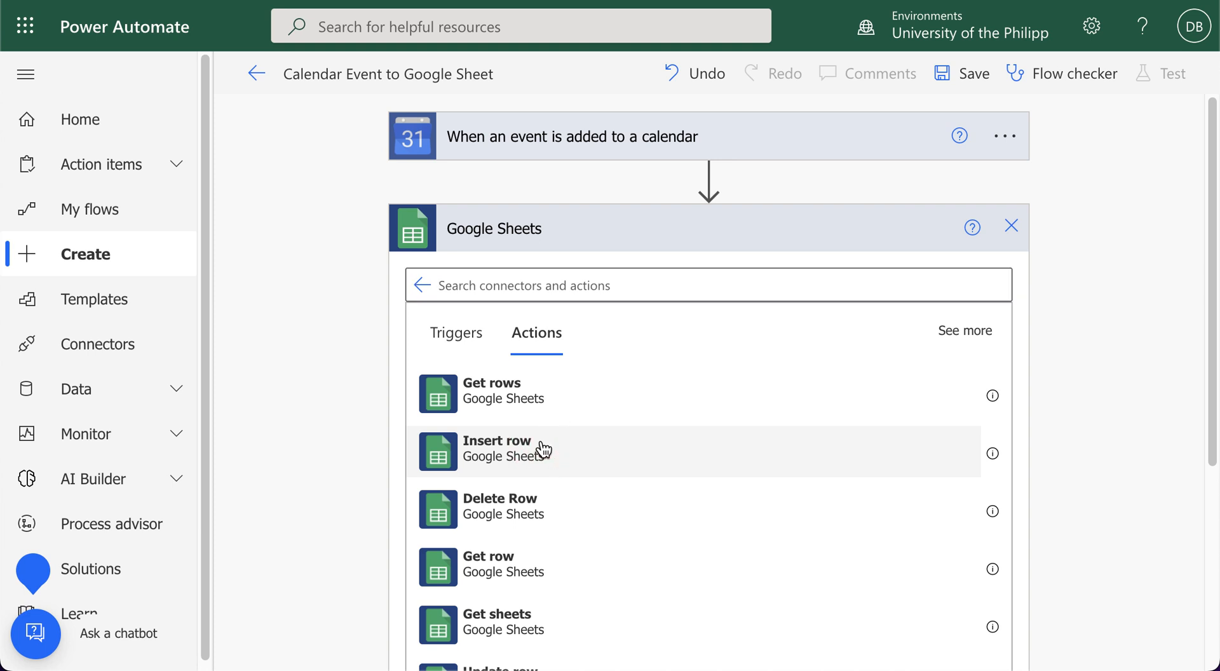
click(496, 447)
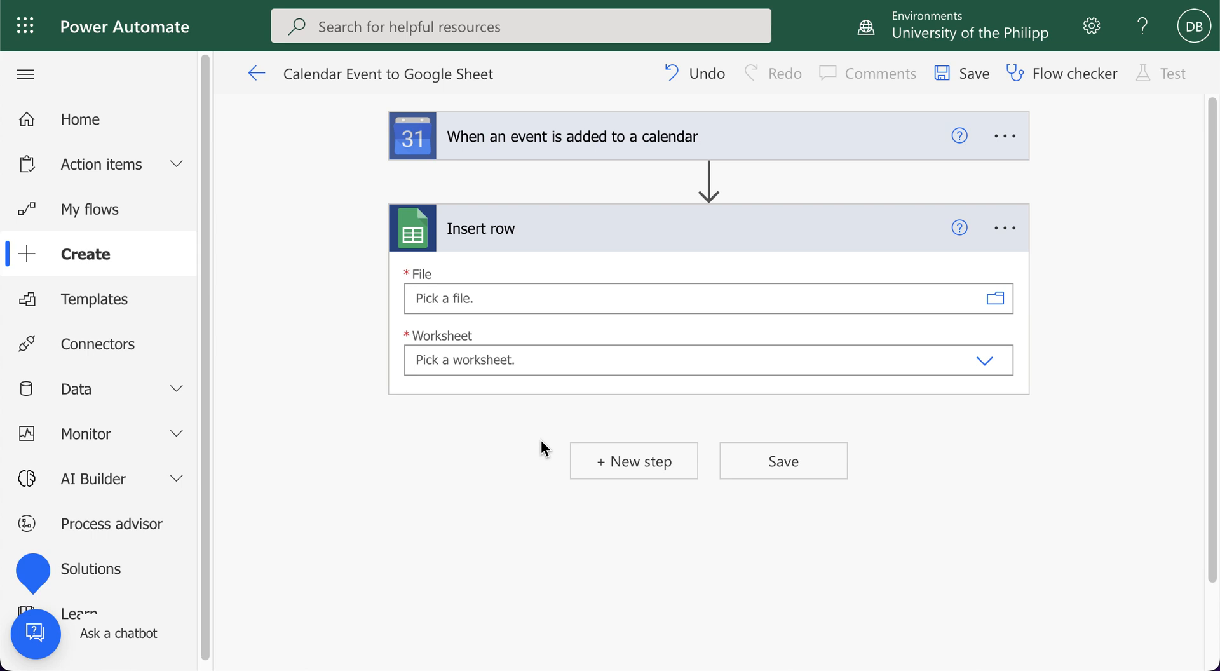
mouse_move(545, 321)
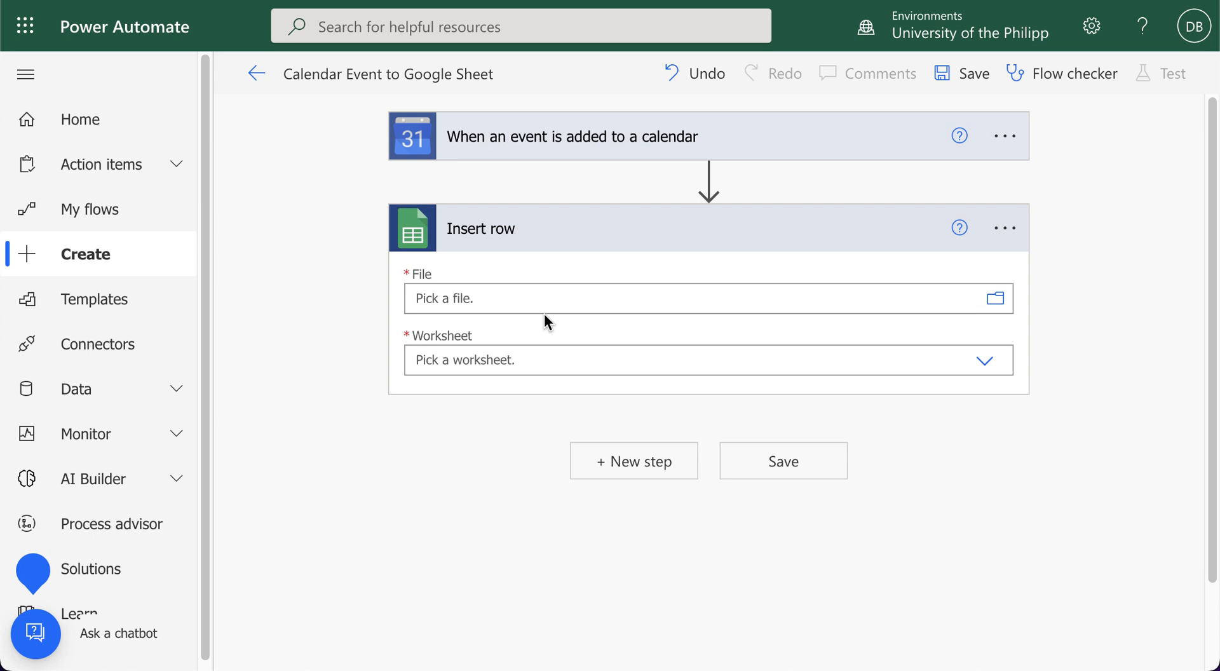
mouse_move(994, 299)
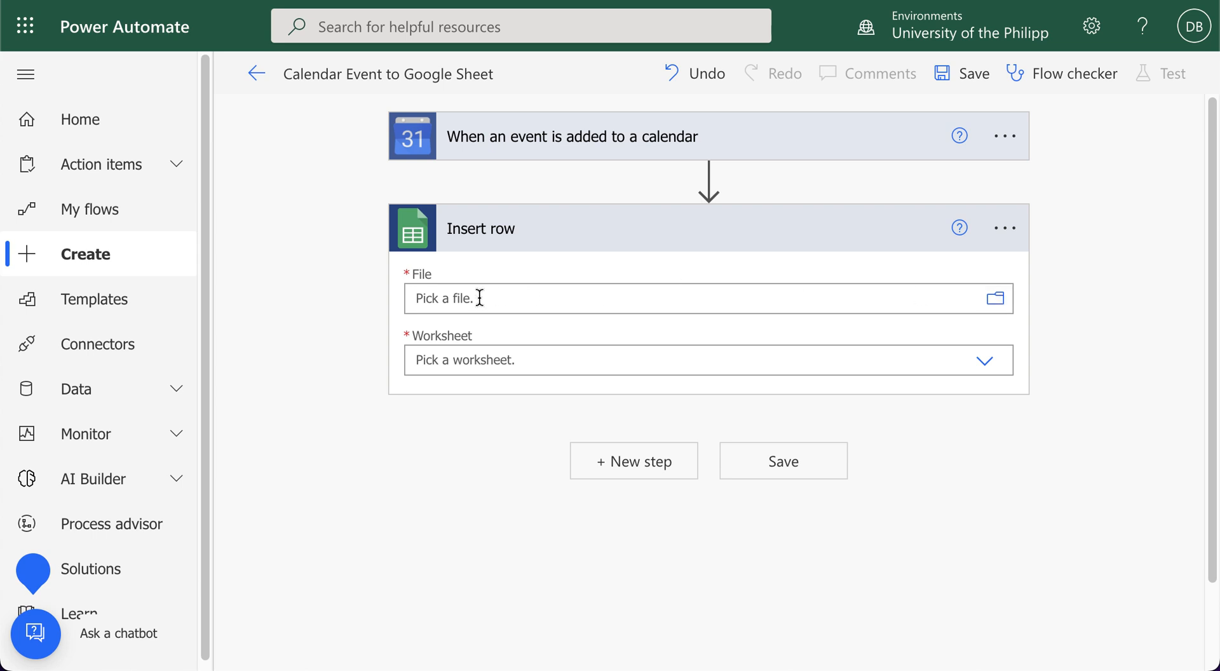
Point the Insert row action at the CalendartoSheetDemo file in Google Drive.
click(993, 299)
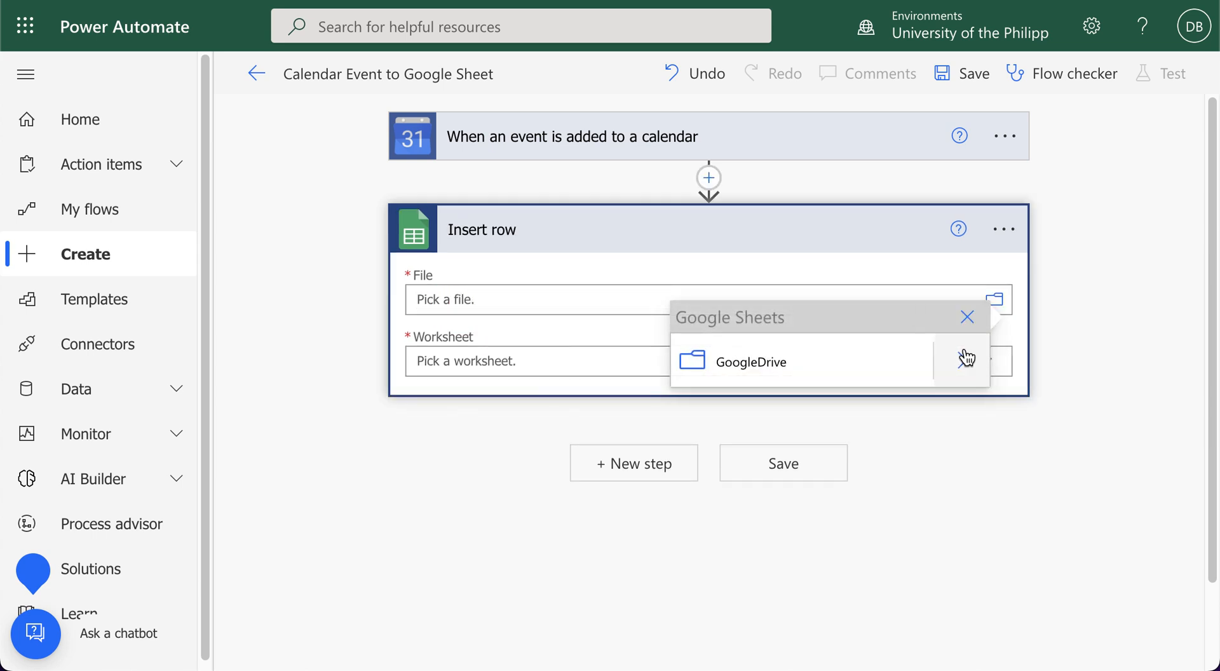
click(750, 361)
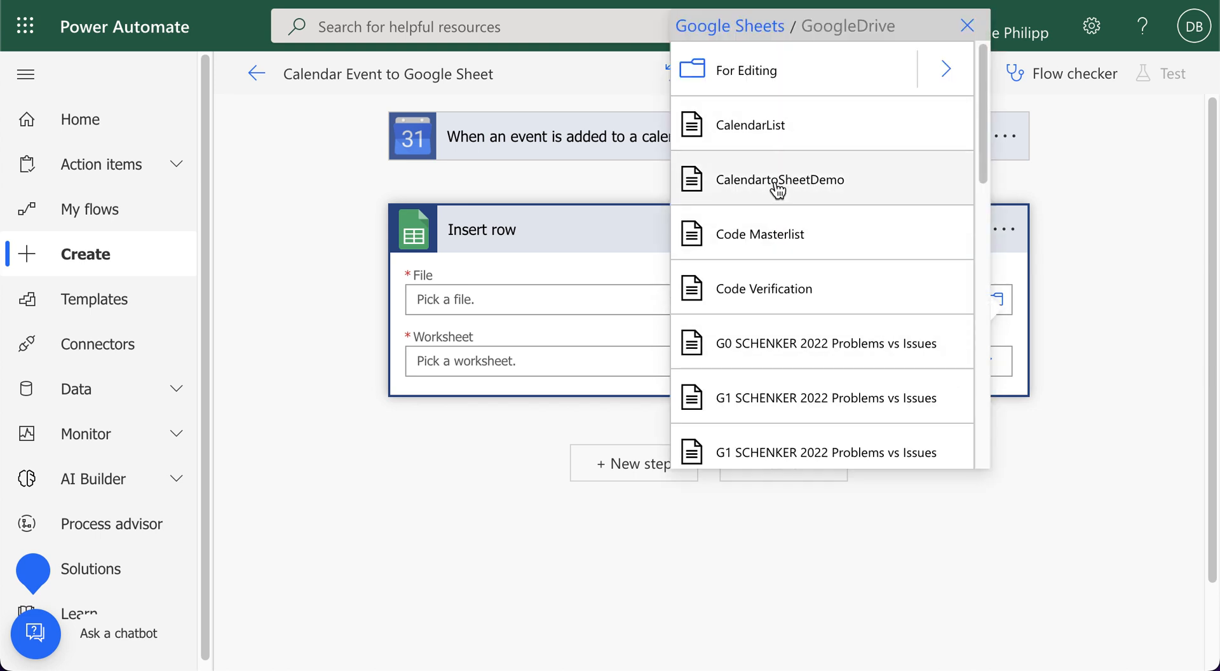
mouse_move(793, 179)
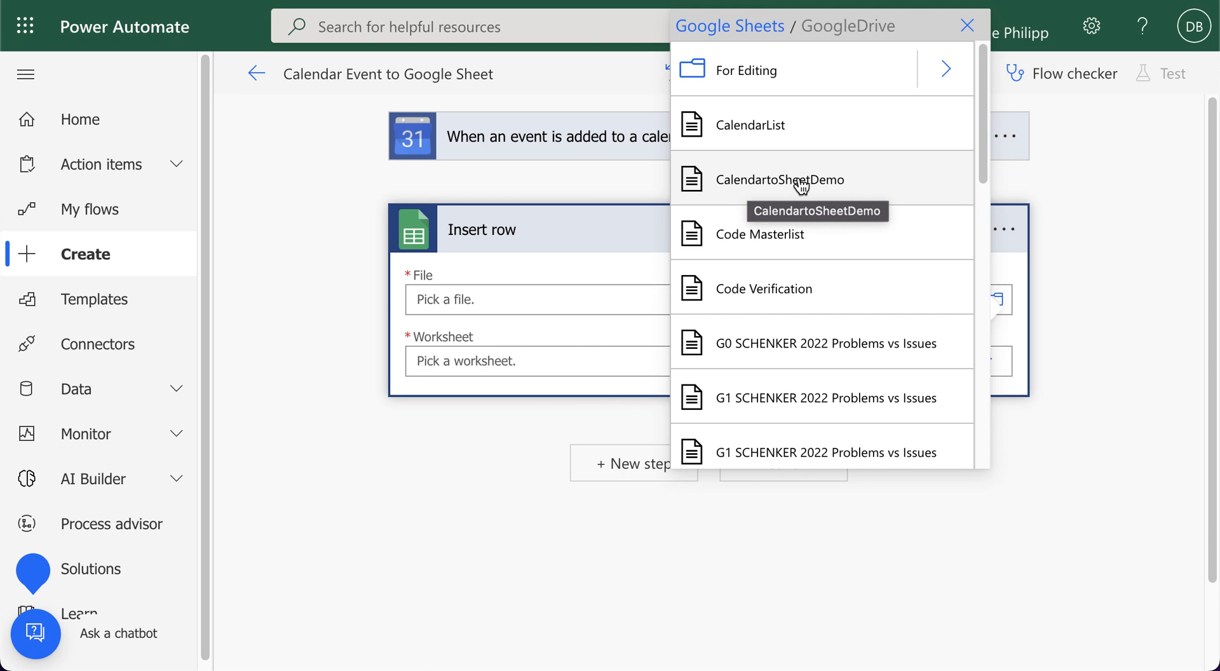
mouse_move(823, 192)
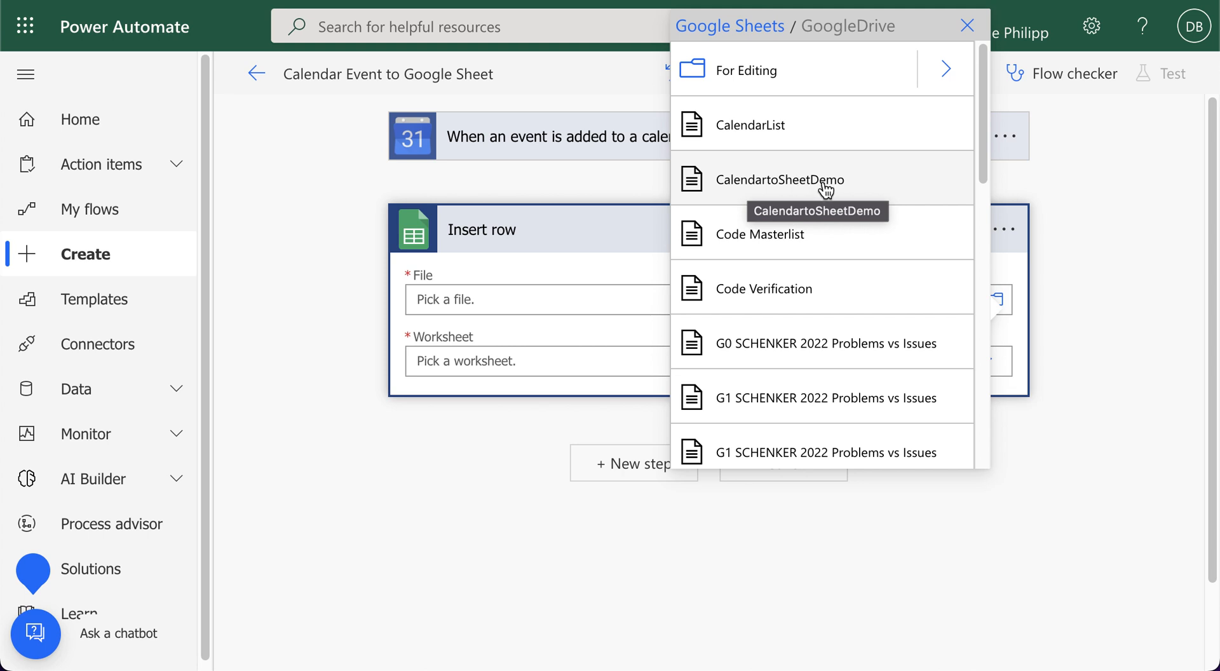
click(779, 179)
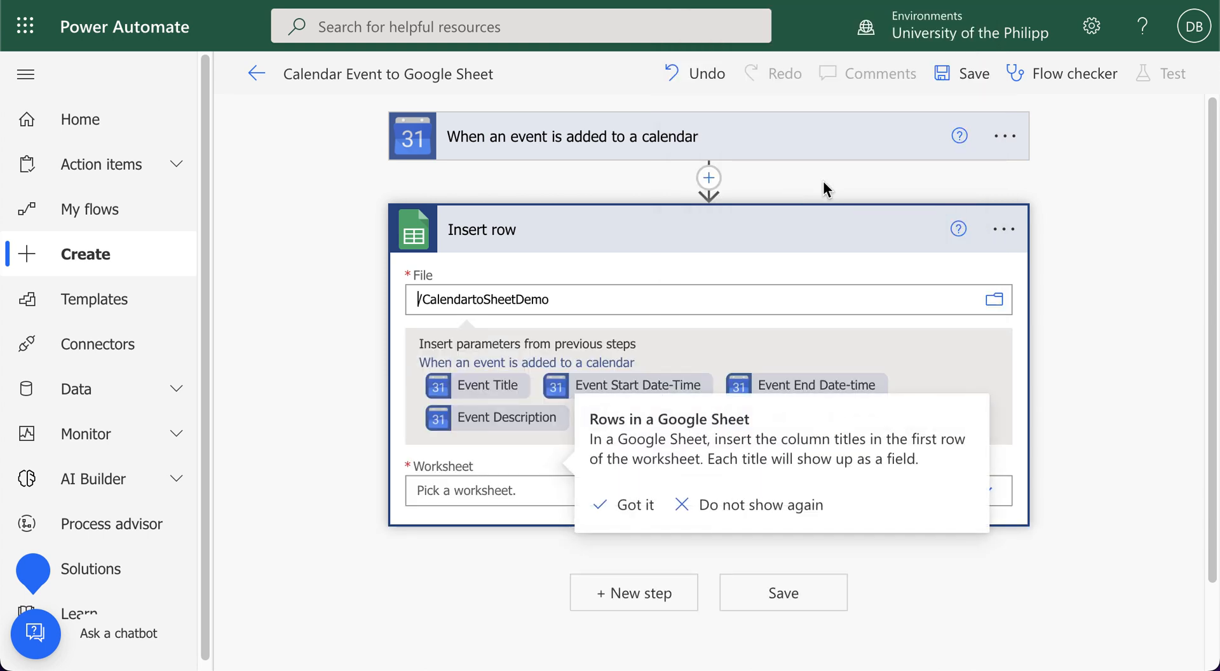
mouse_move(394, 507)
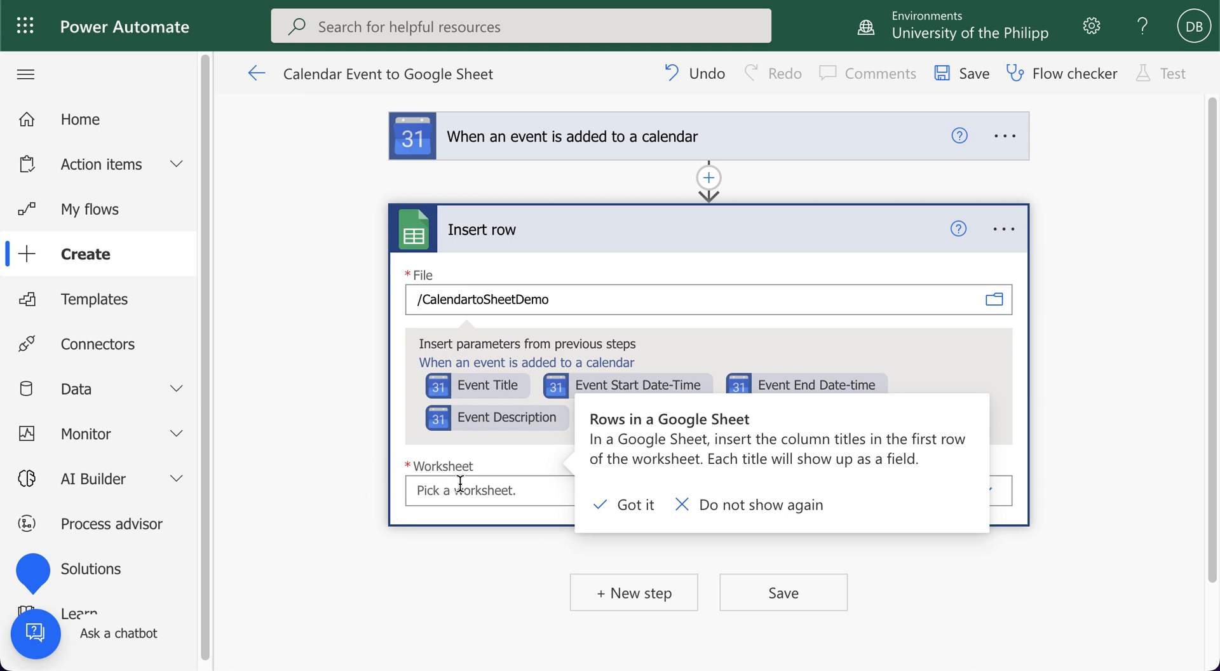
mouse_move(468, 538)
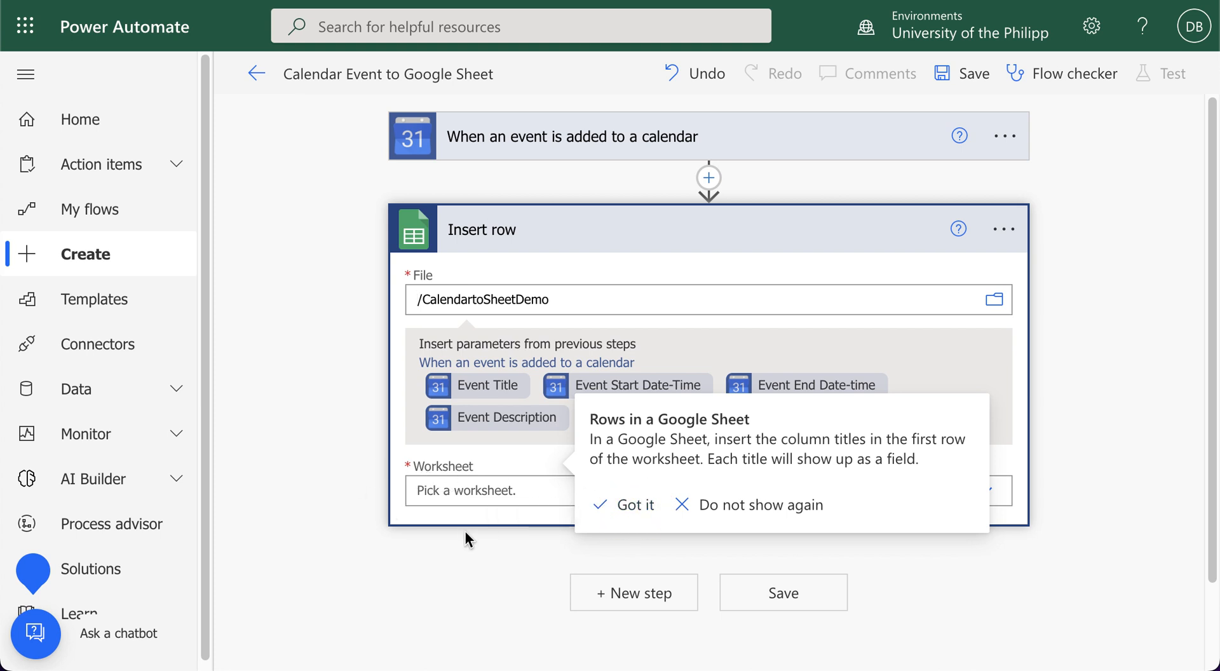
Dismiss the column-titles tip and select Sheet1 as the target worksheet.
click(621, 504)
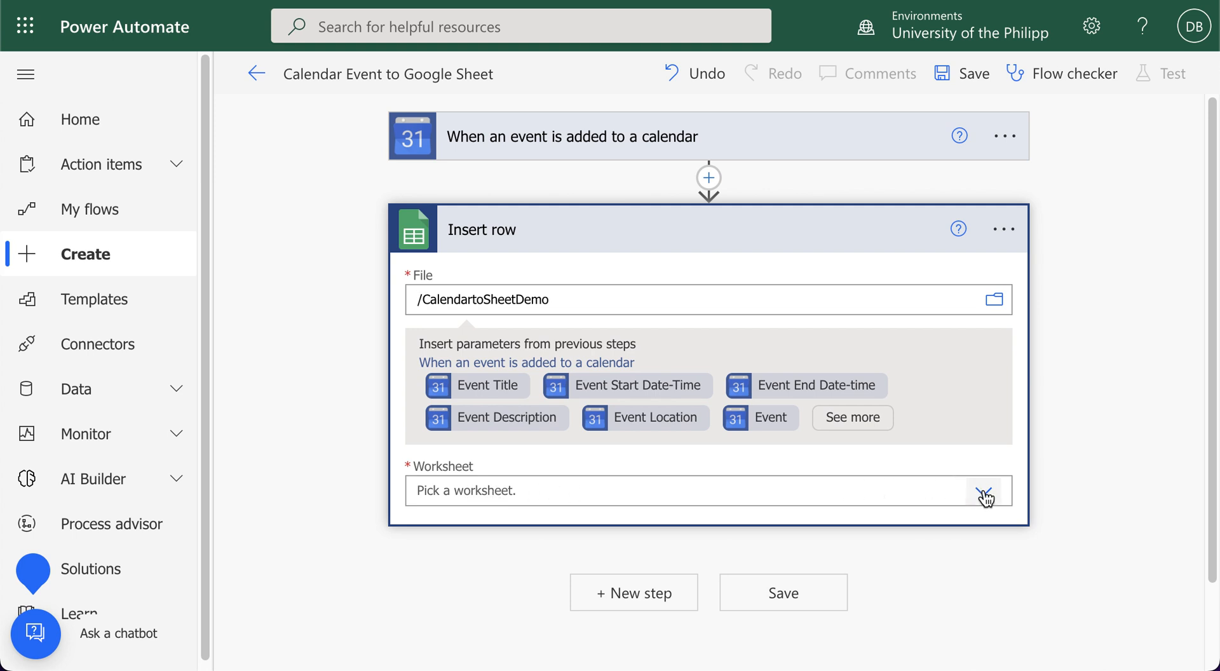
click(984, 490)
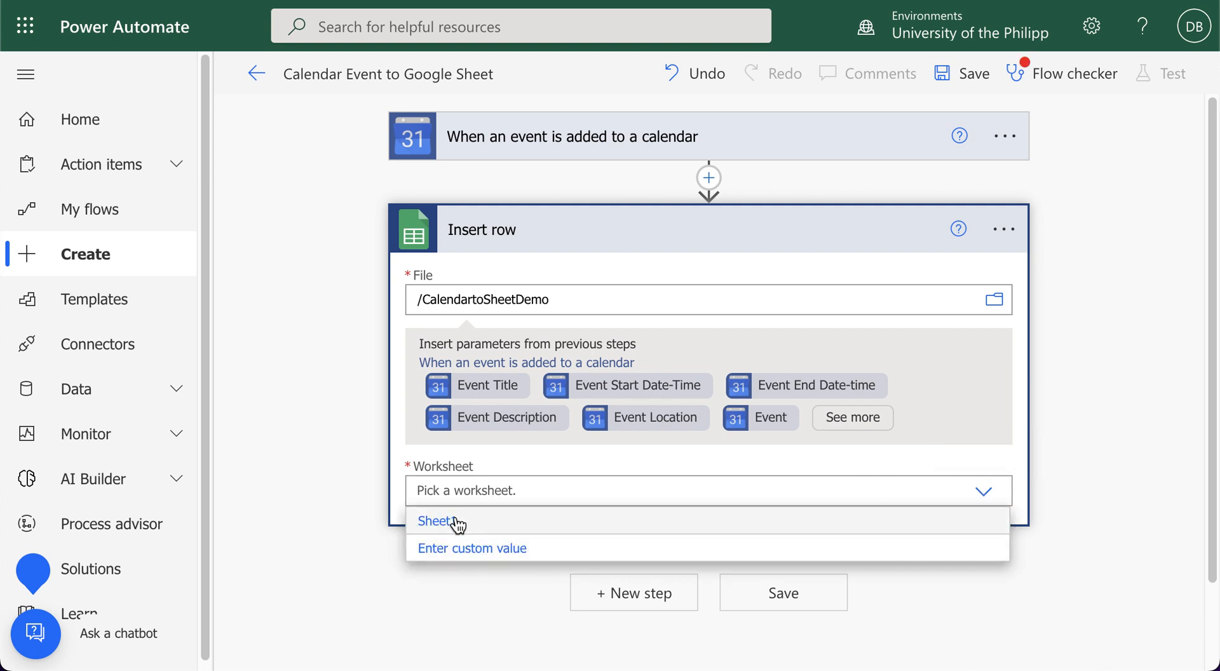
click(441, 521)
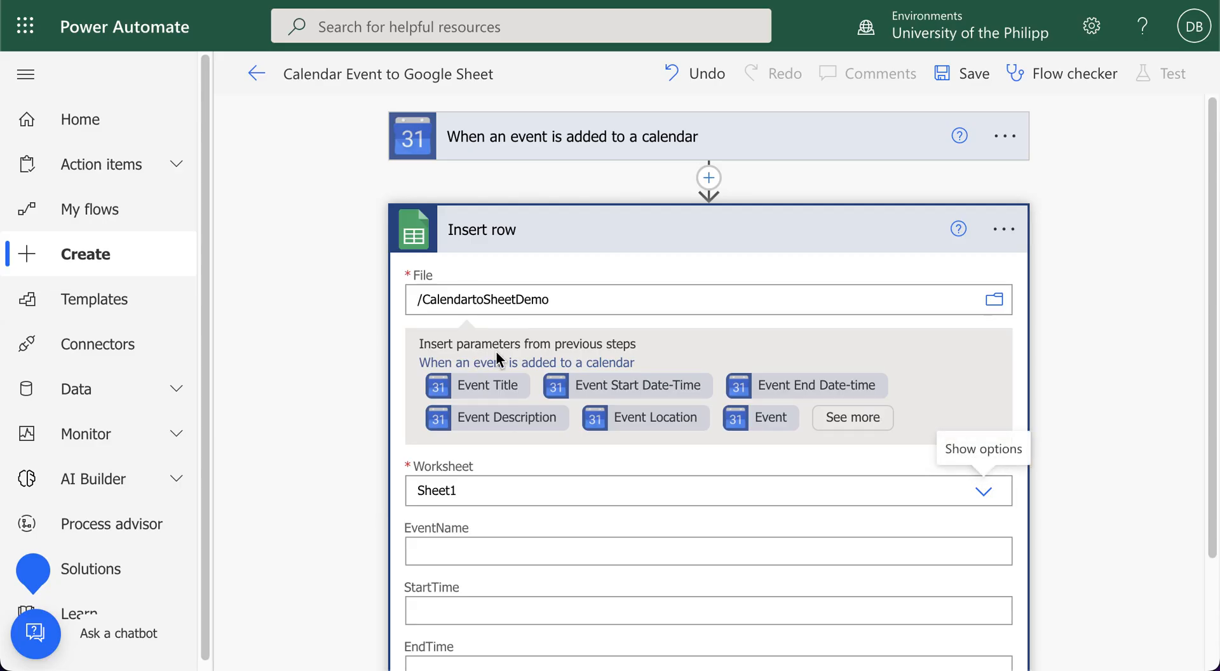
Map the EventName column to the calendar event's Event Title dynamic content.
scroll(down, 3)
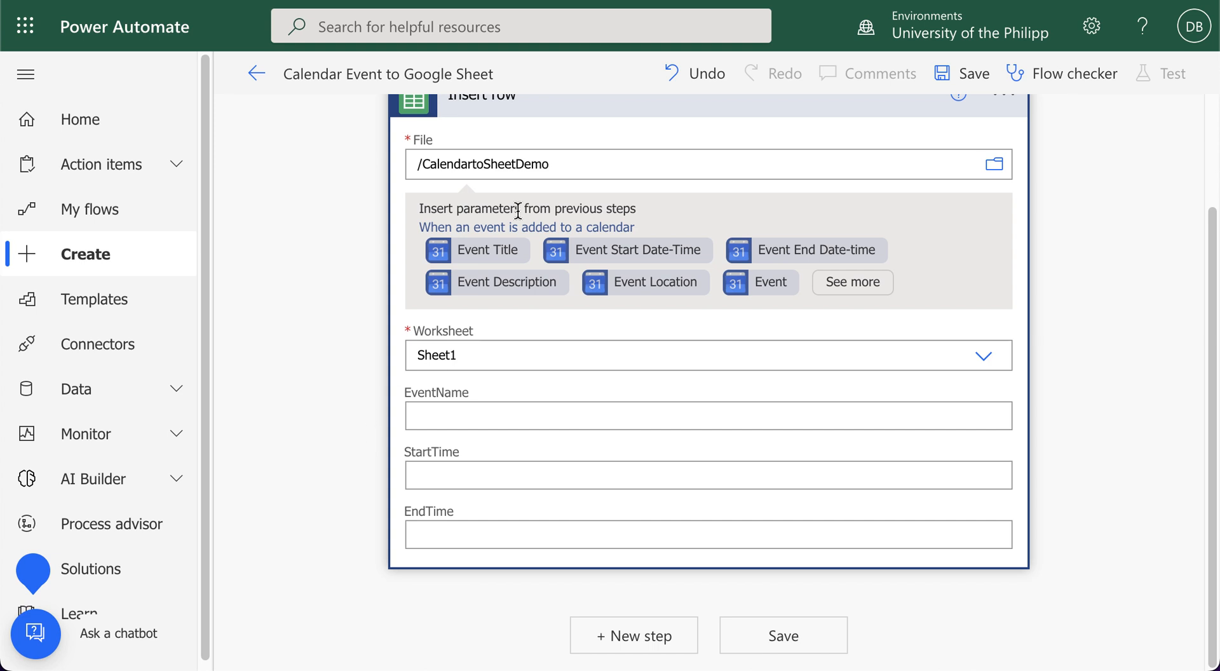
mouse_move(488, 251)
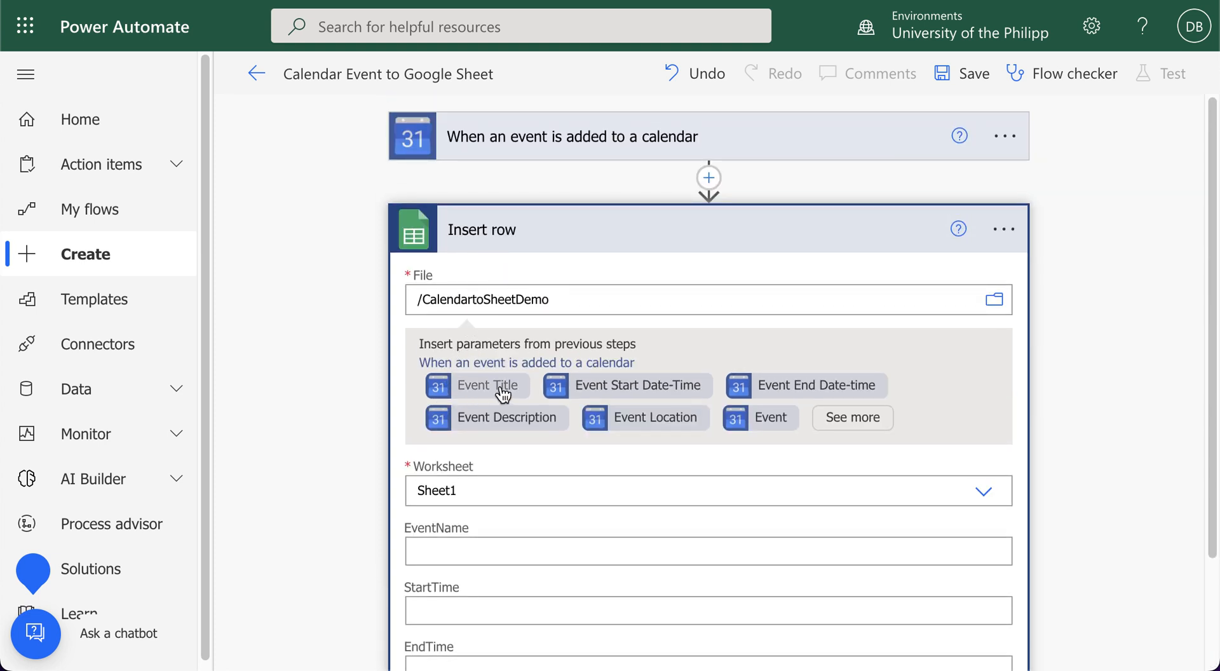
scroll(down, 3)
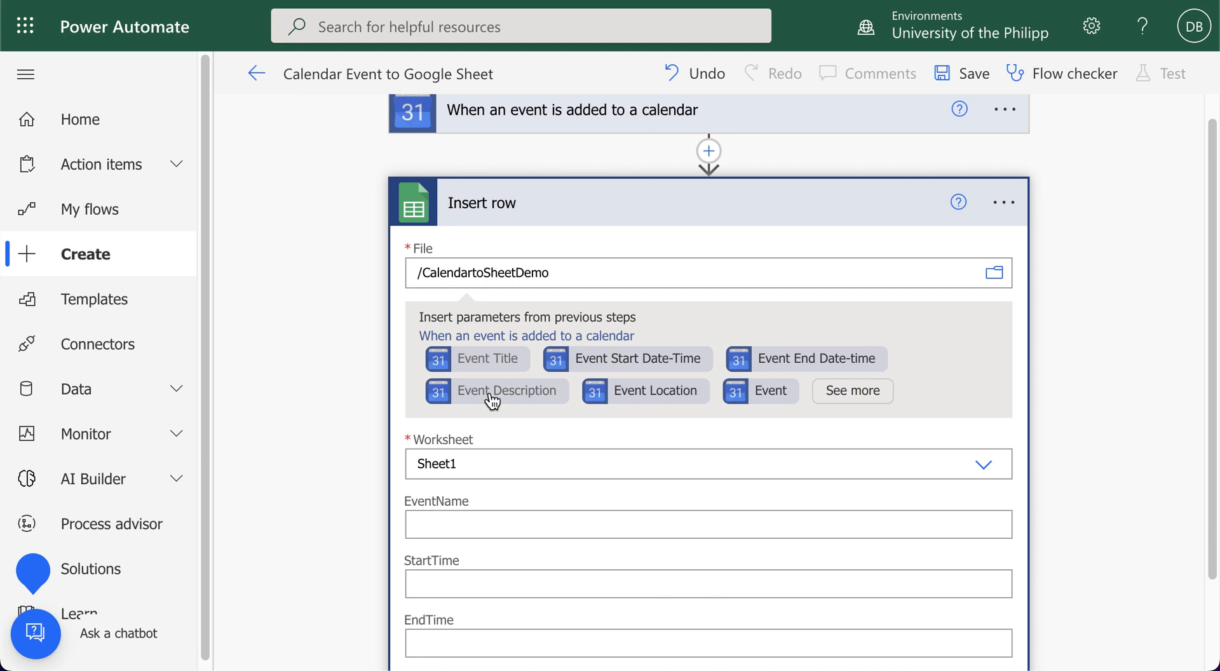
mouse_move(469, 436)
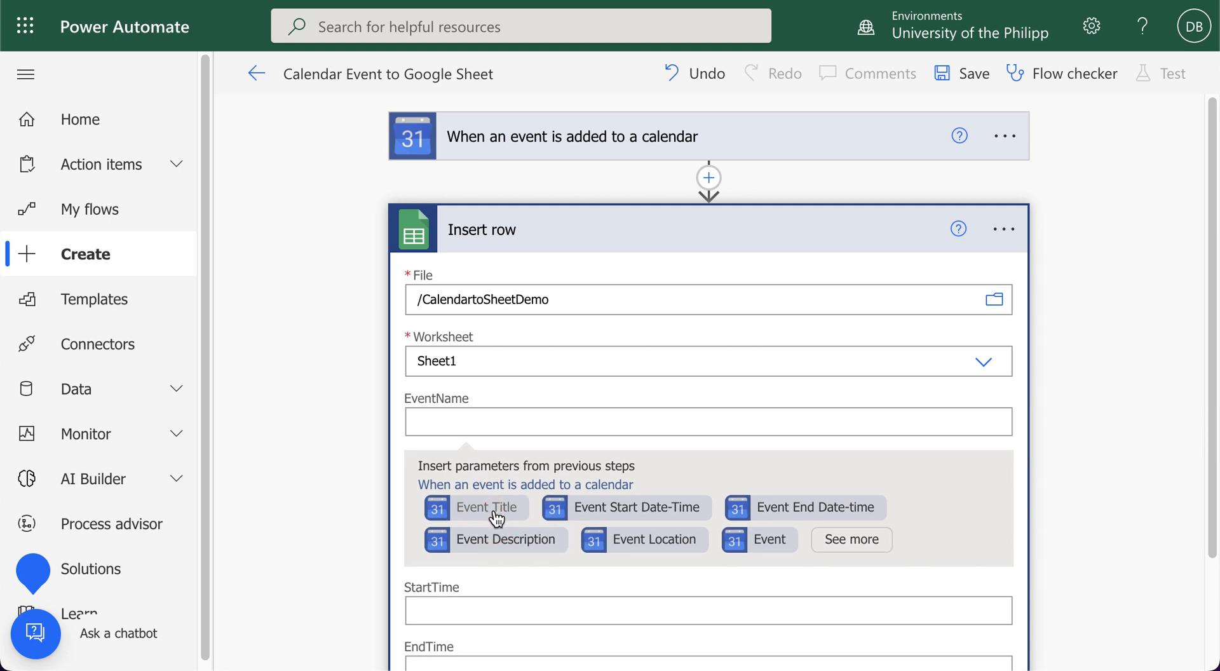
click(484, 507)
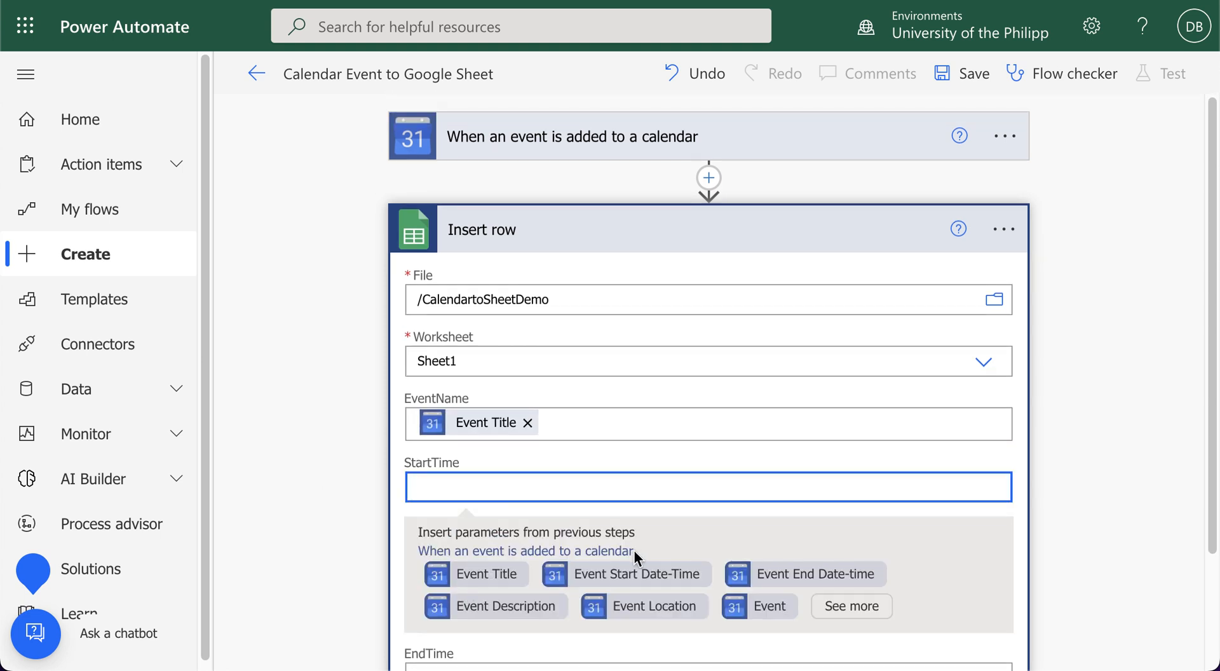
Map StartTime to Event Start Date-Time and EndTime to Event End Date-time.
scroll(down, 3)
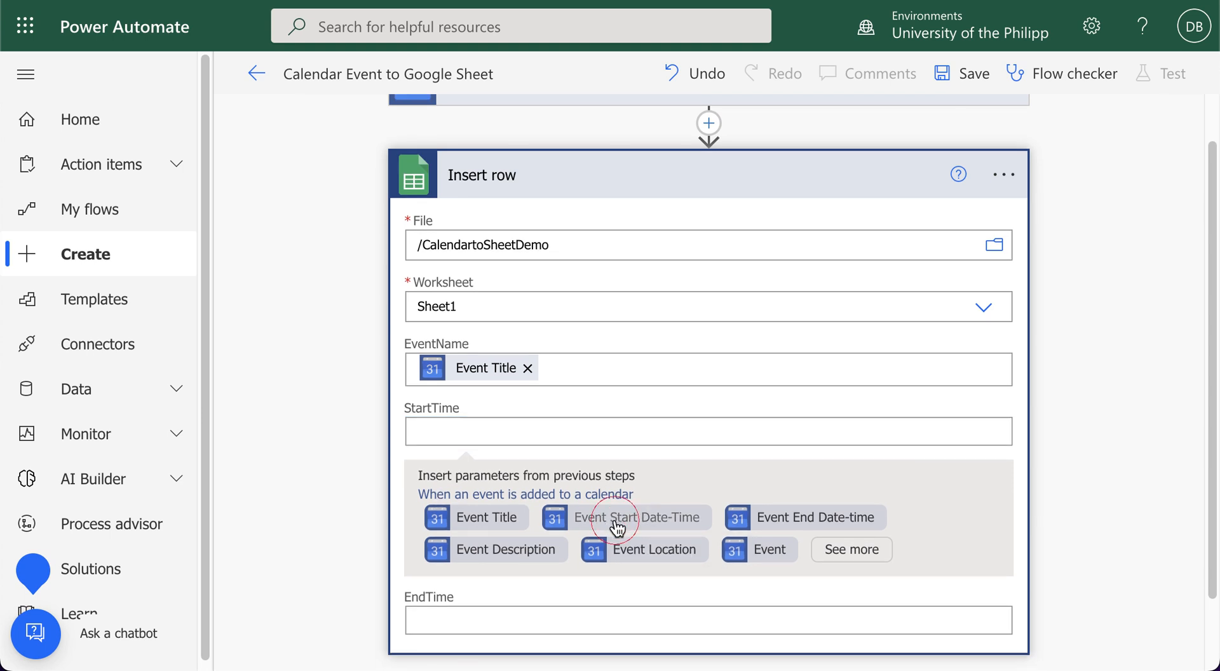
click(612, 517)
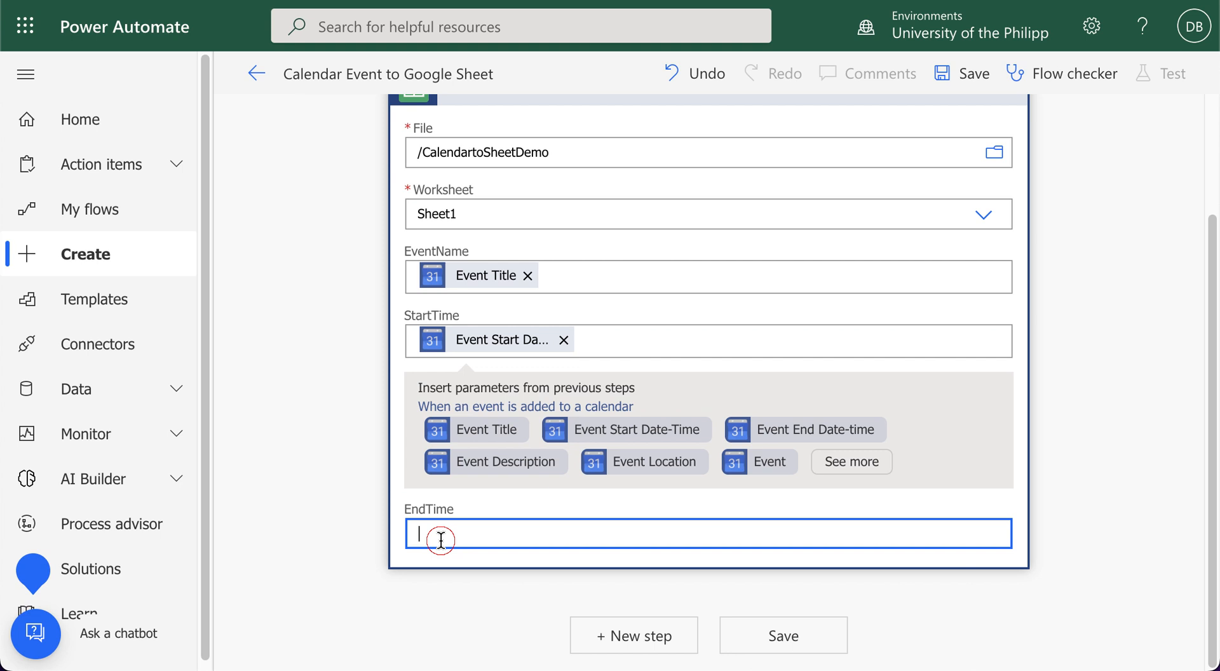
scroll(down, 3)
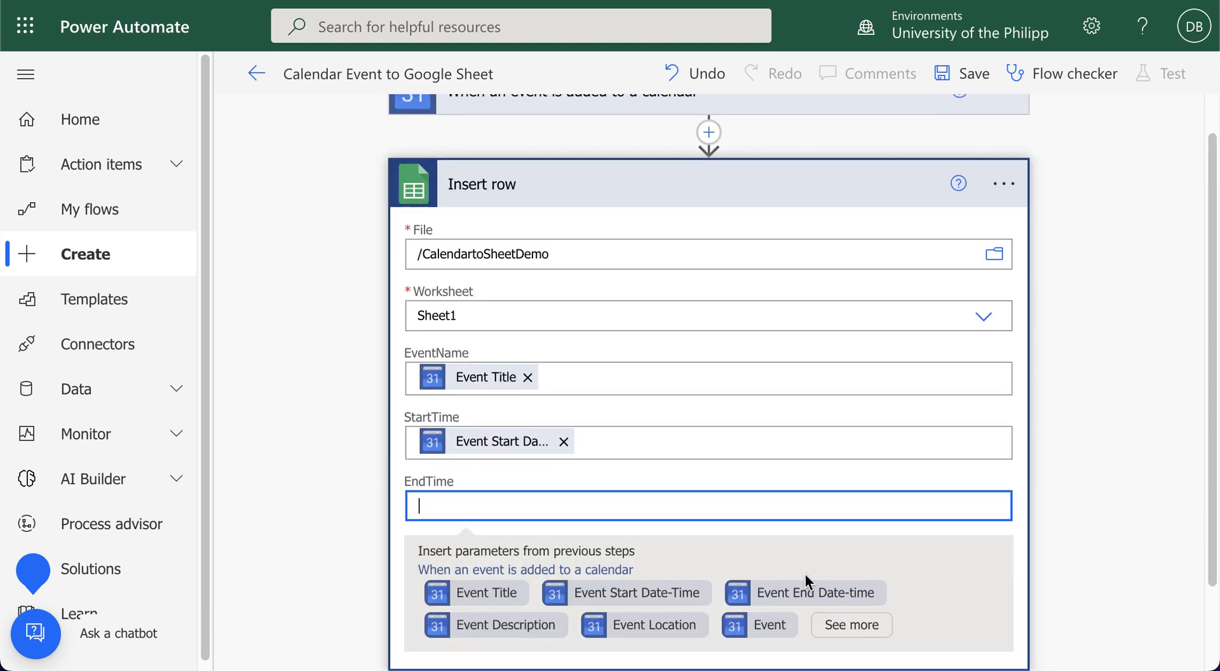
mouse_move(804, 592)
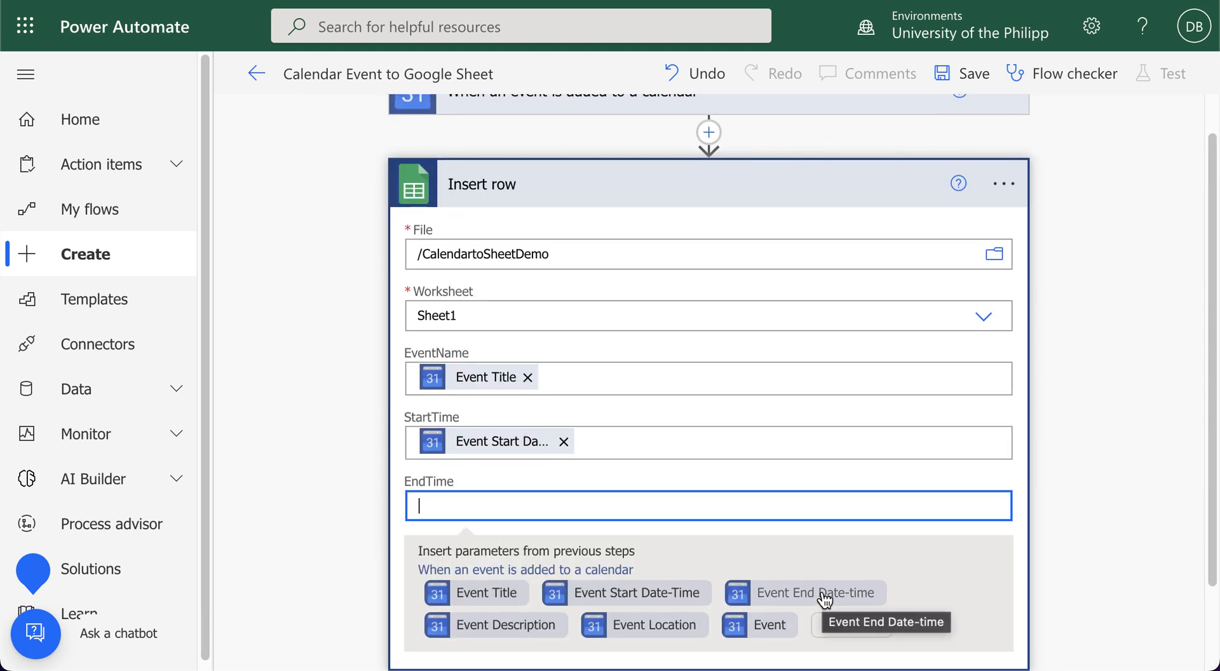
click(805, 593)
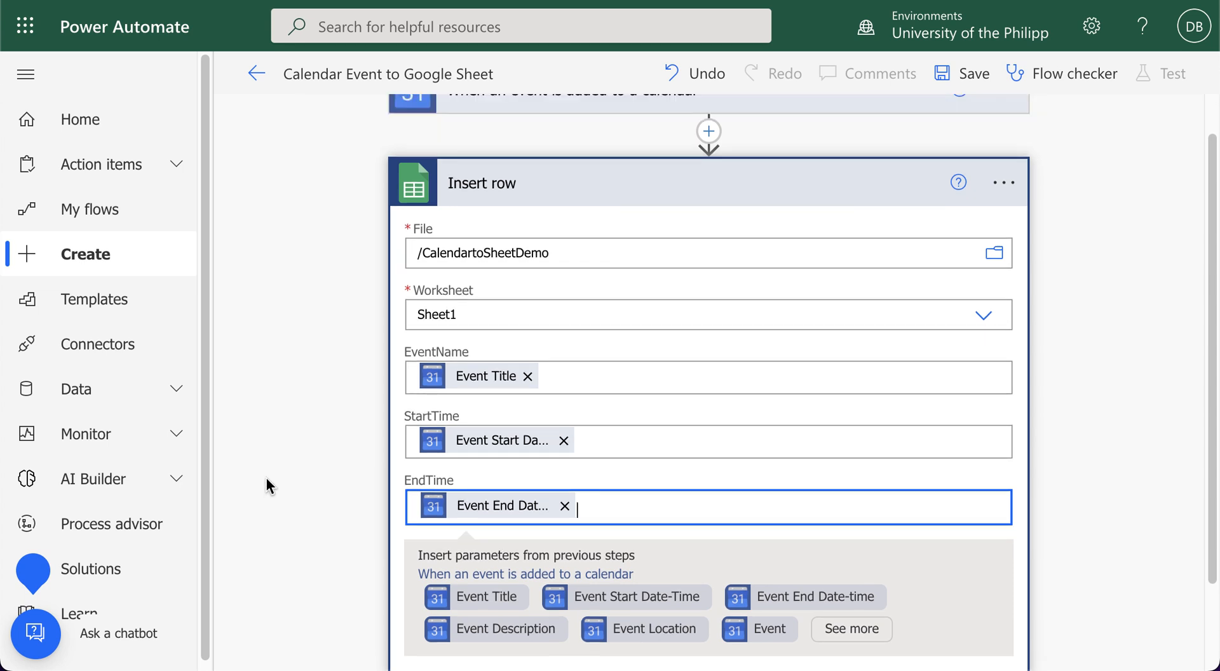
scroll(up, 3)
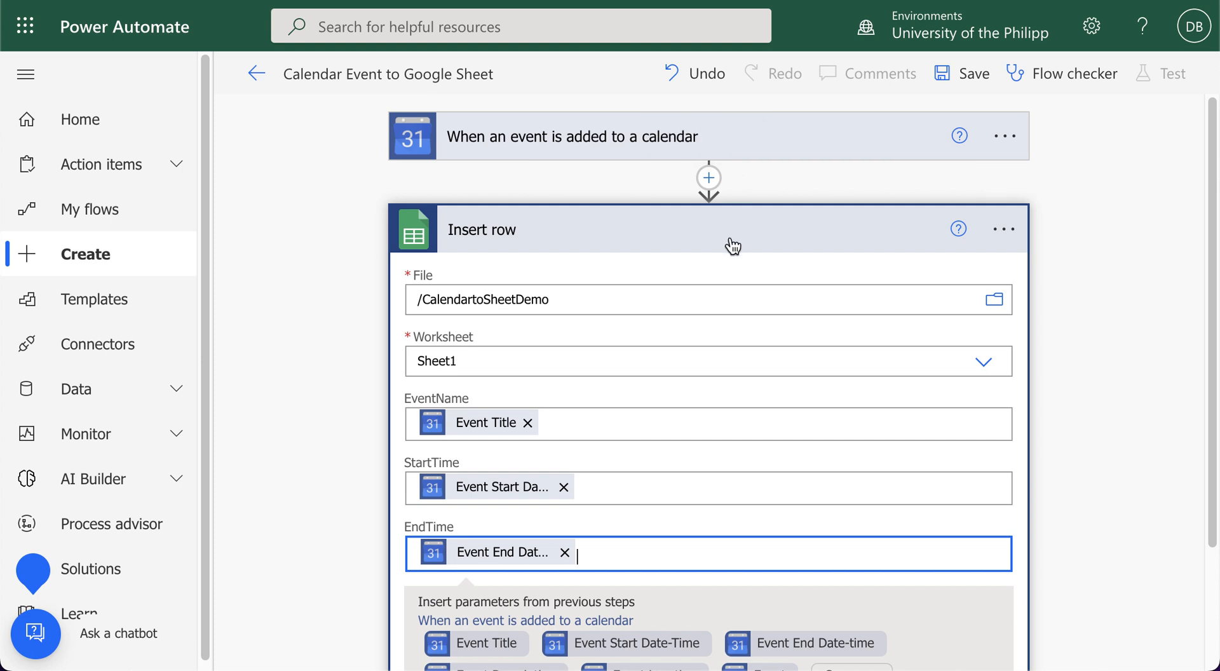
scroll(down, 3)
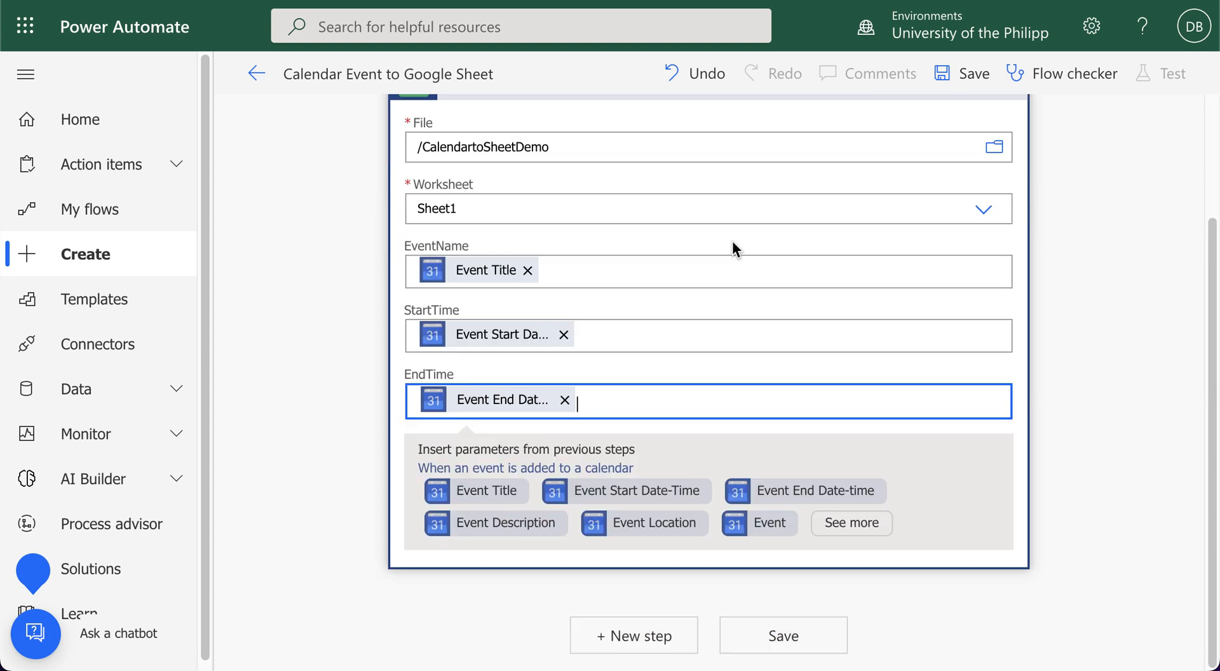
mouse_move(793, 614)
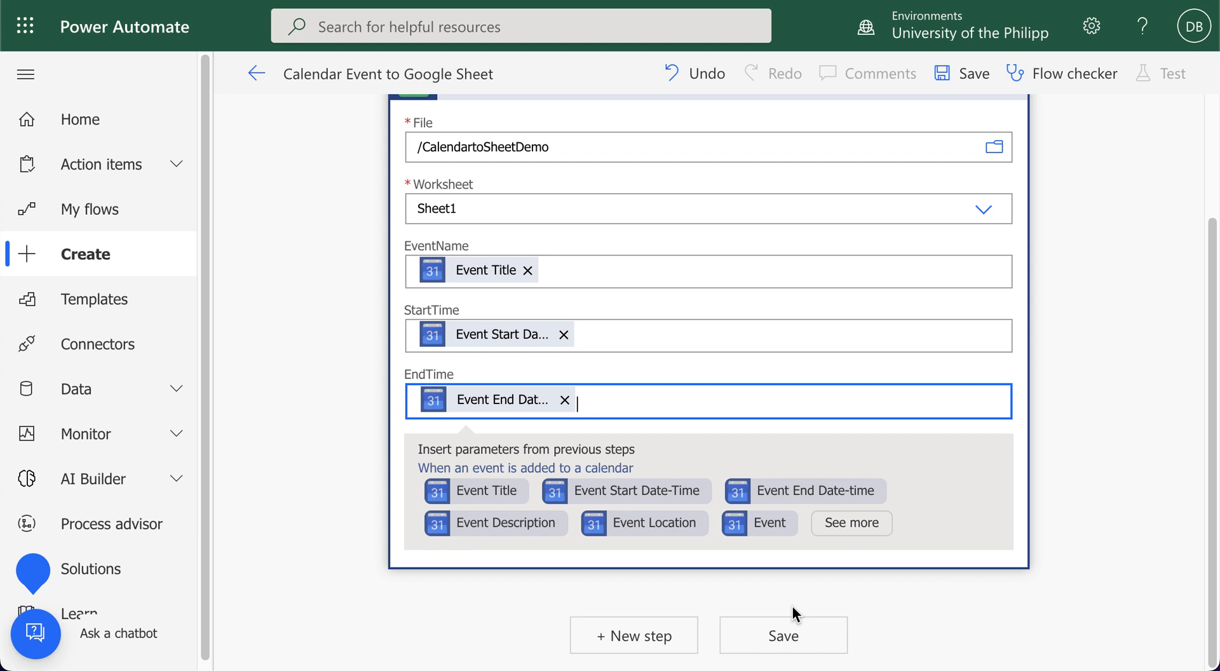
Save the completed calendar-to-sheet flow and bring up the Test Flow panel.
click(783, 634)
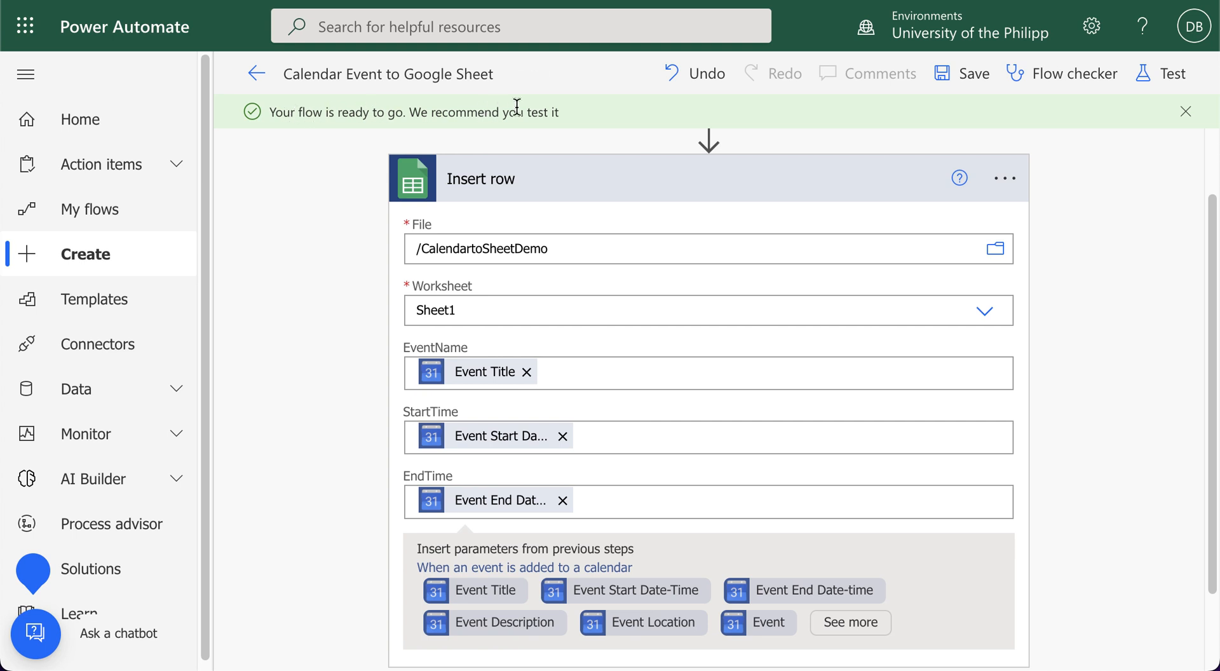
mouse_move(1093, 100)
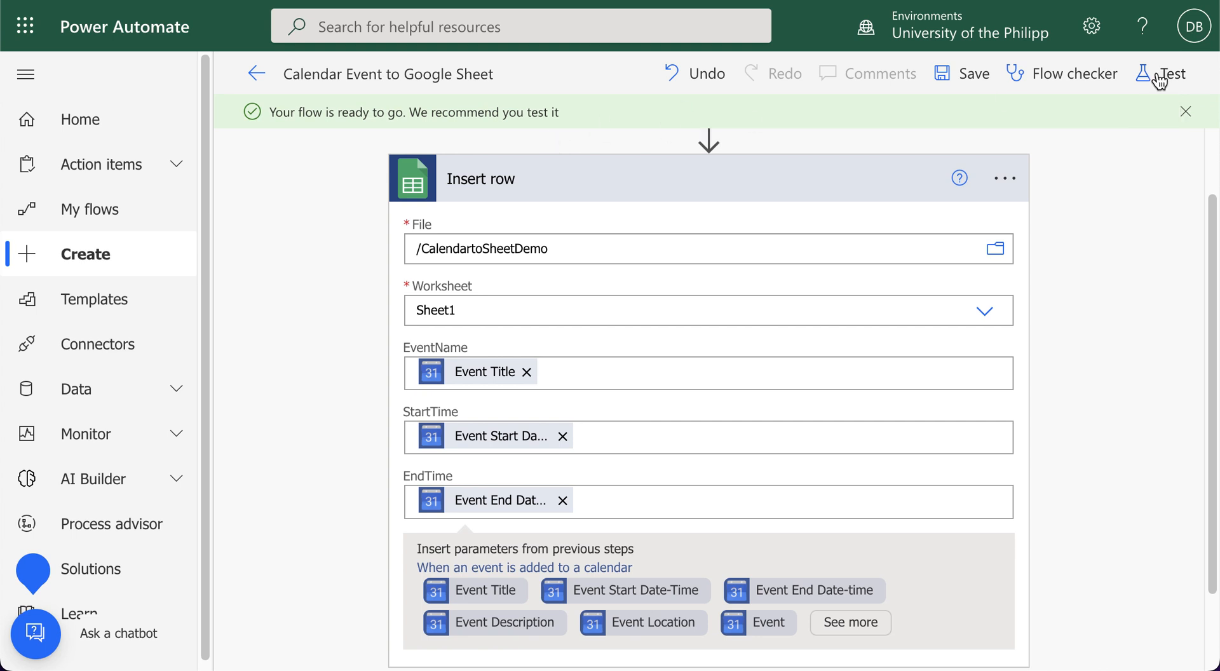
mouse_move(1171, 73)
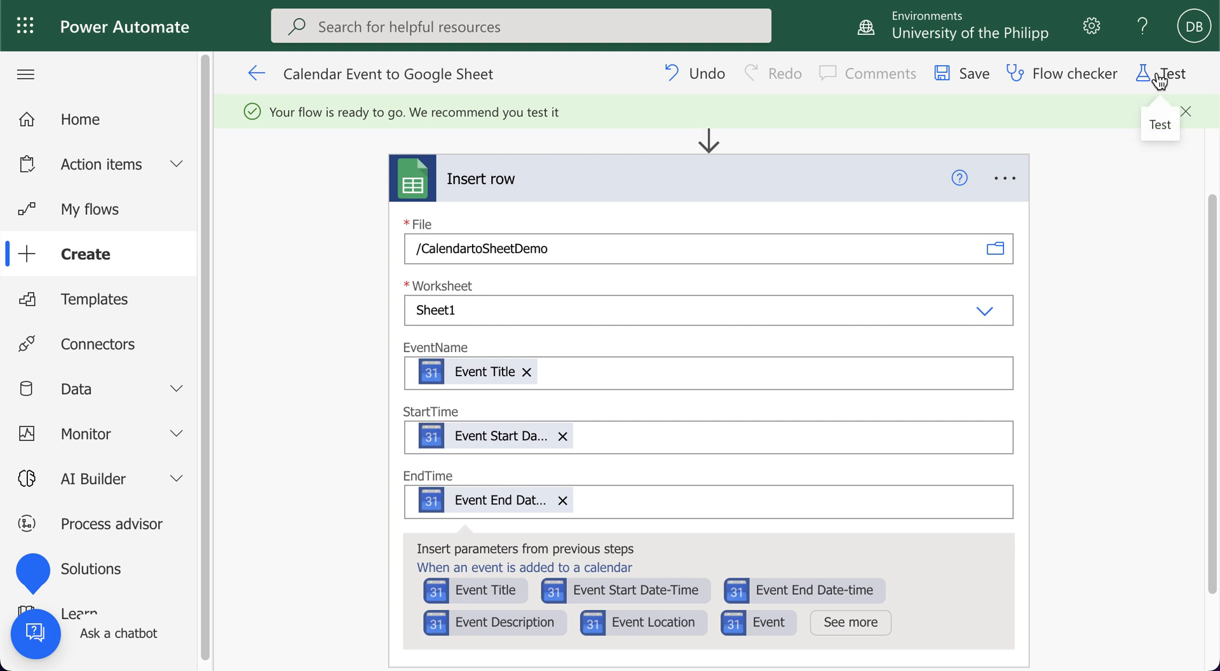
click(1165, 74)
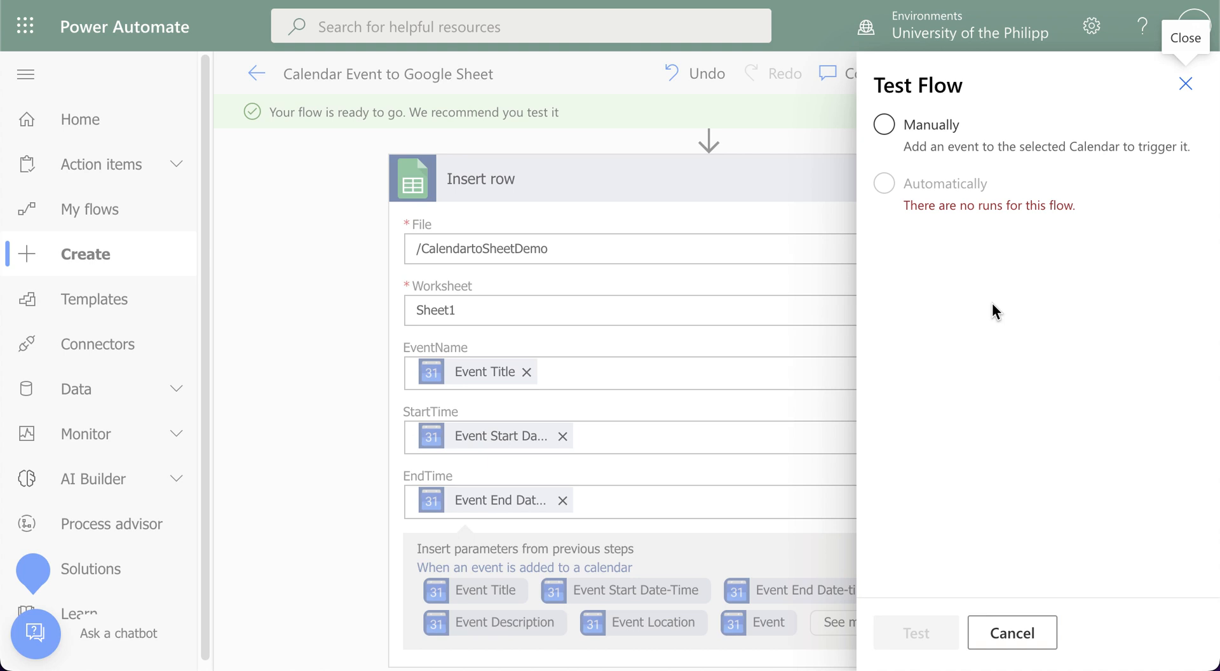
Choose Manually in the Test Flow pane and start the test run.
click(885, 125)
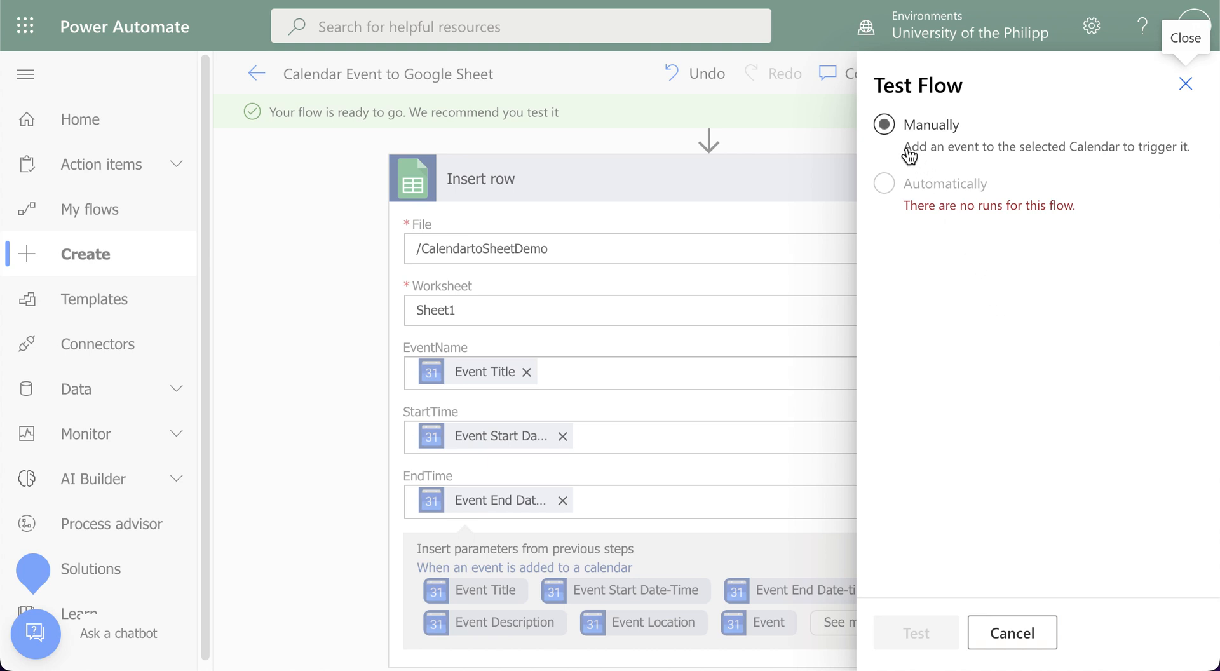
click(883, 124)
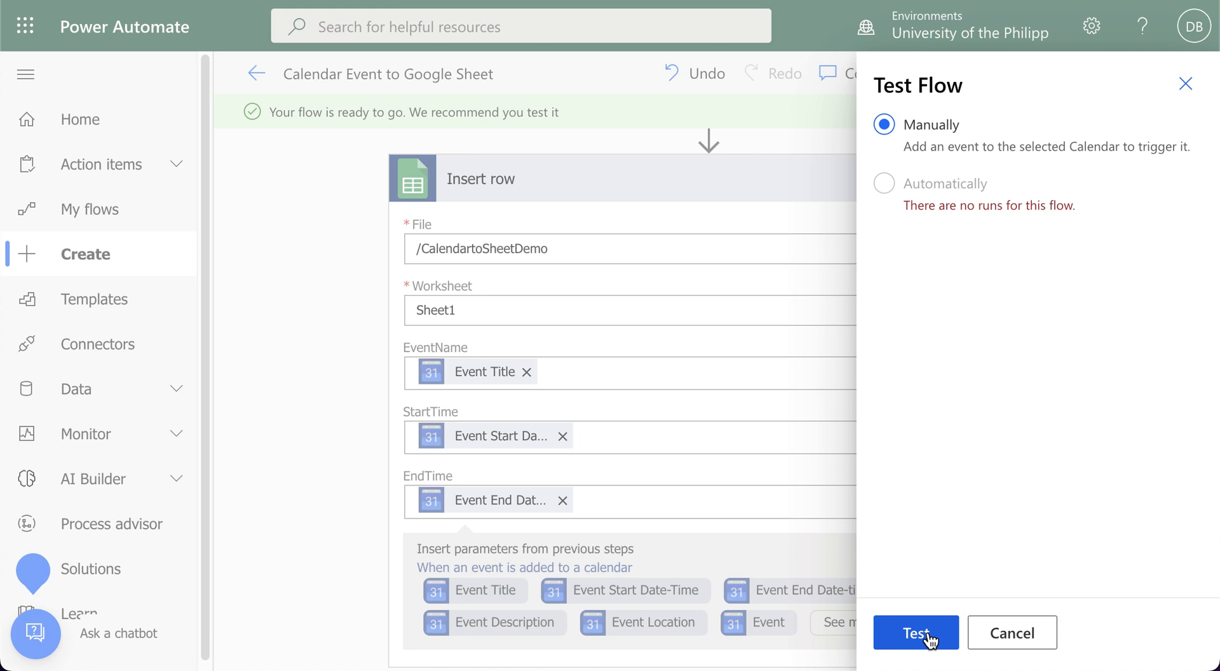
click(916, 632)
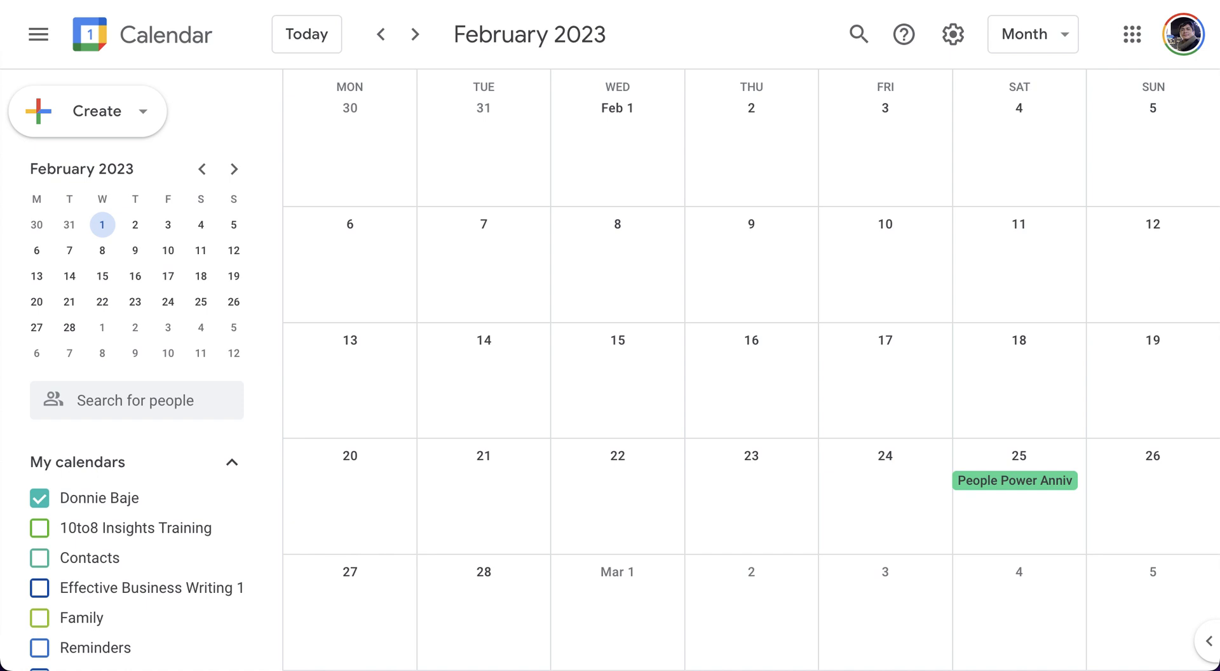
mouse_move(502, 282)
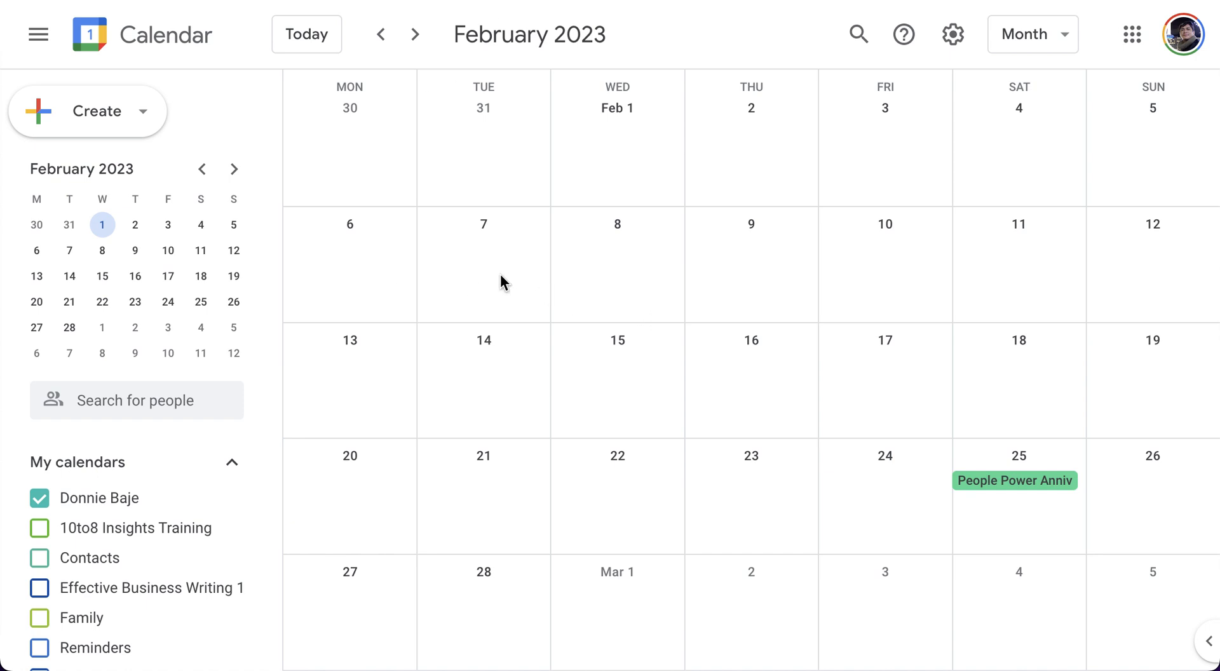
Create and save a TestEvent 123 event on Tuesday, February 7, 2023.
click(483, 265)
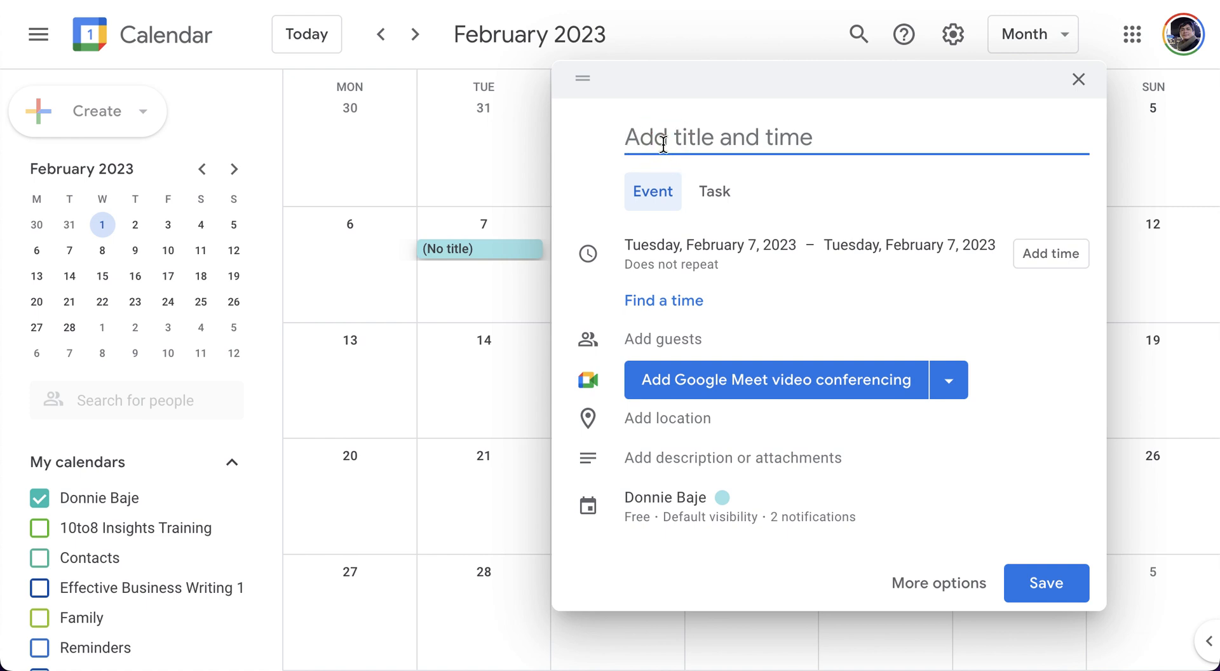
text(TestEvent)
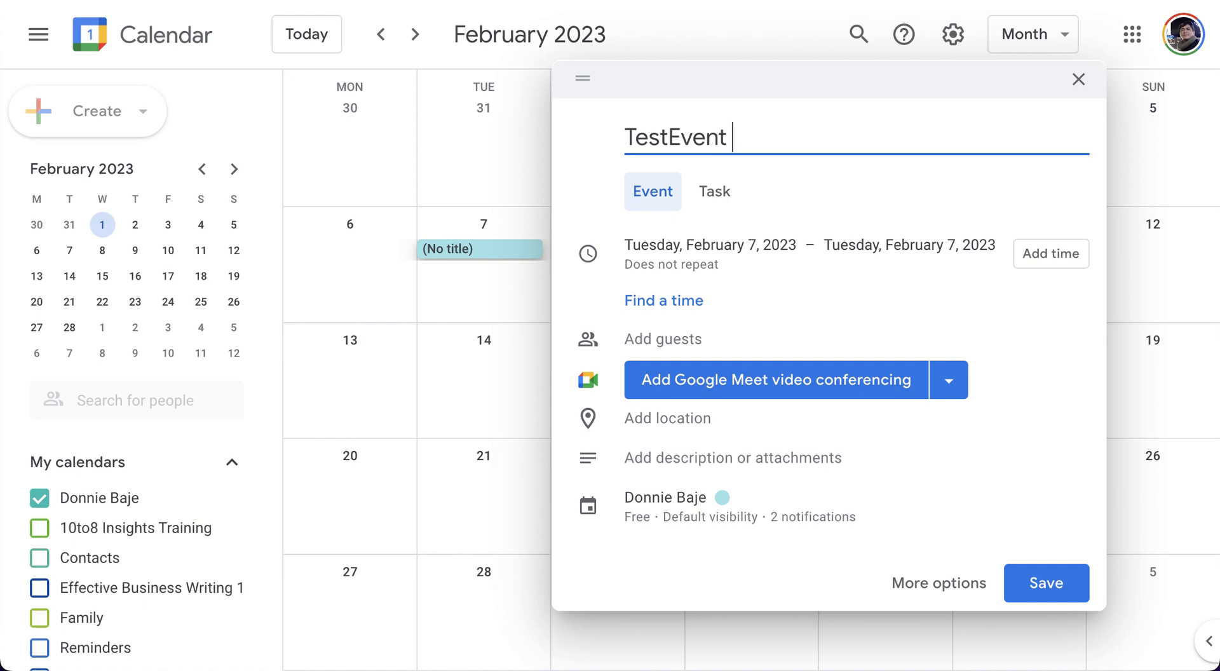
text(123)
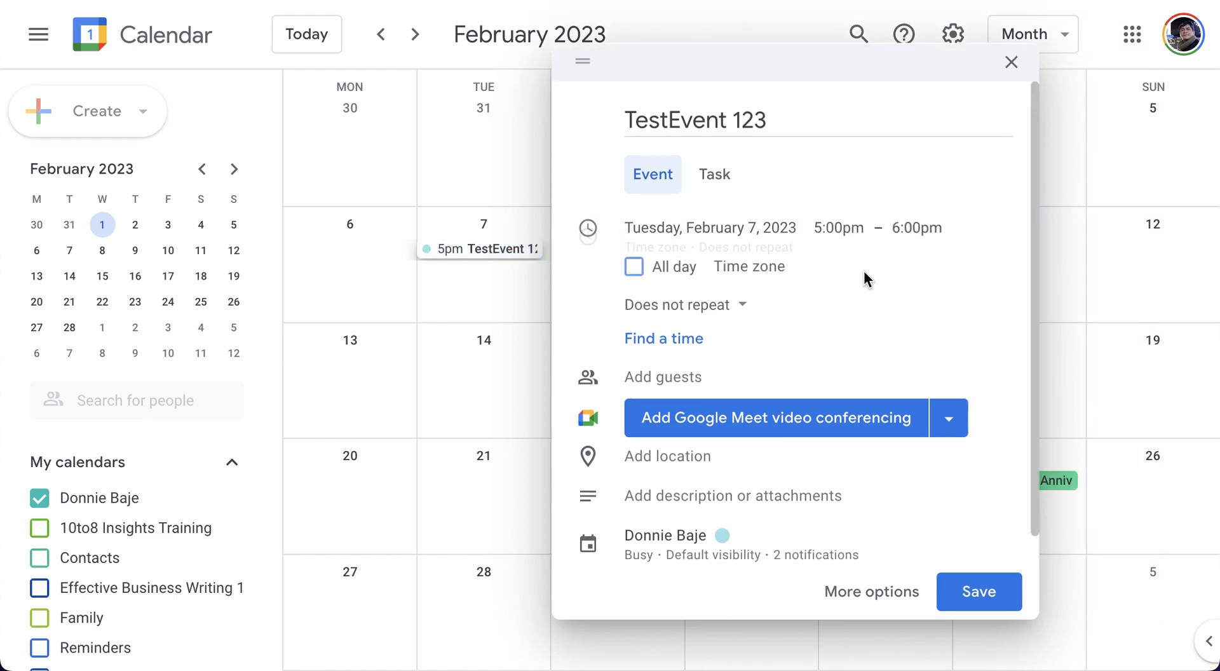
click(837, 227)
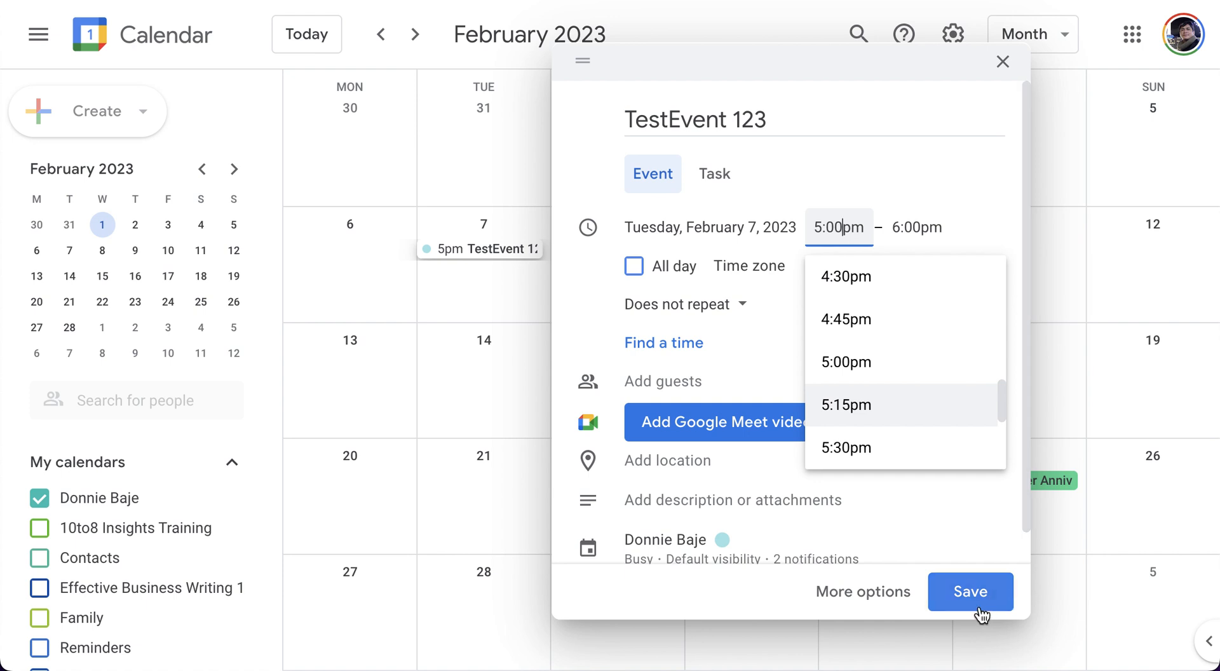
click(969, 592)
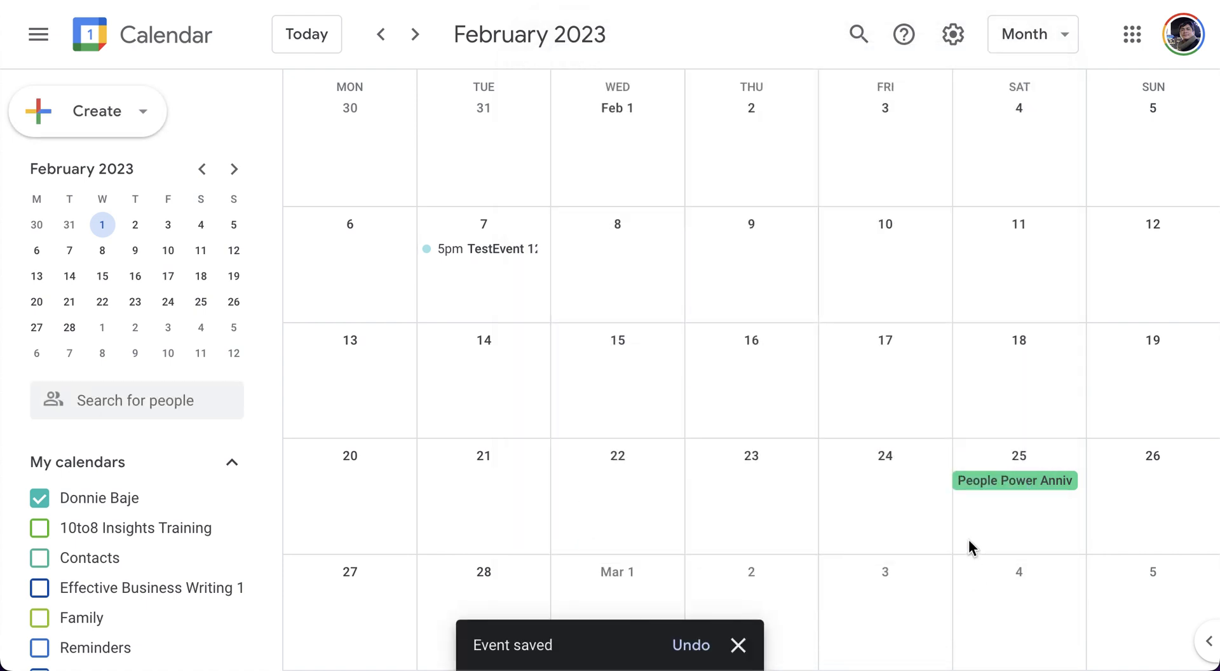
mouse_move(476, 283)
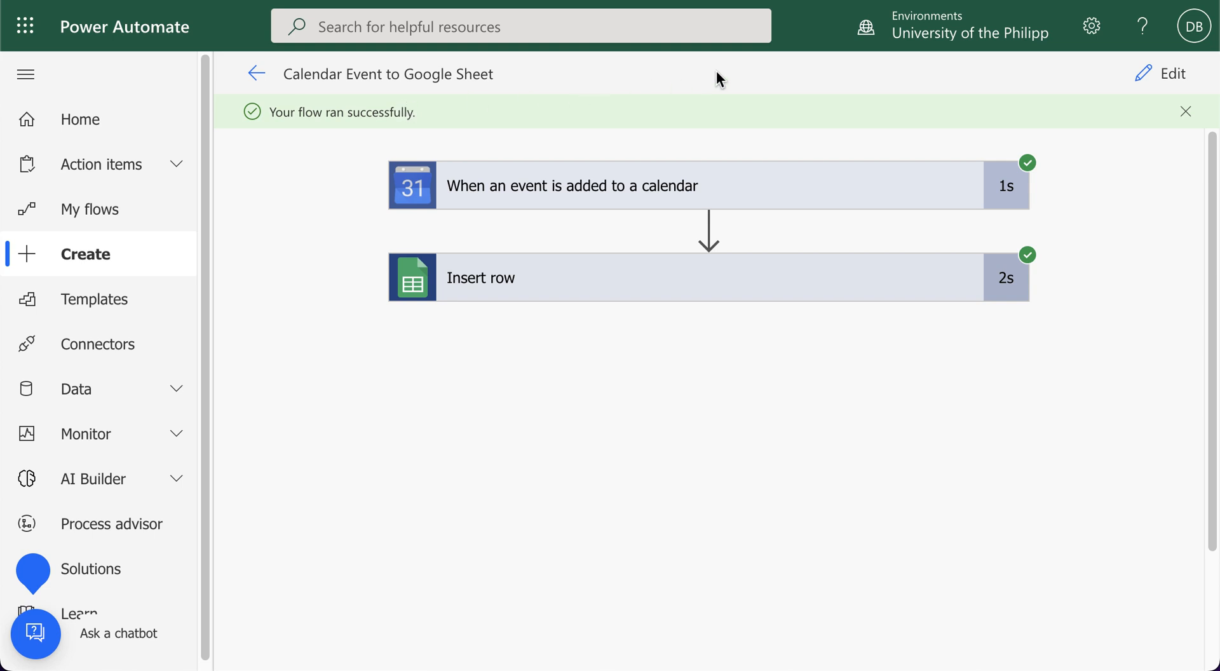
mouse_move(750, 62)
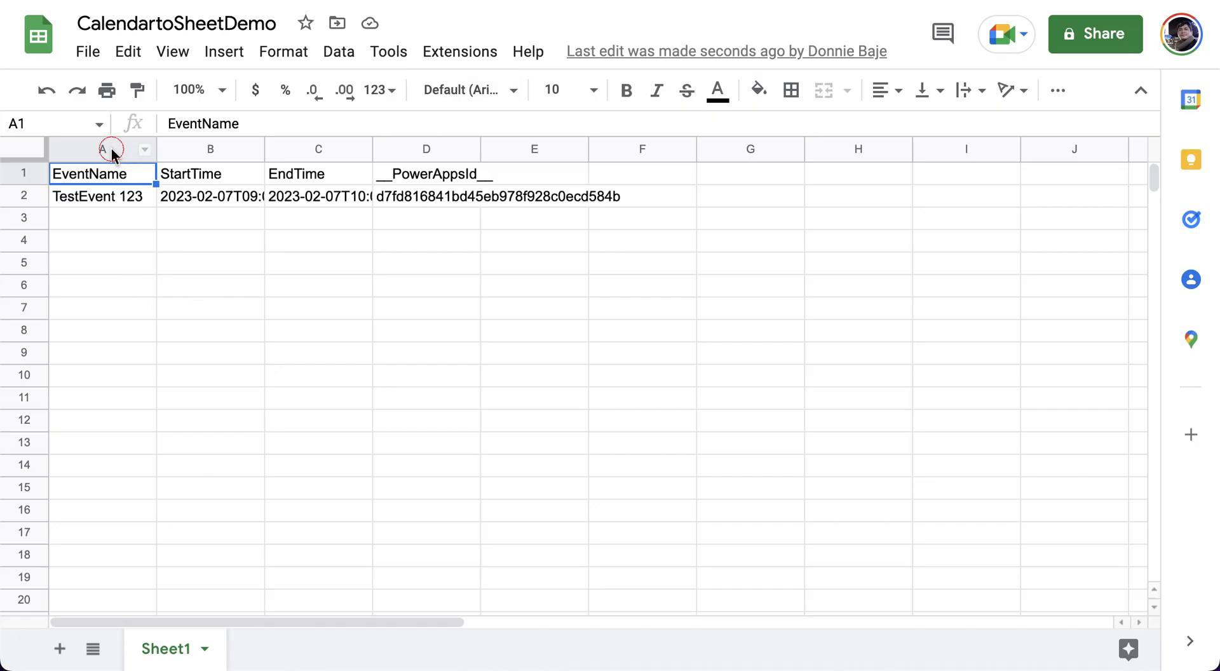
Widen the CalendartoSheetDemo columns and inspect the TestEvent 123 name in A2.
click(102, 149)
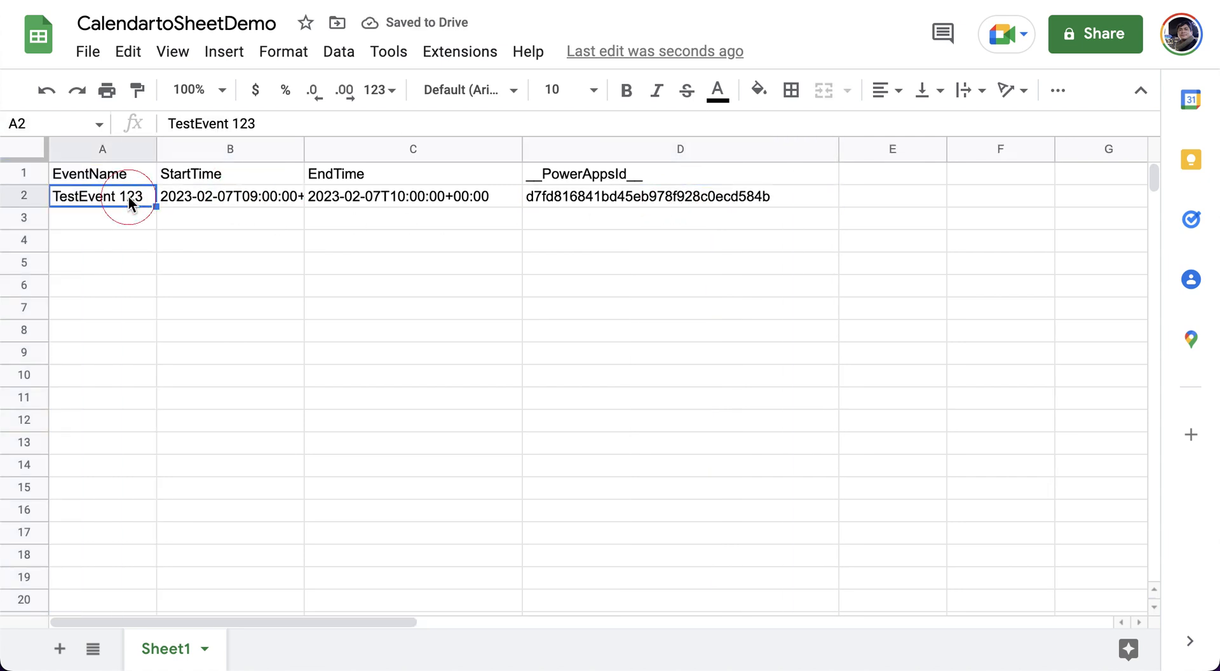
click(230, 196)
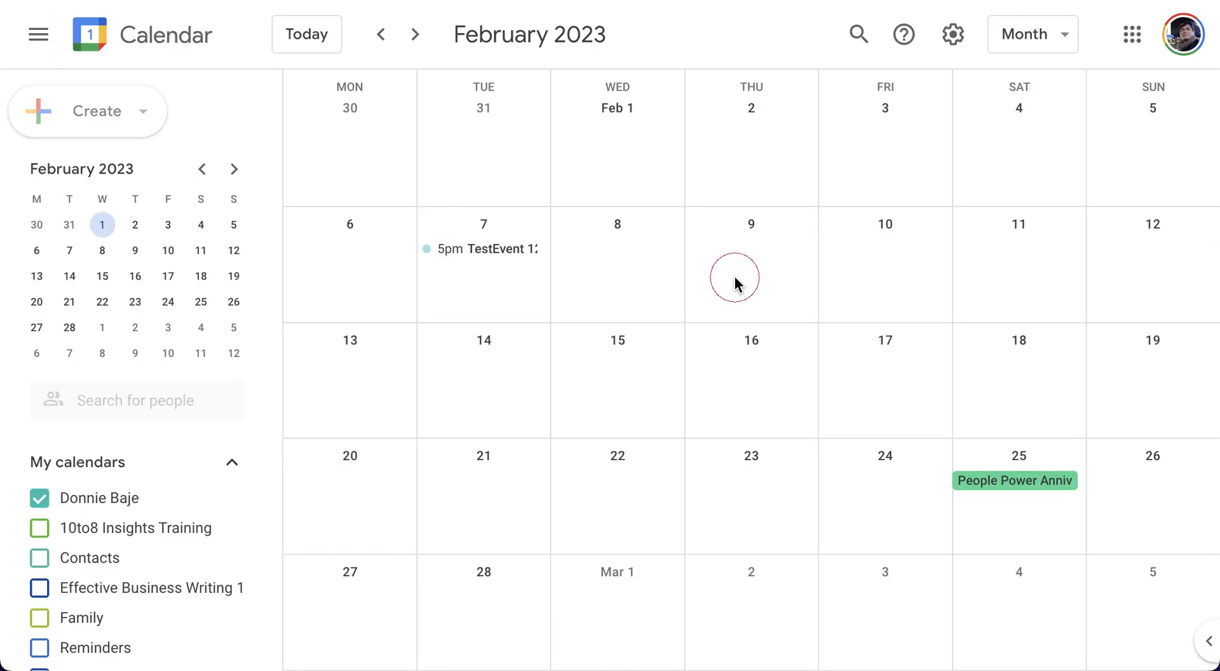
Create and save a Test2 event on February 9 from 9:00am to 10:00am.
click(750, 281)
text(Test2)
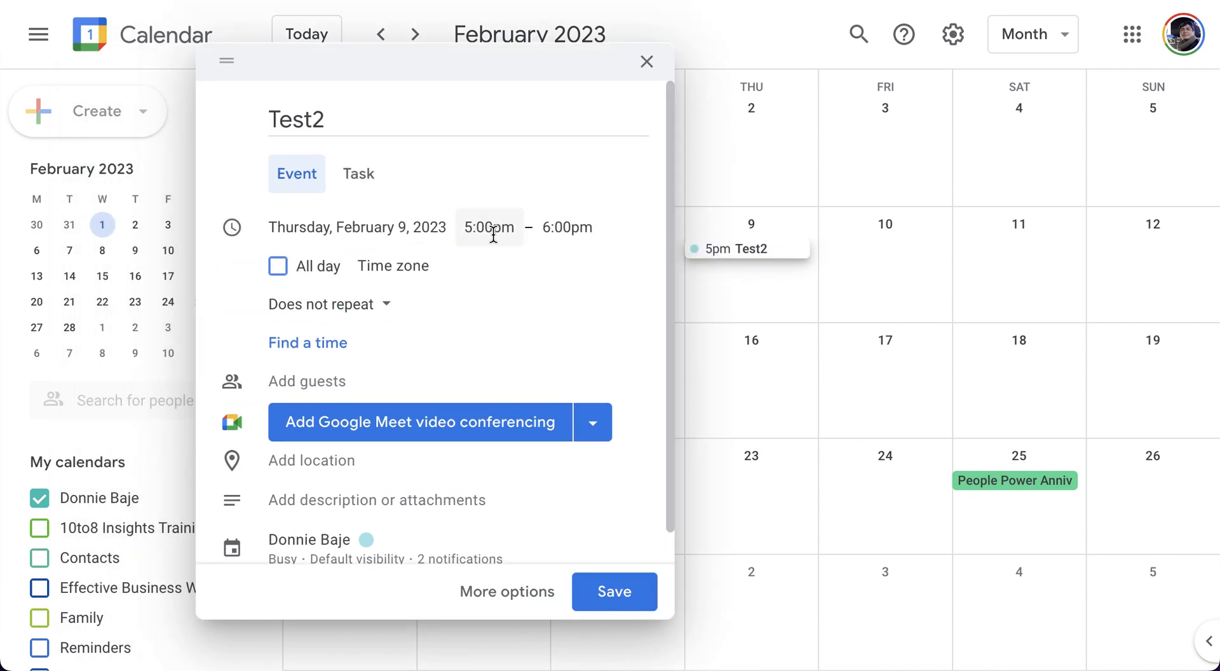
click(488, 228)
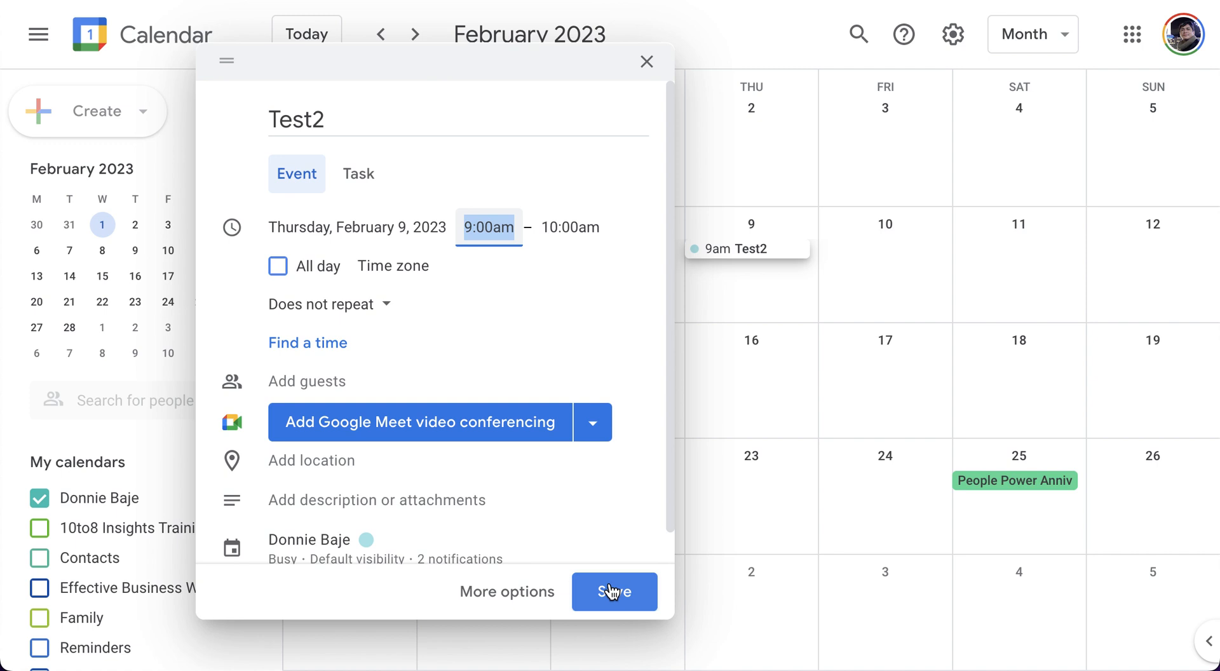
click(614, 592)
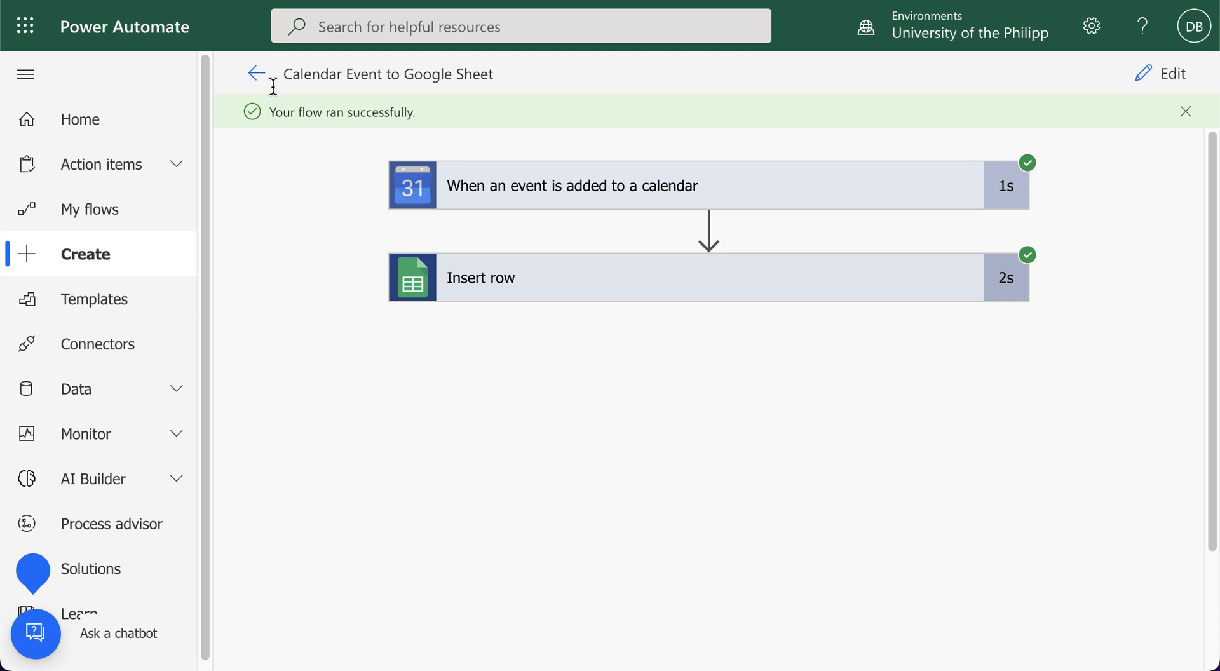
mouse_move(255, 74)
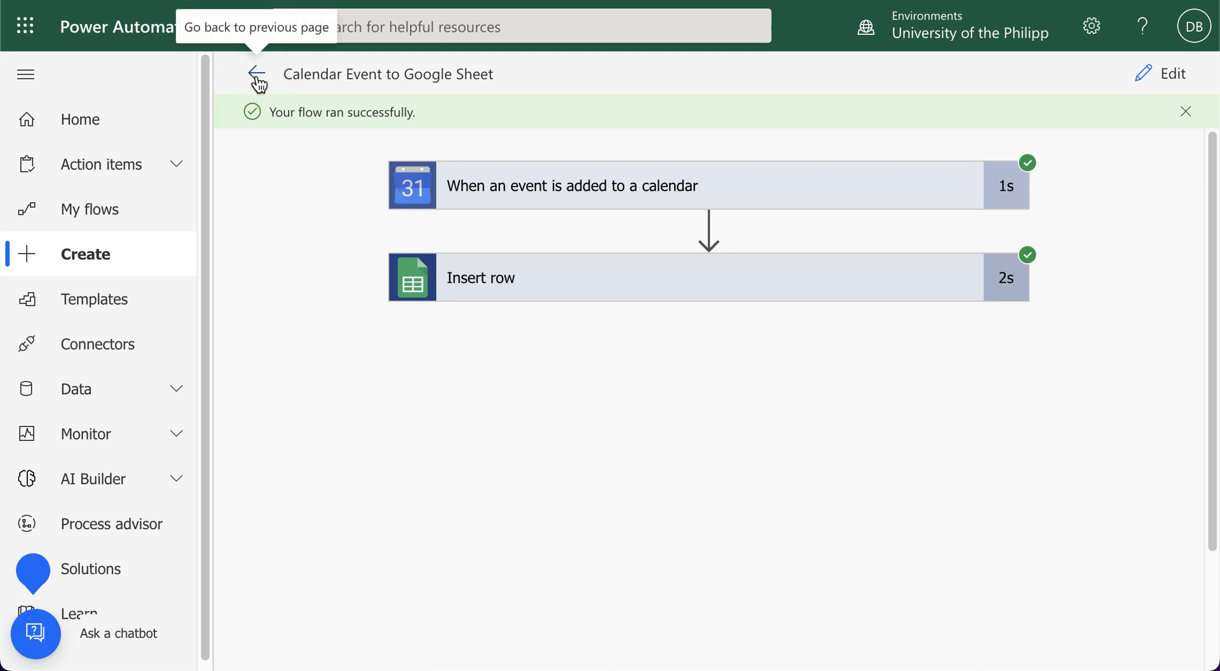
Return to the flow's details page and dismiss the 'Your flow is ready to go' notice.
click(257, 74)
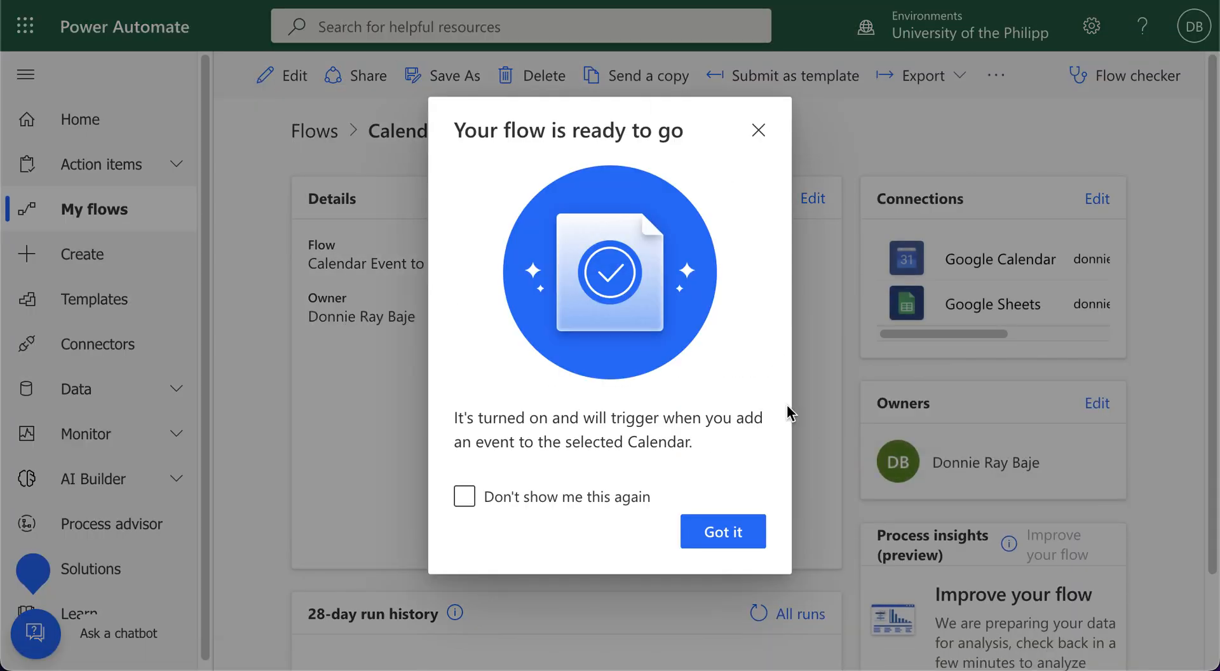
click(722, 531)
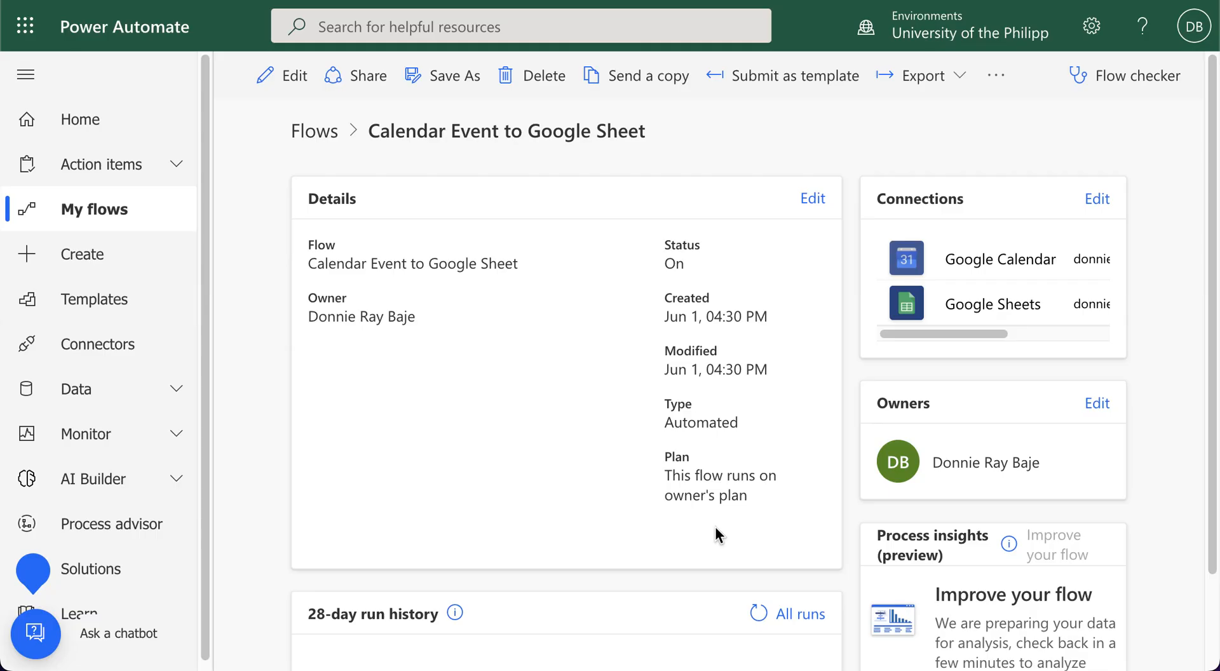
scroll(down, 3)
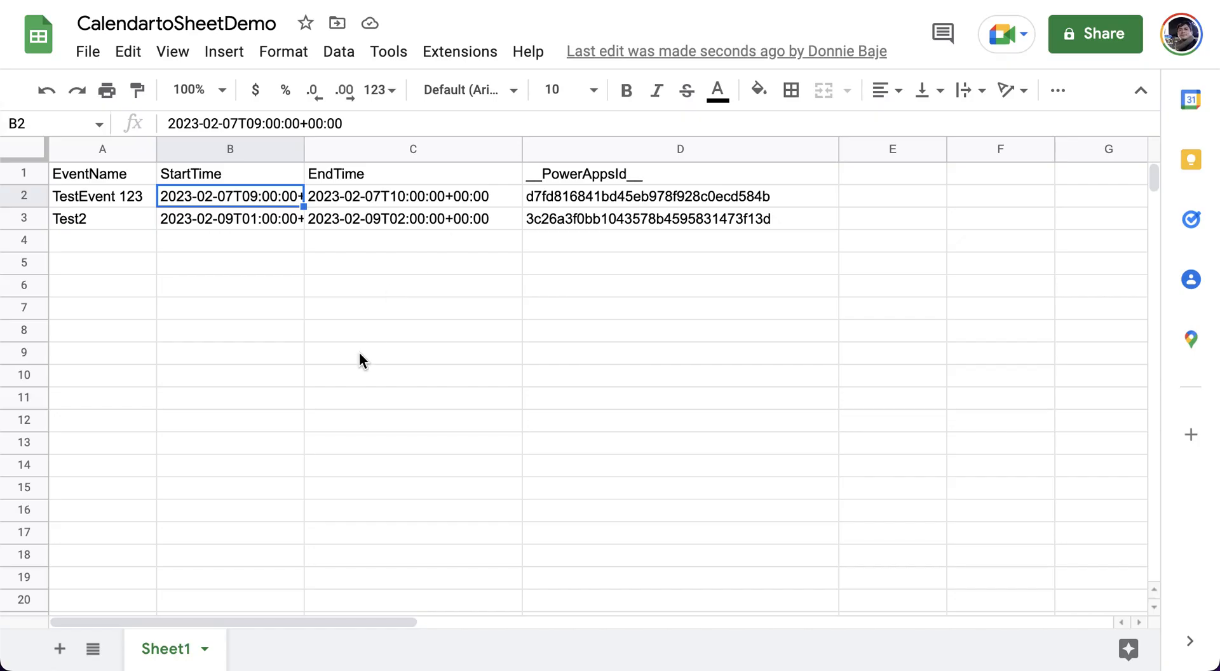
Inspect the first event's start time in cell B2 beside the new Test2 row 3.
click(230, 218)
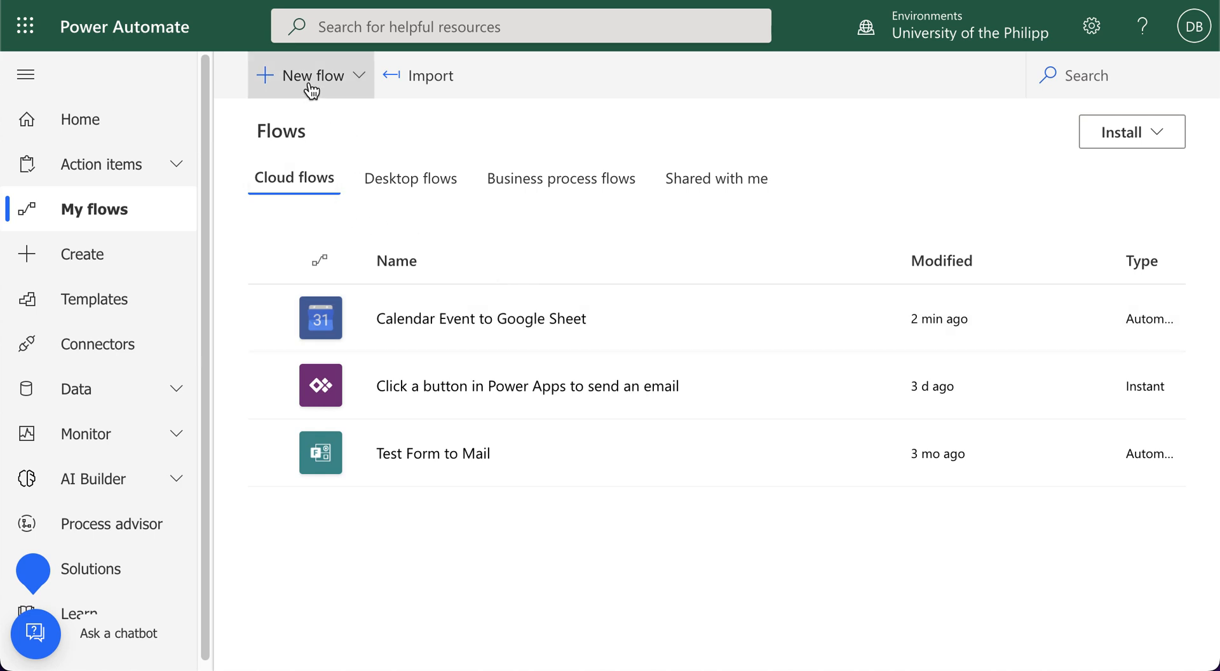
click(310, 75)
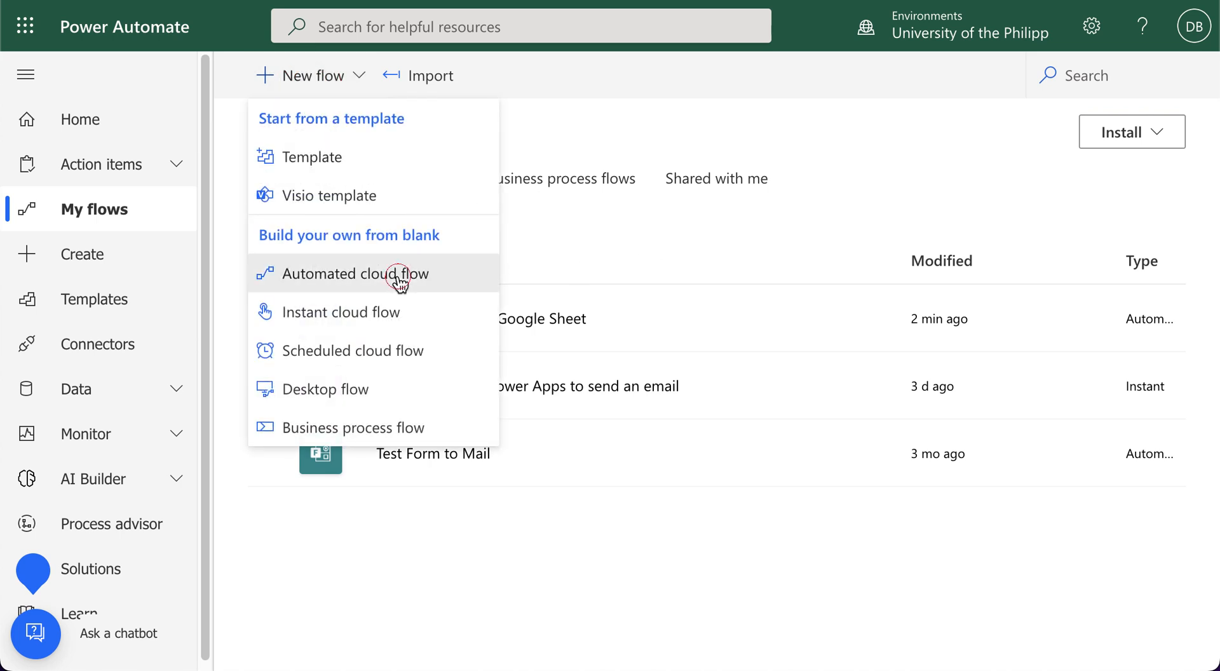
click(354, 274)
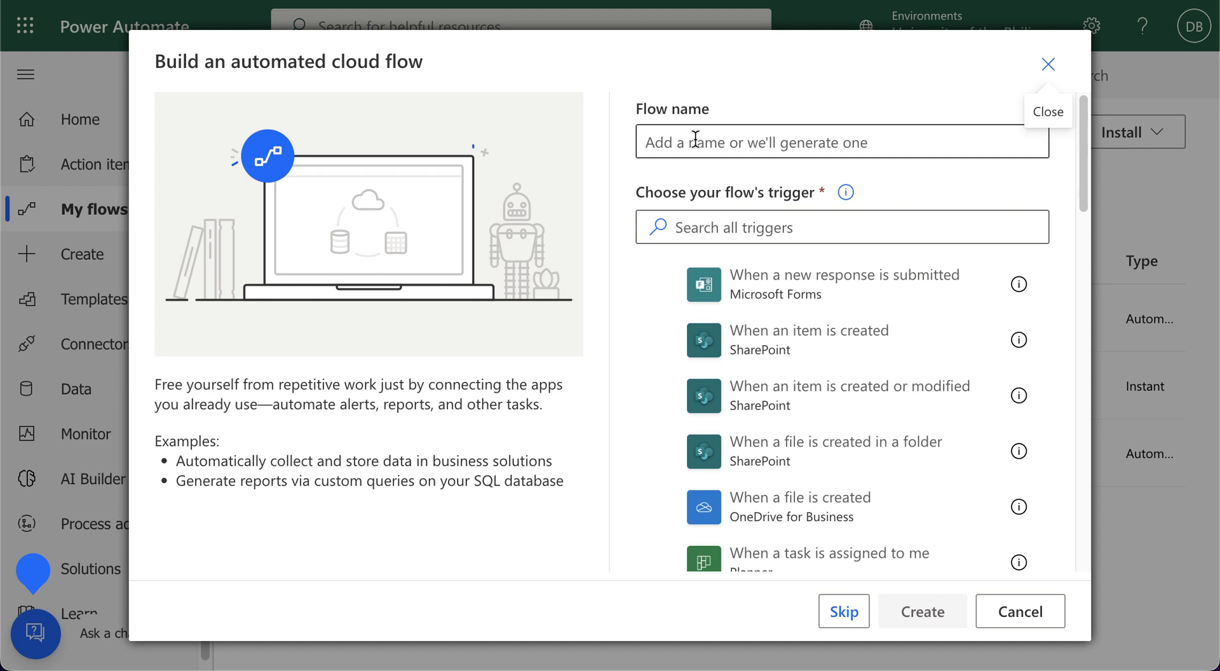
text(NameofFlow)
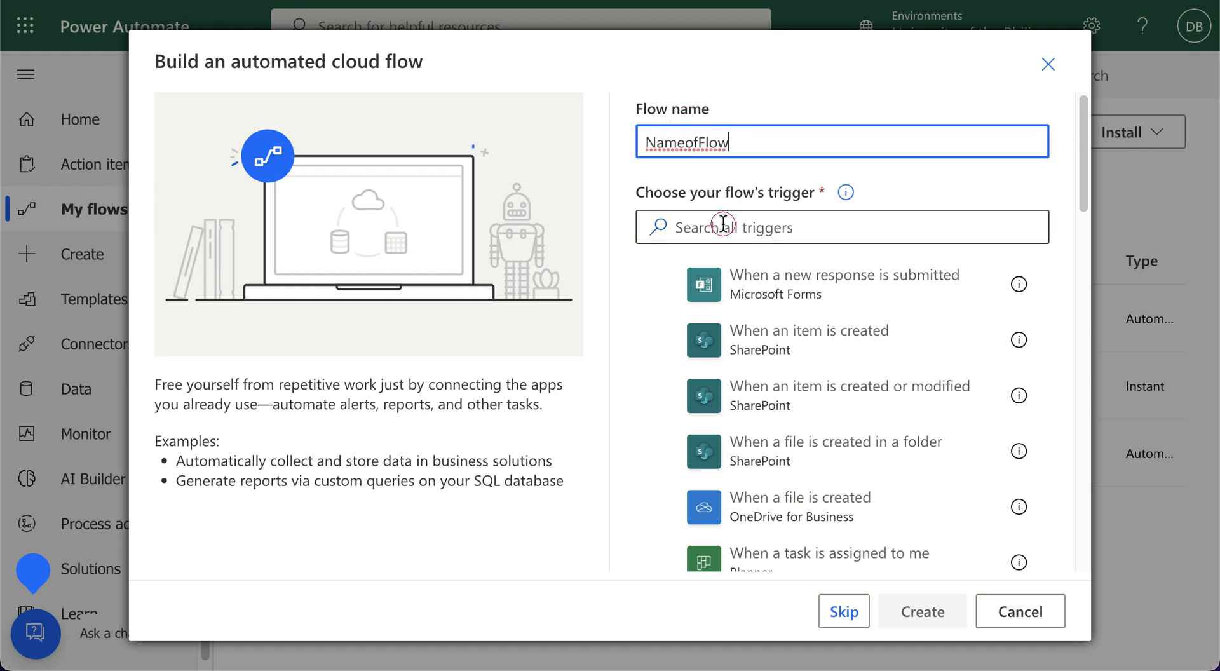
text(t)
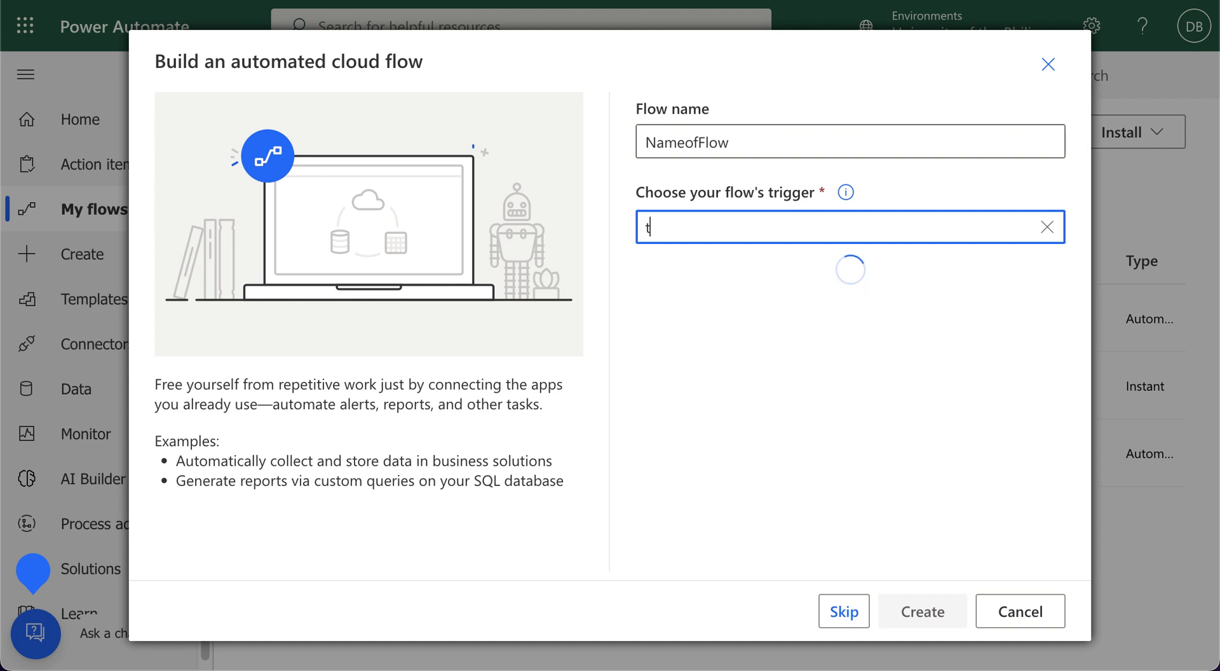
text(witt)
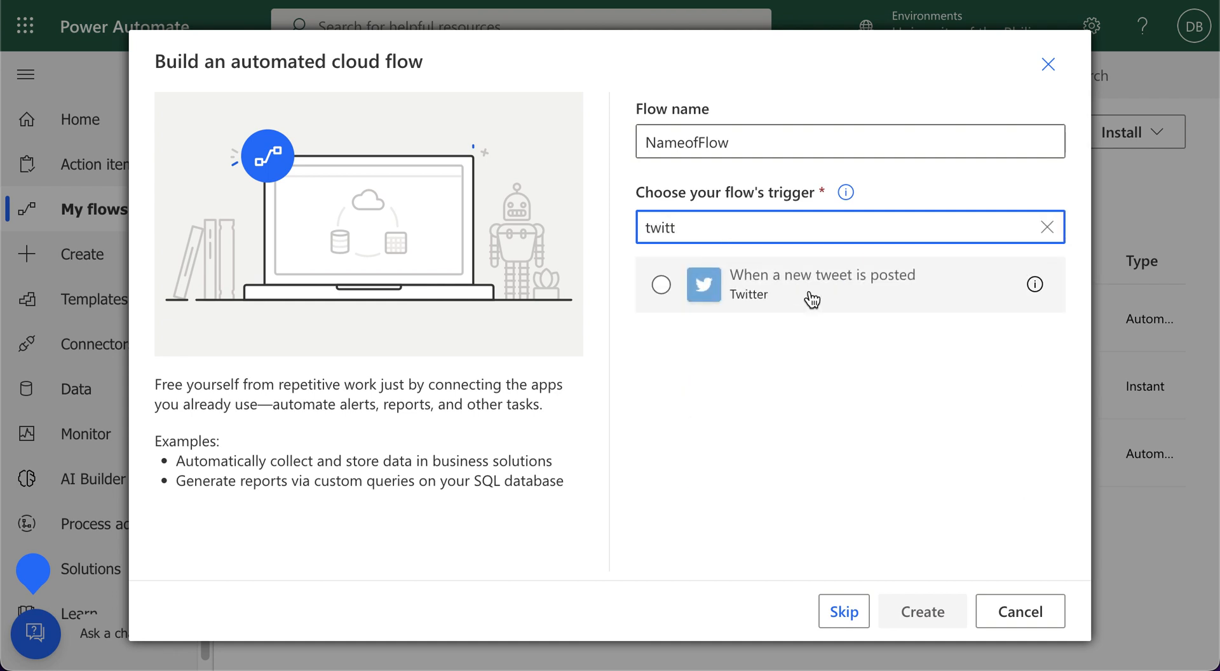
mouse_move(812, 298)
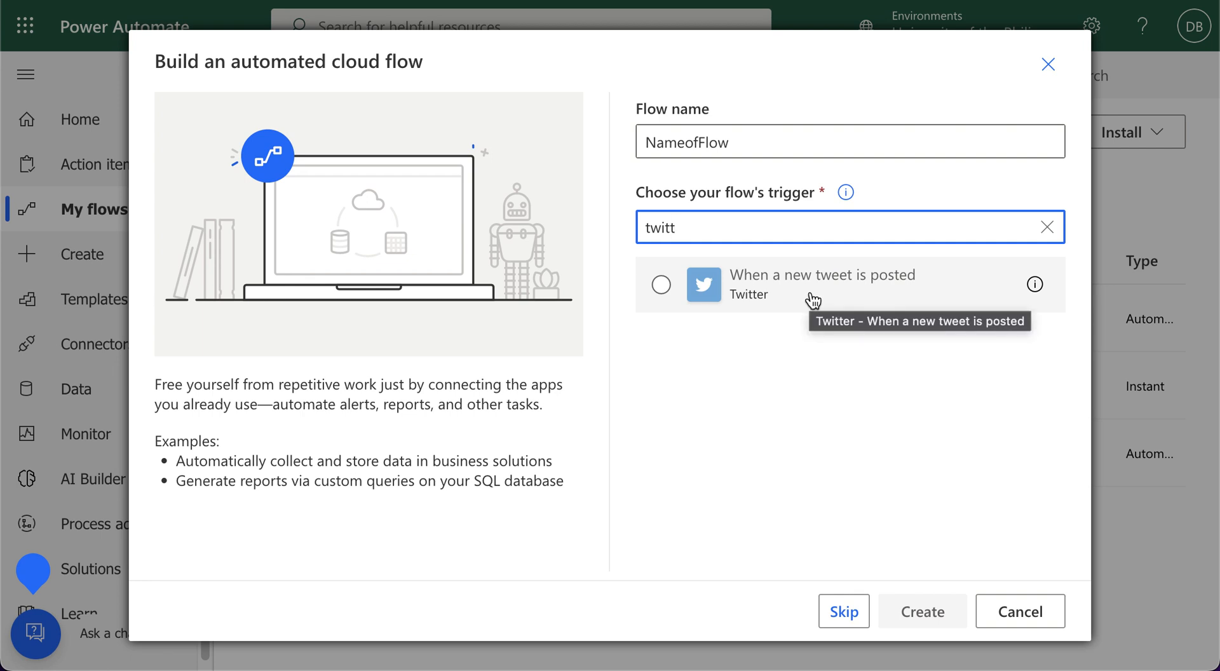
click(1046, 226)
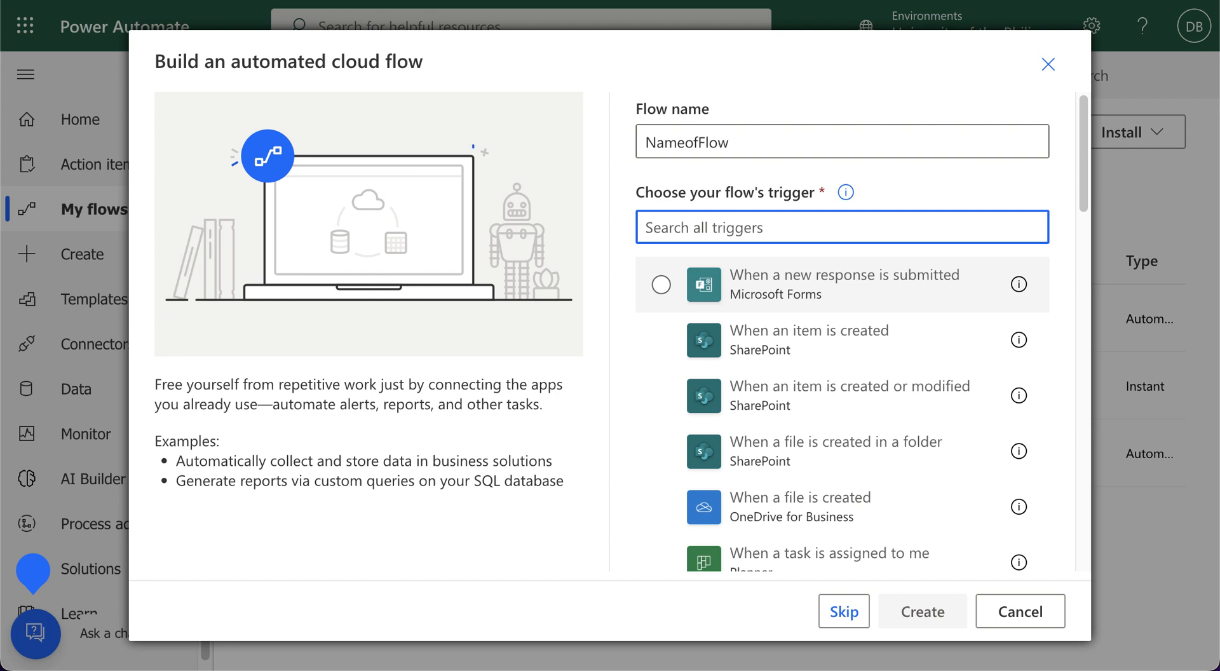
text(facebook)
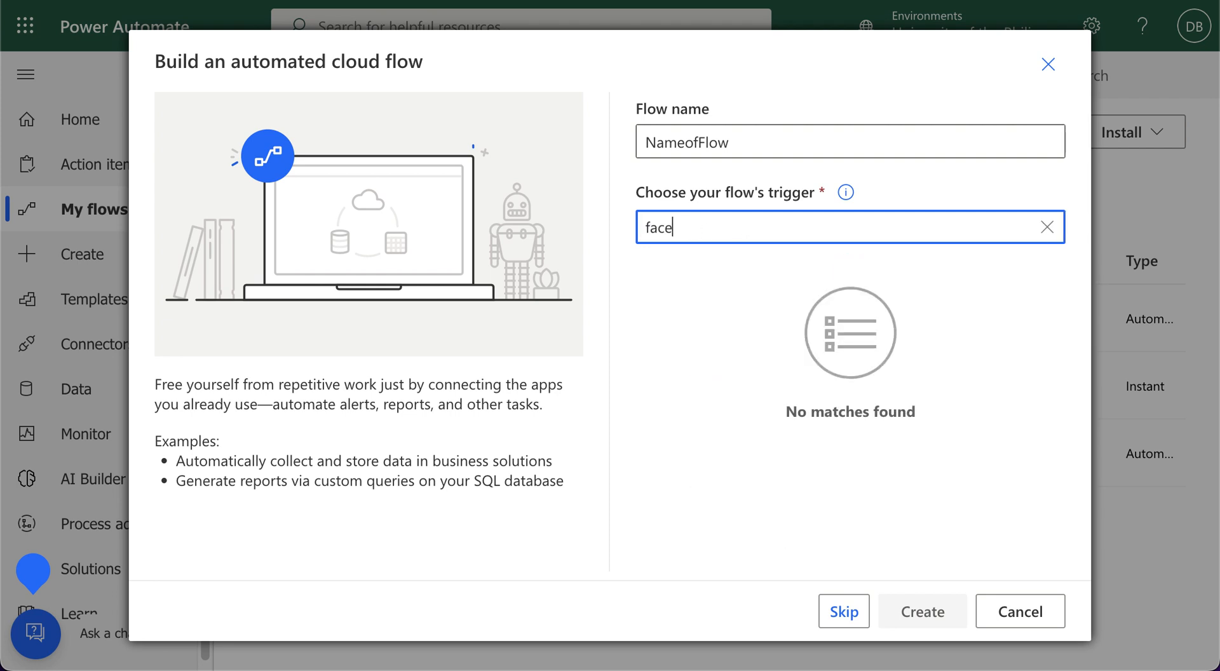
text(gmail)
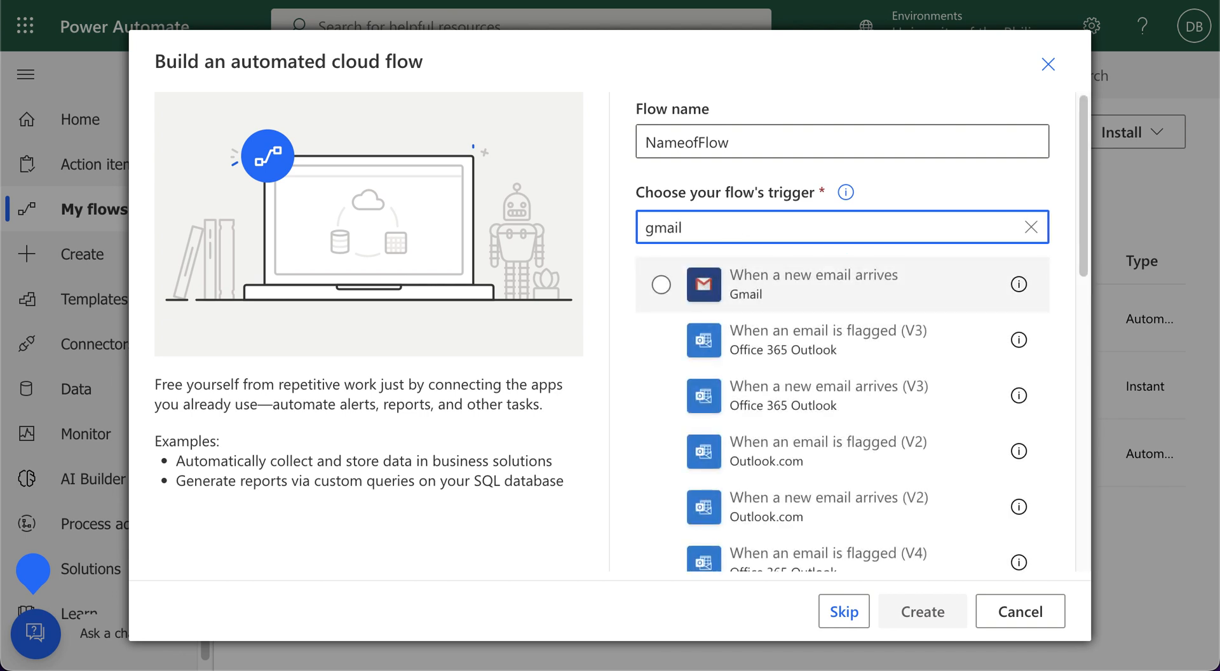
mouse_move(813, 285)
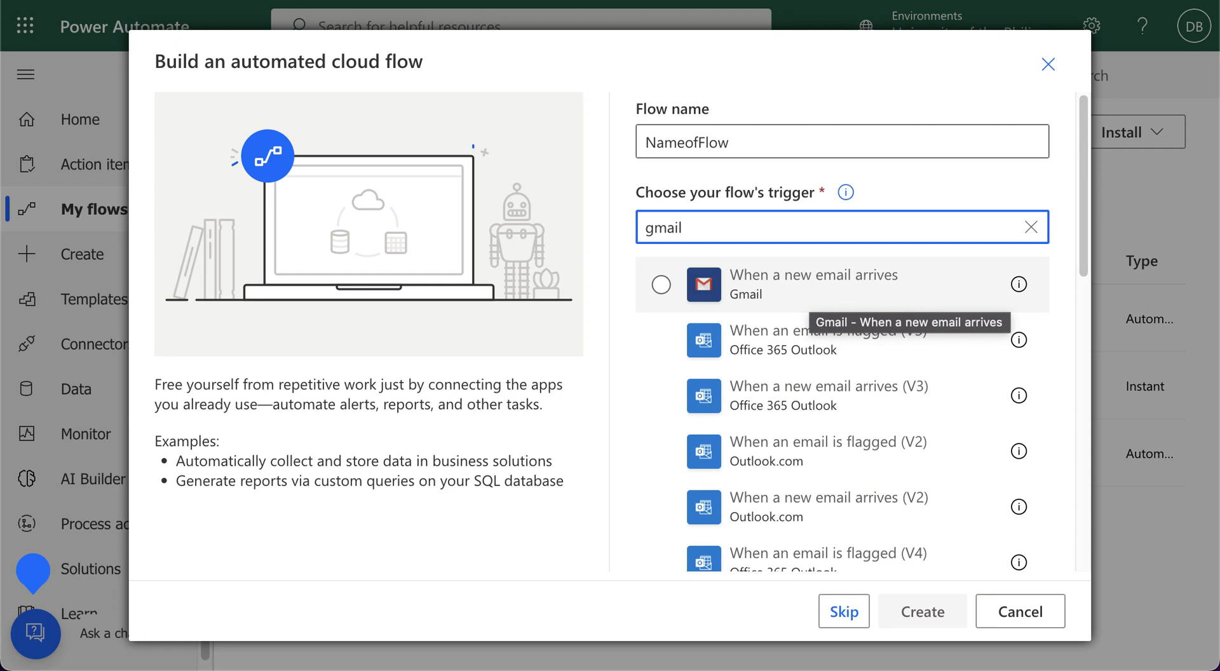
mouse_move(810, 300)
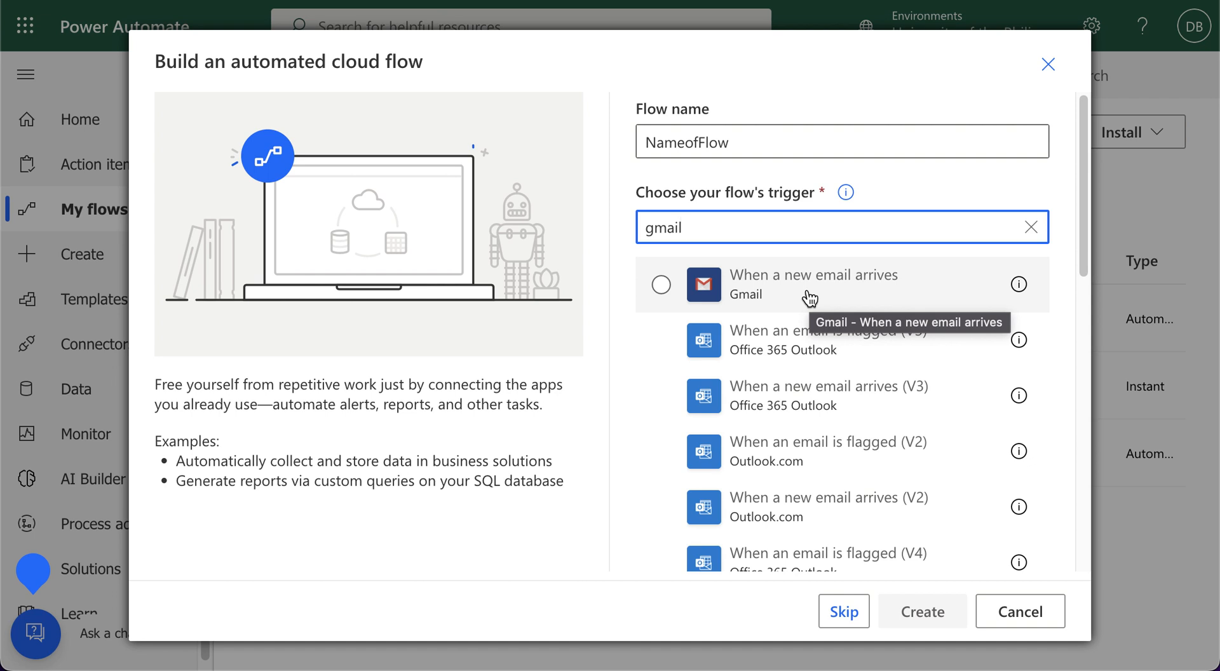
mouse_move(939, 407)
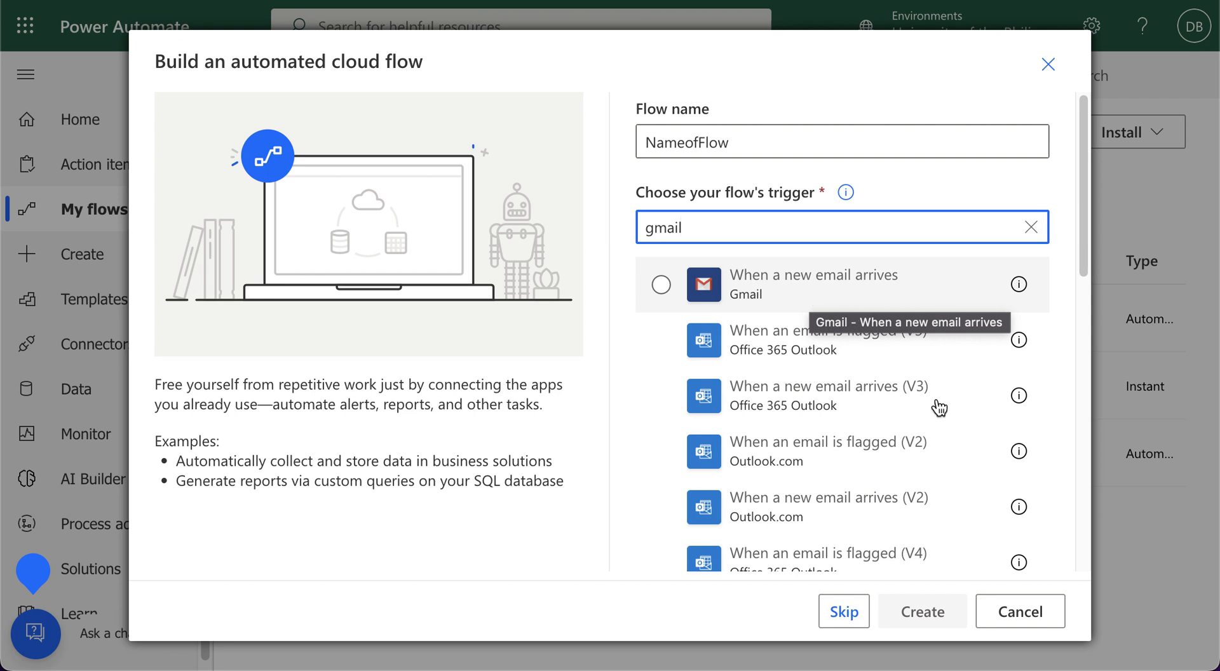
click(1021, 612)
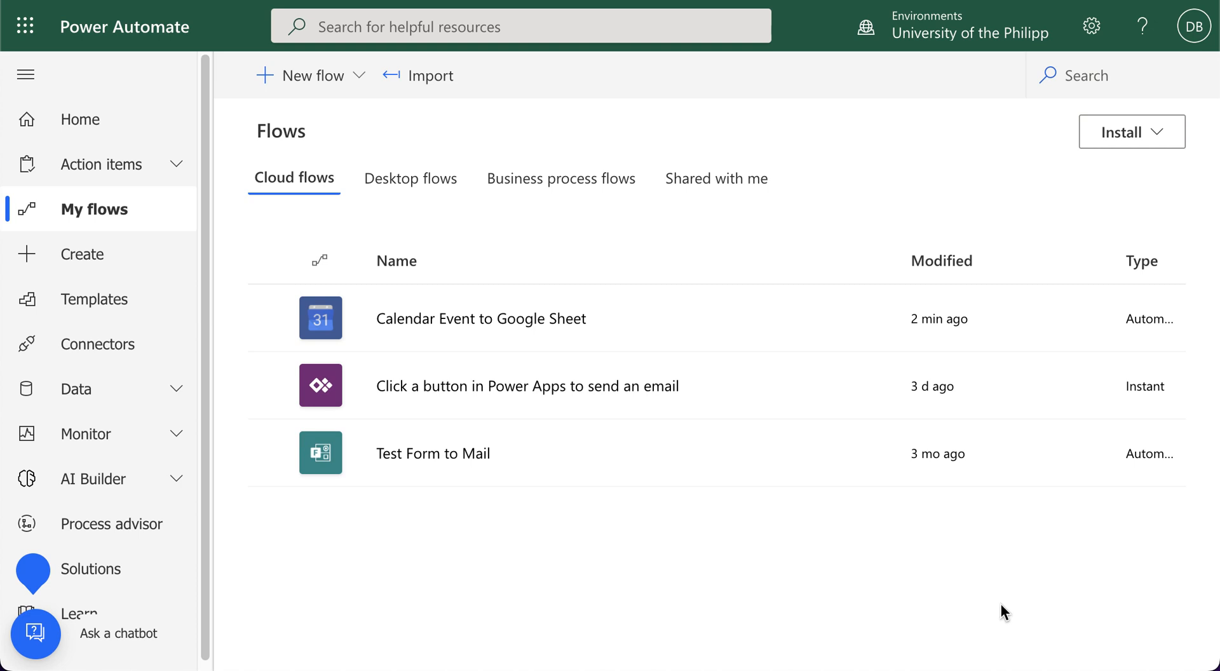
mouse_move(1087, 627)
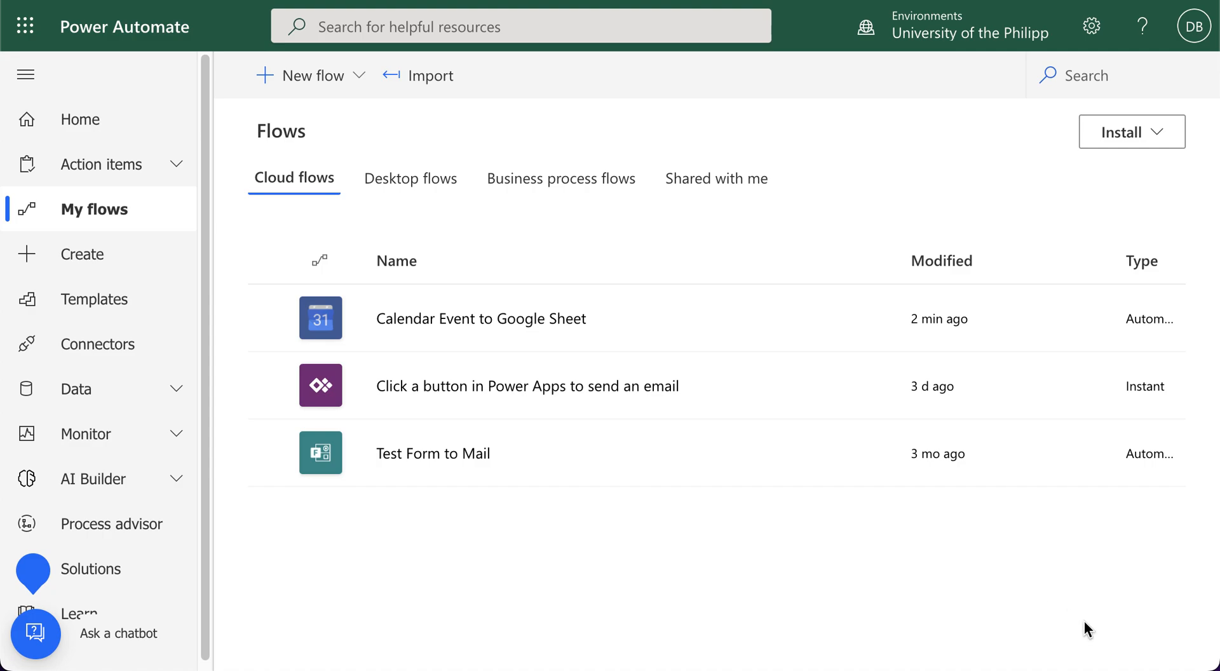